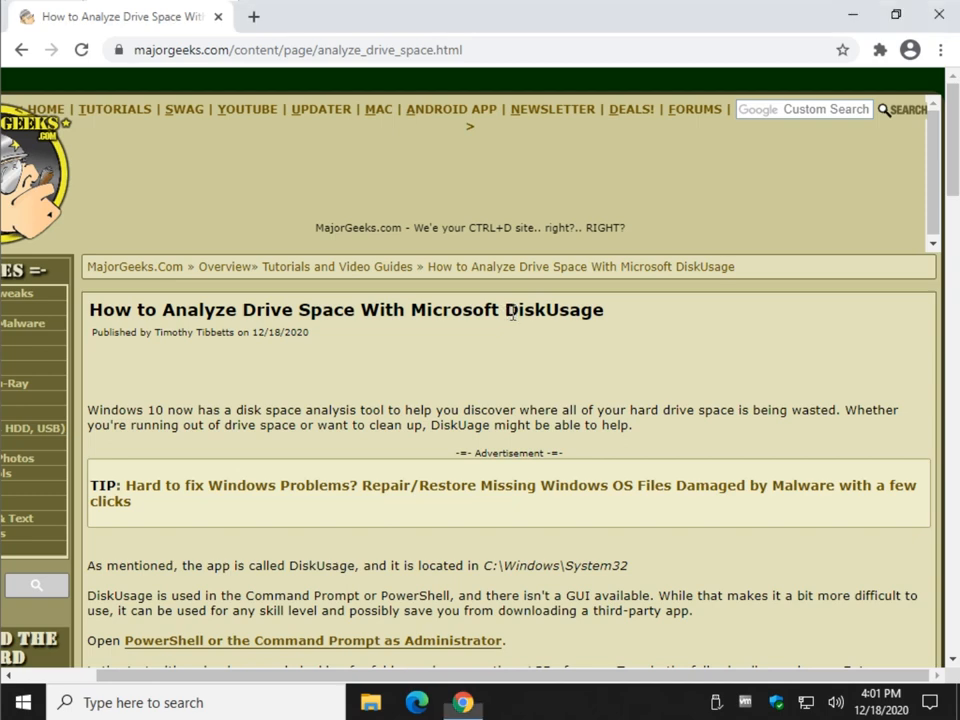
Step: Read down the MajorGeeks DiskUsage article past its introduction toward the example command
{"action": "double_click", "coordinate": [552, 310]}
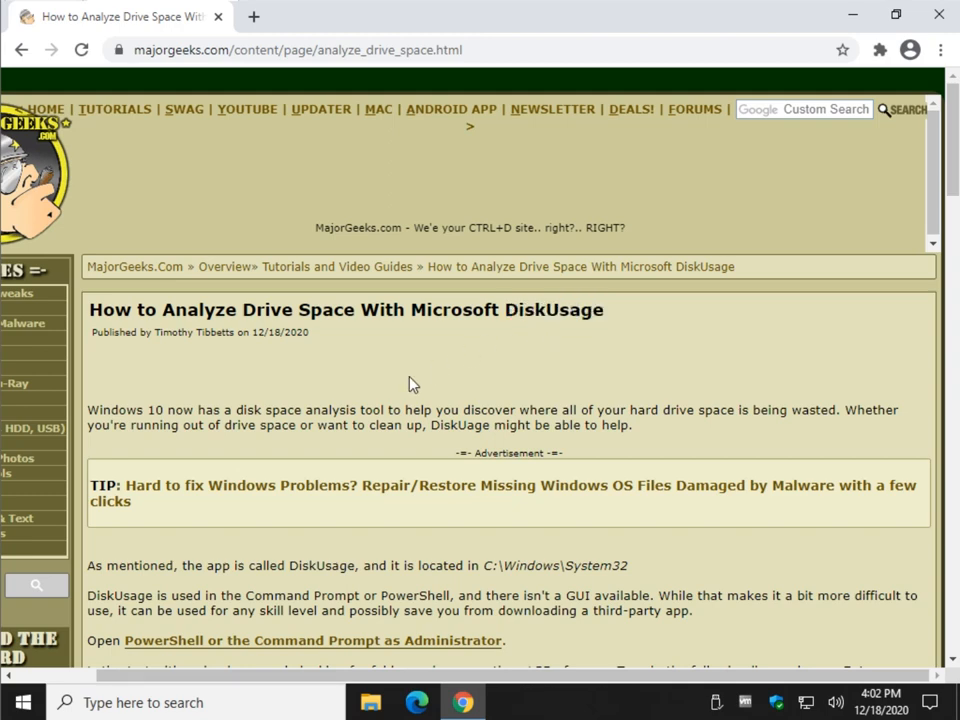
{"action": "scroll", "scroll_direction": "down", "scroll_amount": 3}
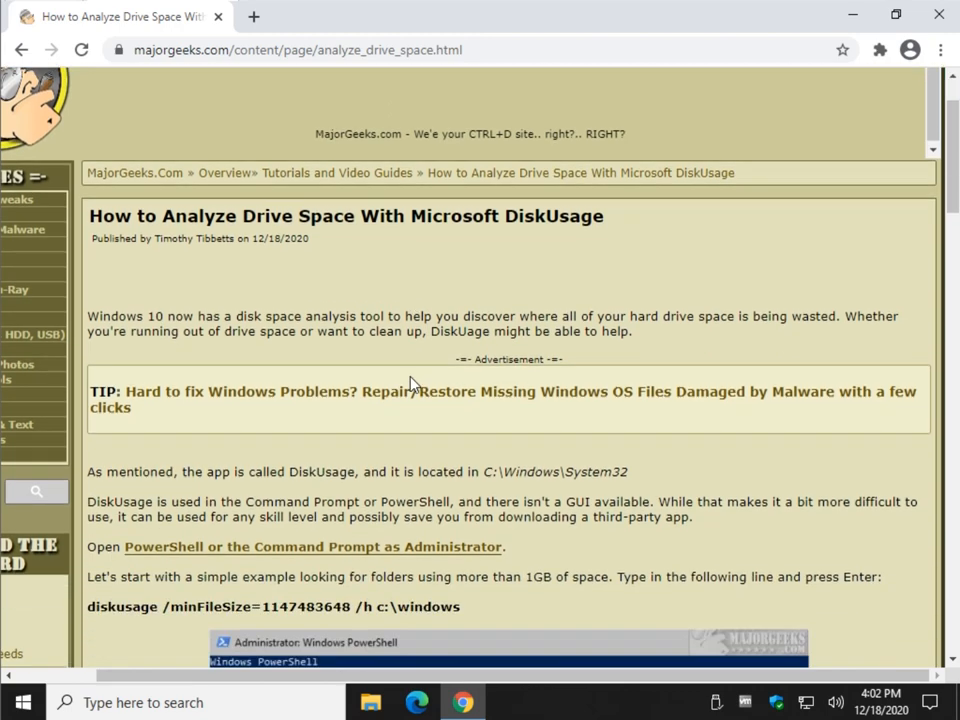
{"action": "scroll", "scroll_direction": "down", "scroll_amount": 3}
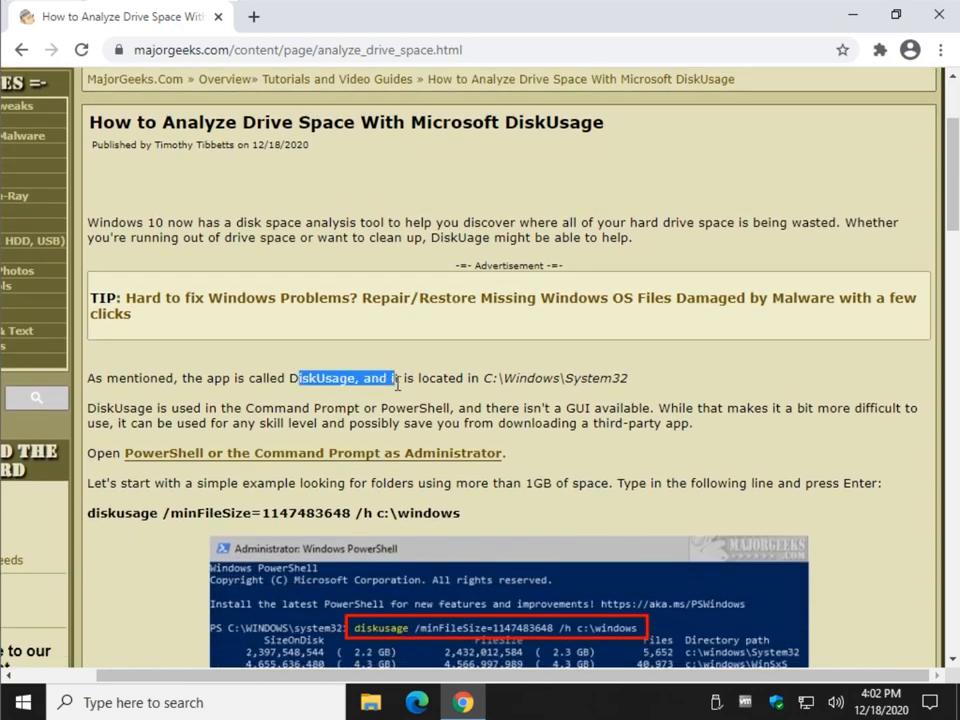
{"action": "left_click", "coordinate": [376, 378]}
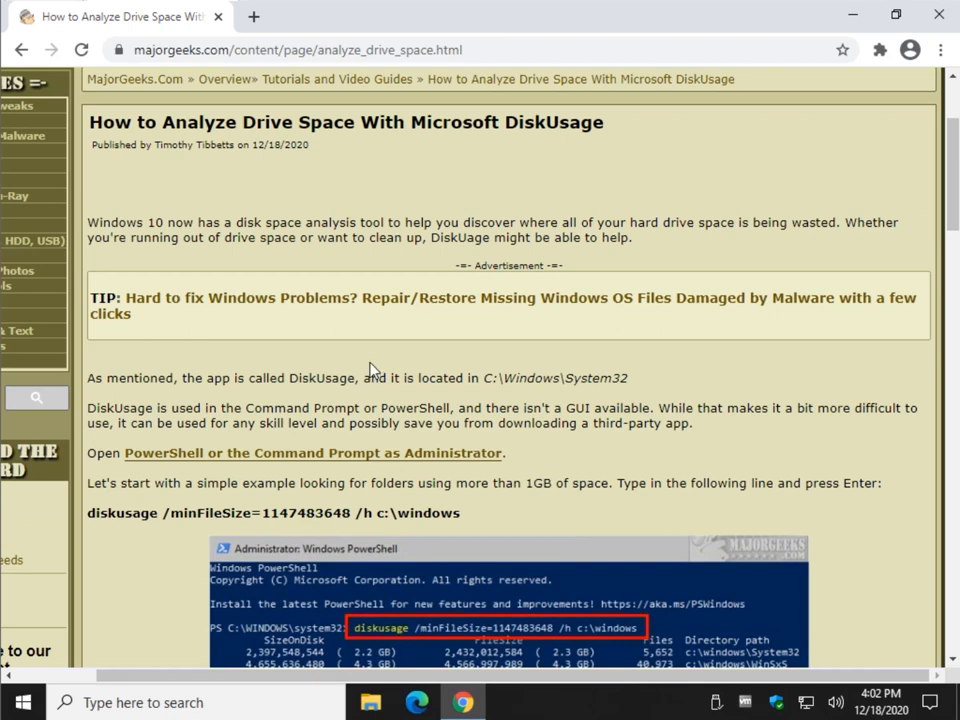
{"action": "scroll", "scroll_direction": "down", "scroll_amount": 3}
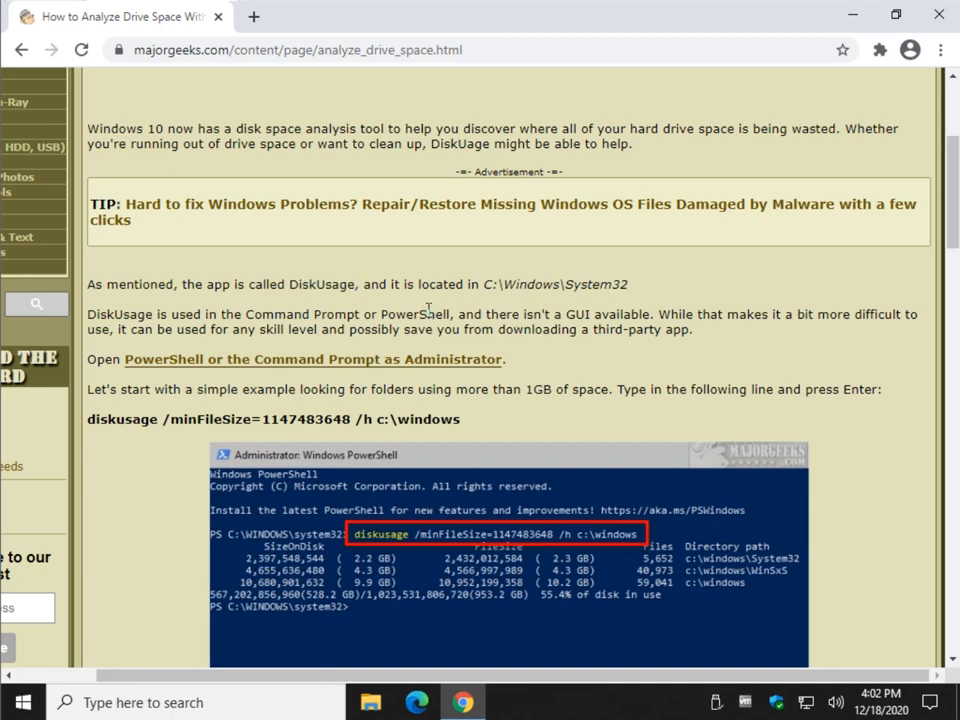
Step: Continue down to the diskusage /minFileSize command and its PowerShell output screenshot
{"action": "type", "text": "cmd"}
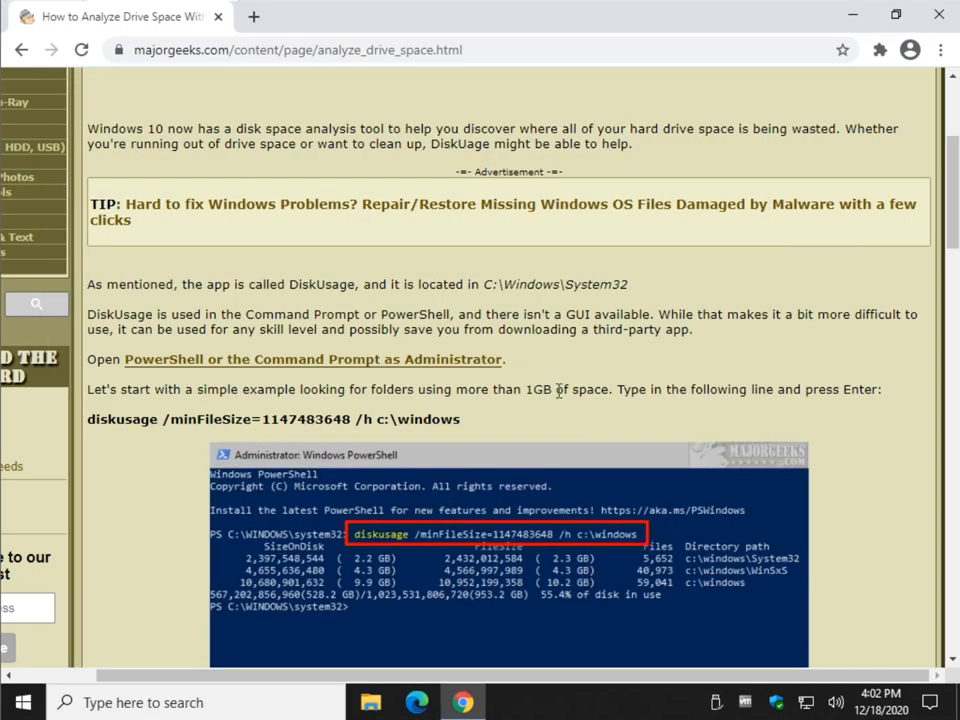
{"action": "right_click", "coordinate": [16, 700]}
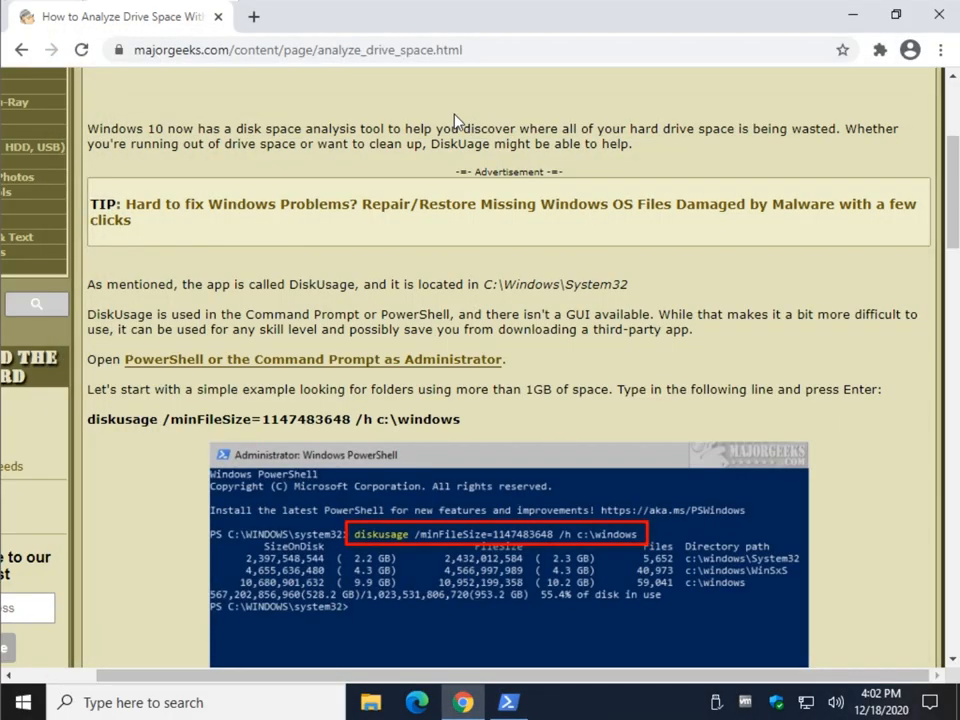
{"action": "scroll", "scroll_direction": "down", "scroll_amount": 3}
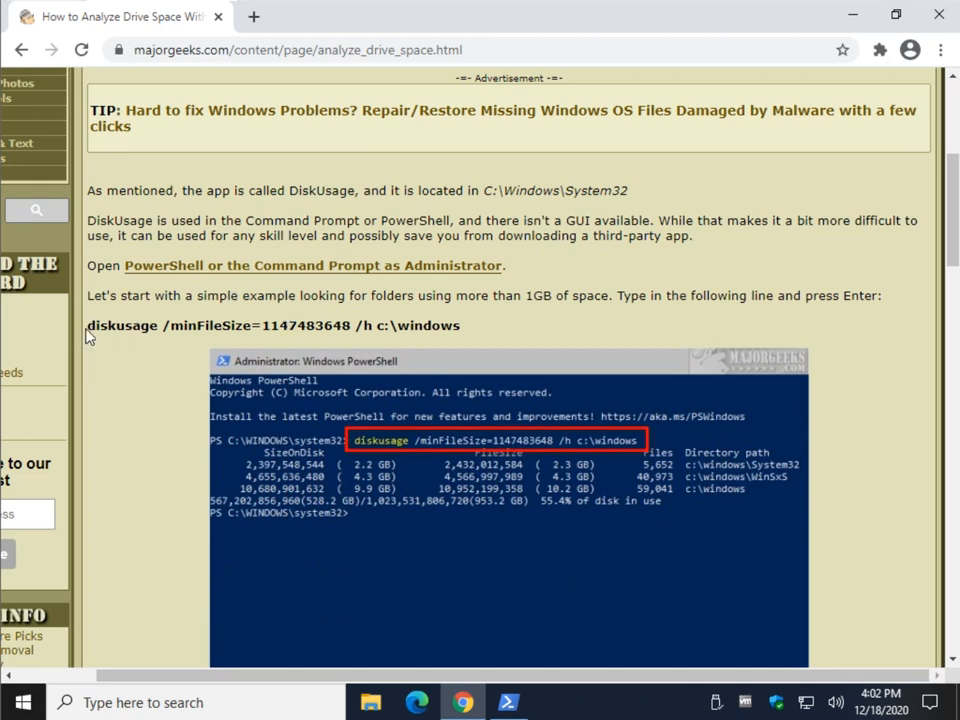
Step: Select the whole diskusage example command line for folders over 1GB
{"action": "triple_click", "coordinate": [276, 324]}
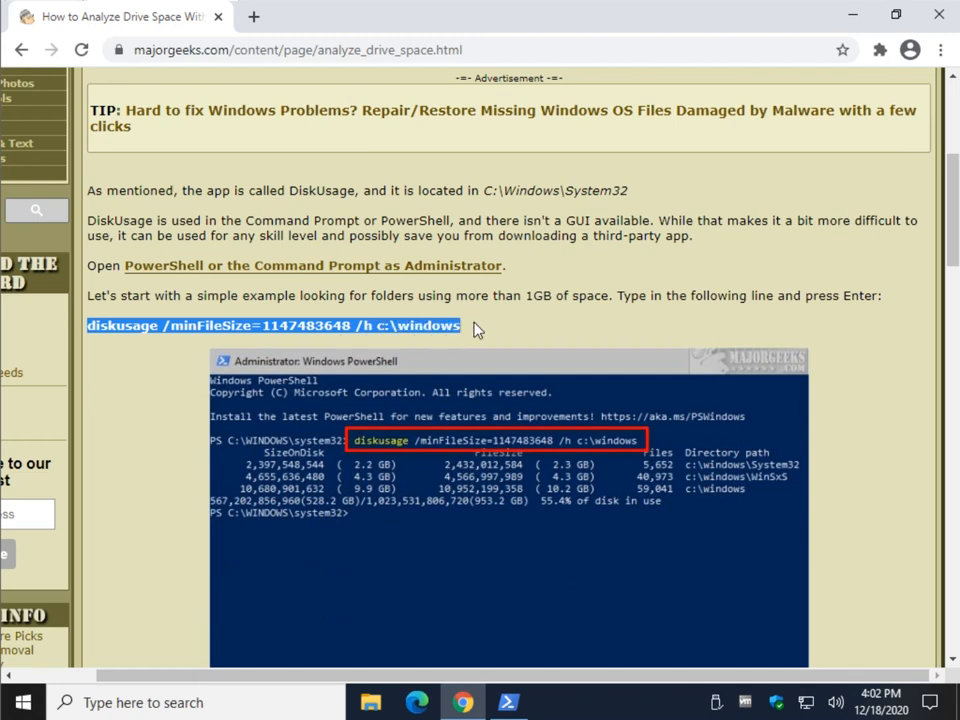
{"action": "mouse_move", "coordinate": [344, 320]}
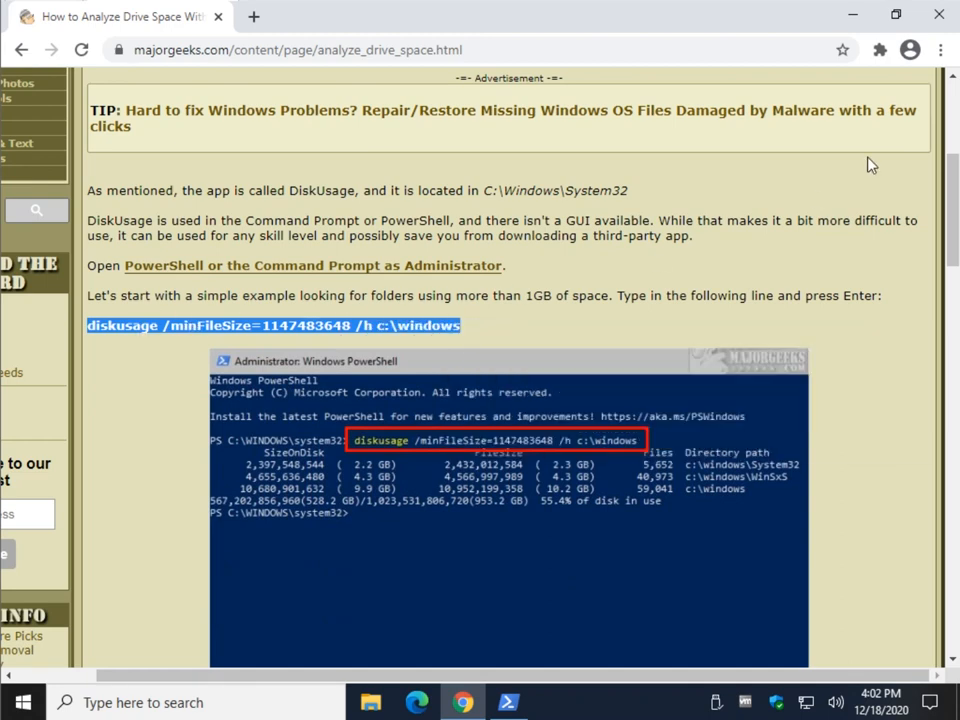
{"action": "mouse_move", "coordinate": [860, 170]}
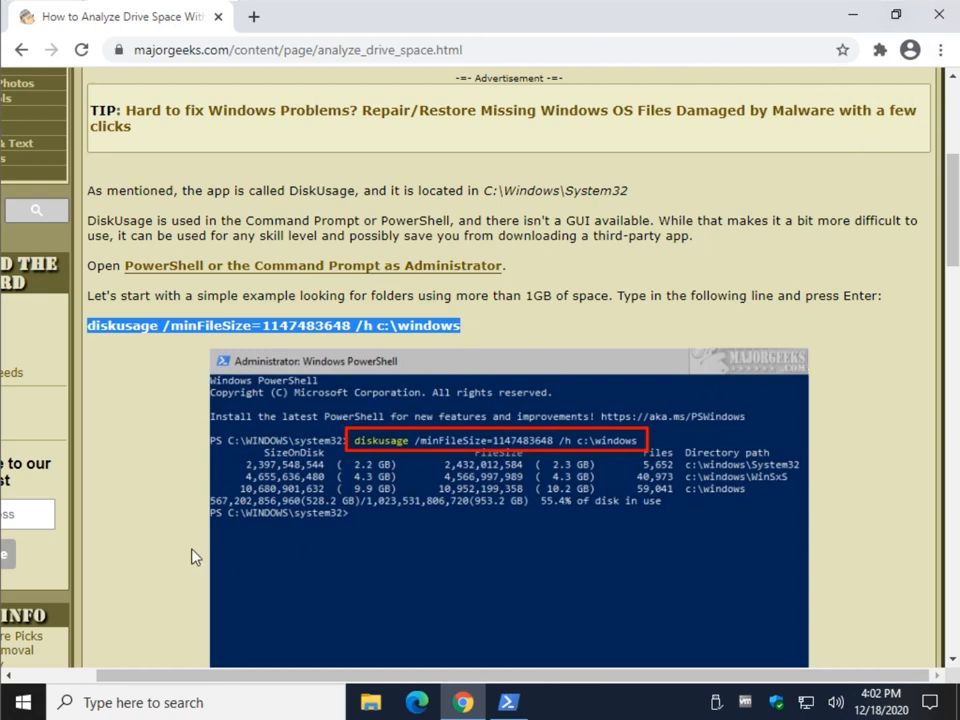
{"action": "mouse_move", "coordinate": [178, 328]}
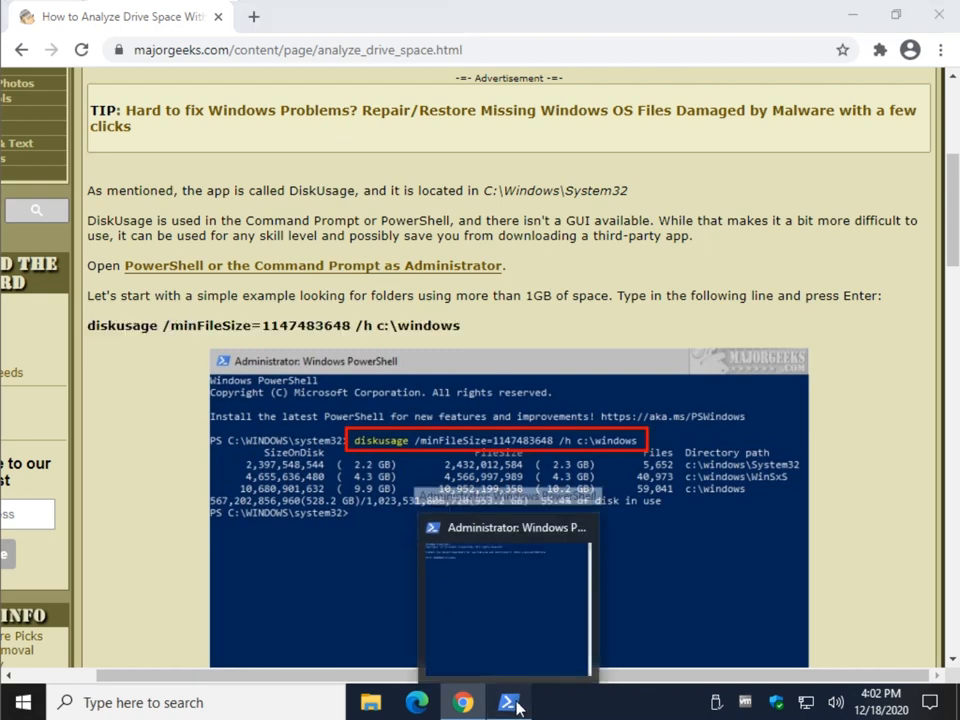
{"action": "left_click", "coordinate": [508, 702]}
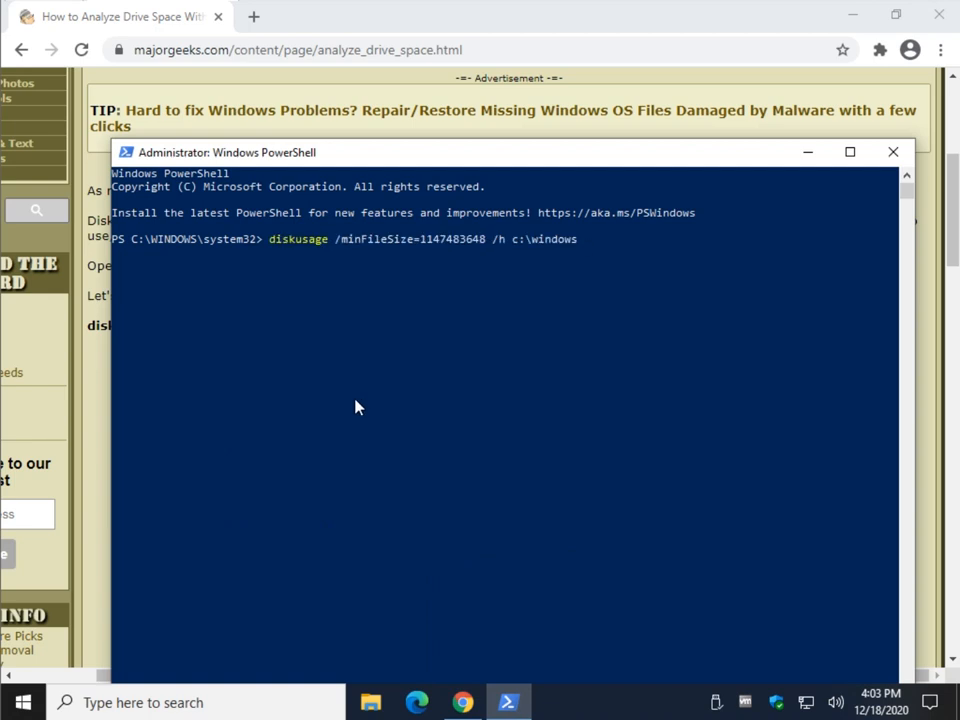
{"action": "mouse_move", "coordinate": [168, 260]}
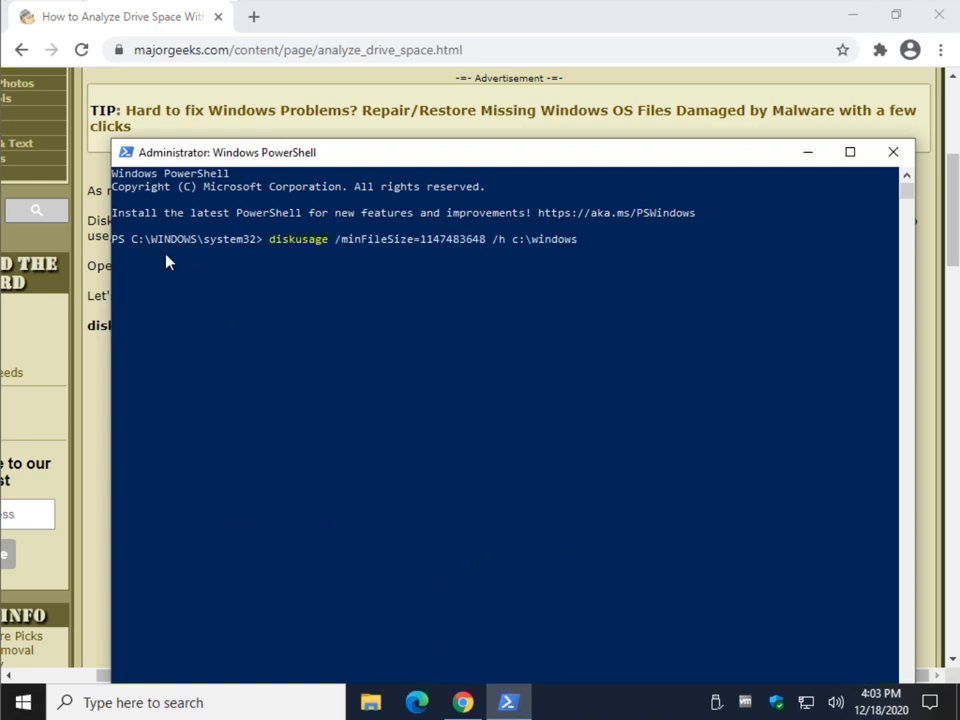
{"action": "mouse_move", "coordinate": [510, 250]}
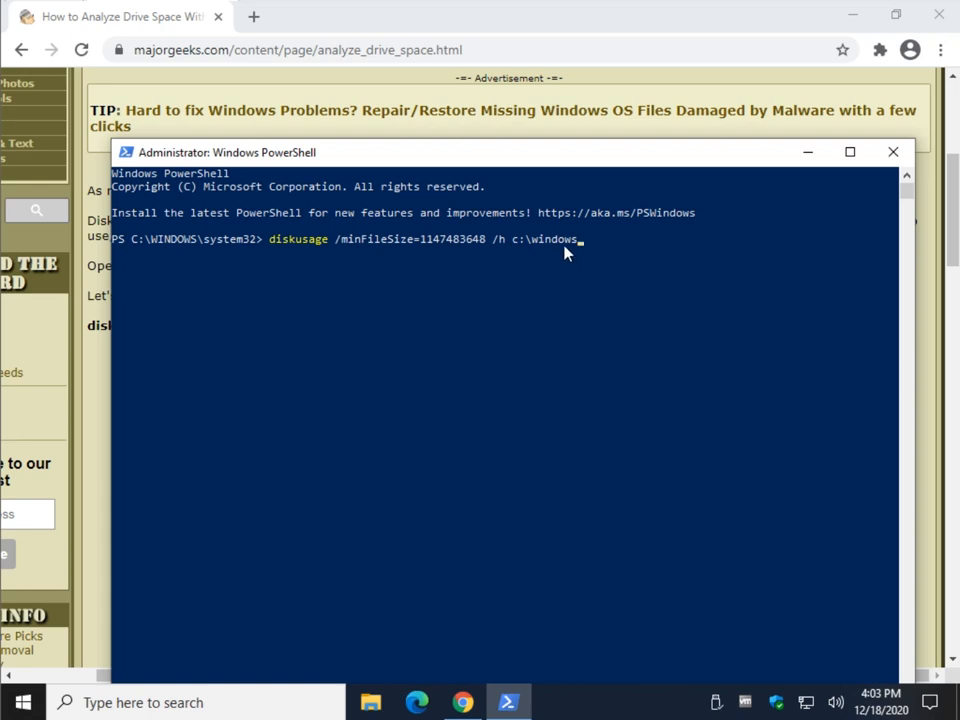
{"action": "key", "text": "Return"}
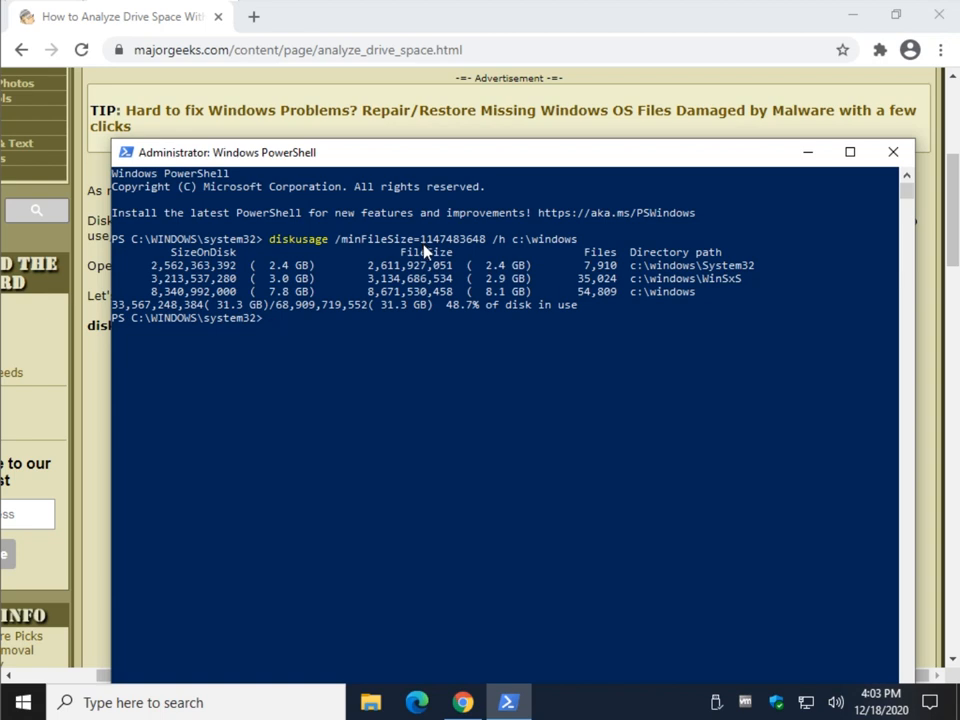
{"action": "mouse_move", "coordinate": [488, 120]}
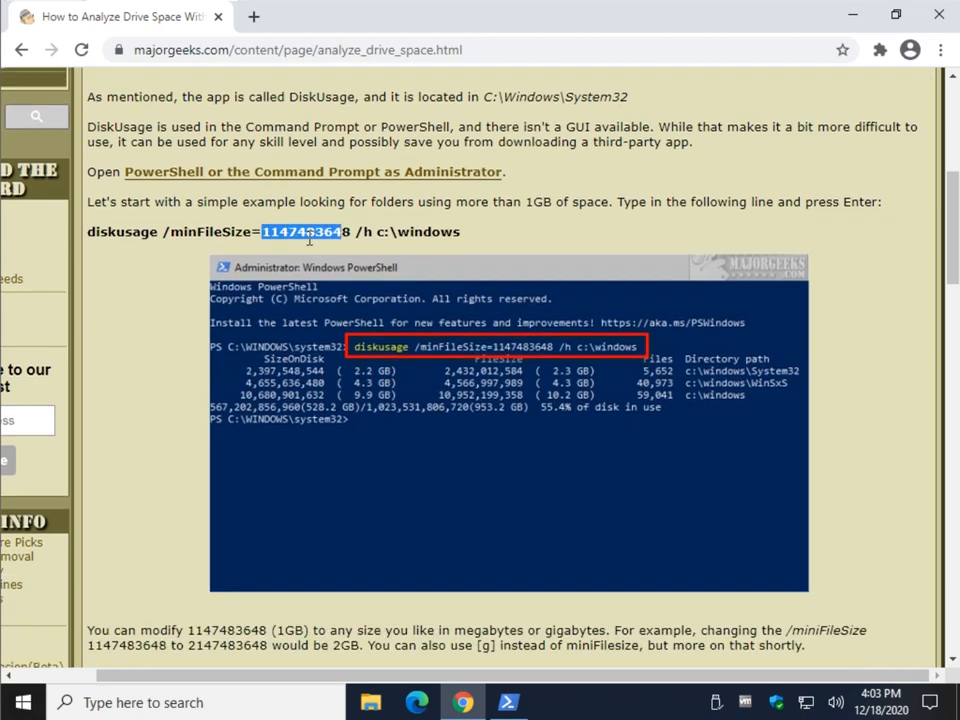
{"action": "left_click", "coordinate": [168, 348]}
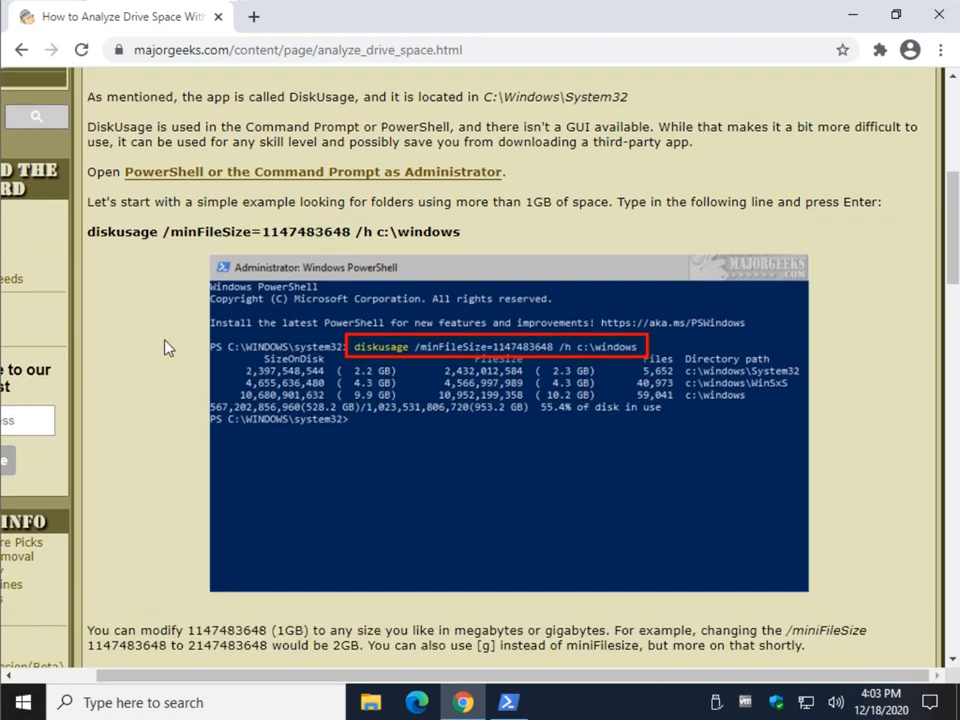
{"action": "scroll", "scroll_direction": "down", "scroll_amount": 3}
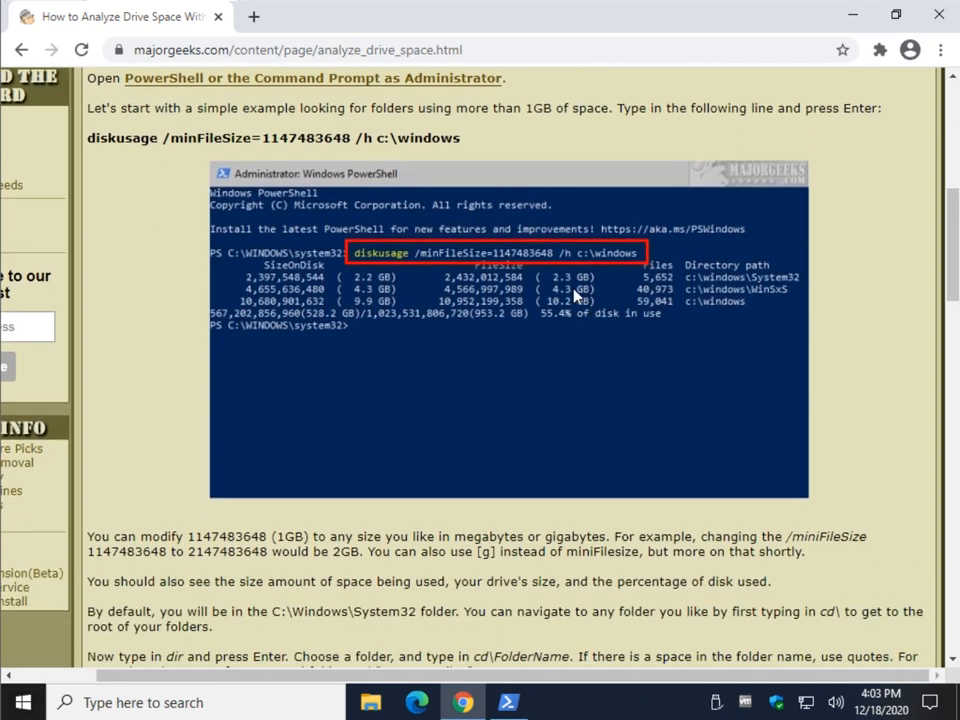
{"action": "left_click", "coordinate": [508, 700]}
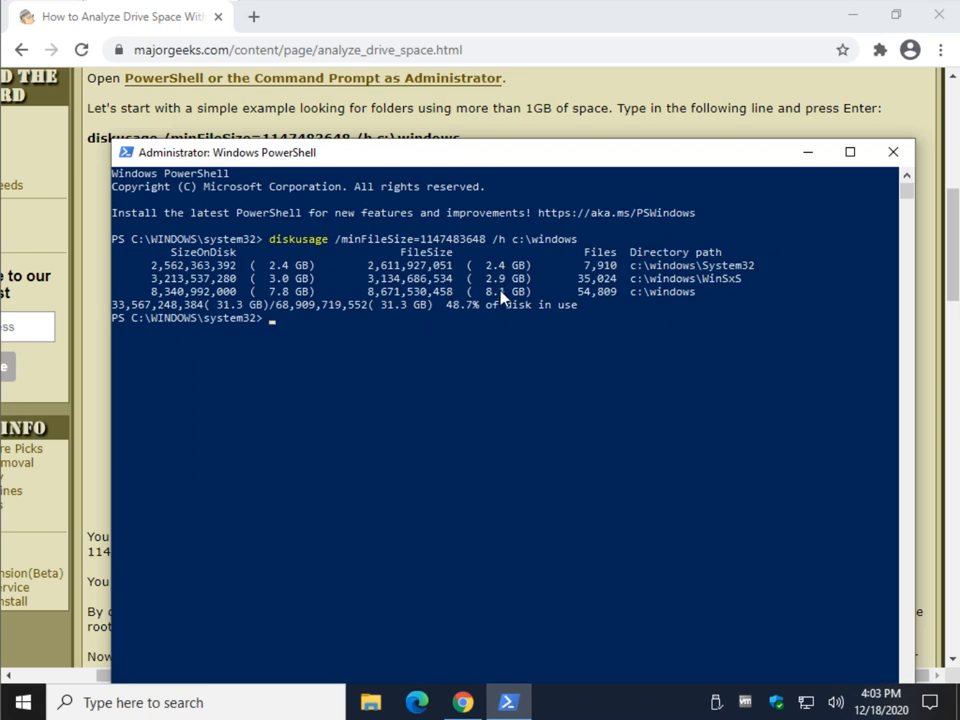
{"action": "left_click", "coordinate": [892, 152]}
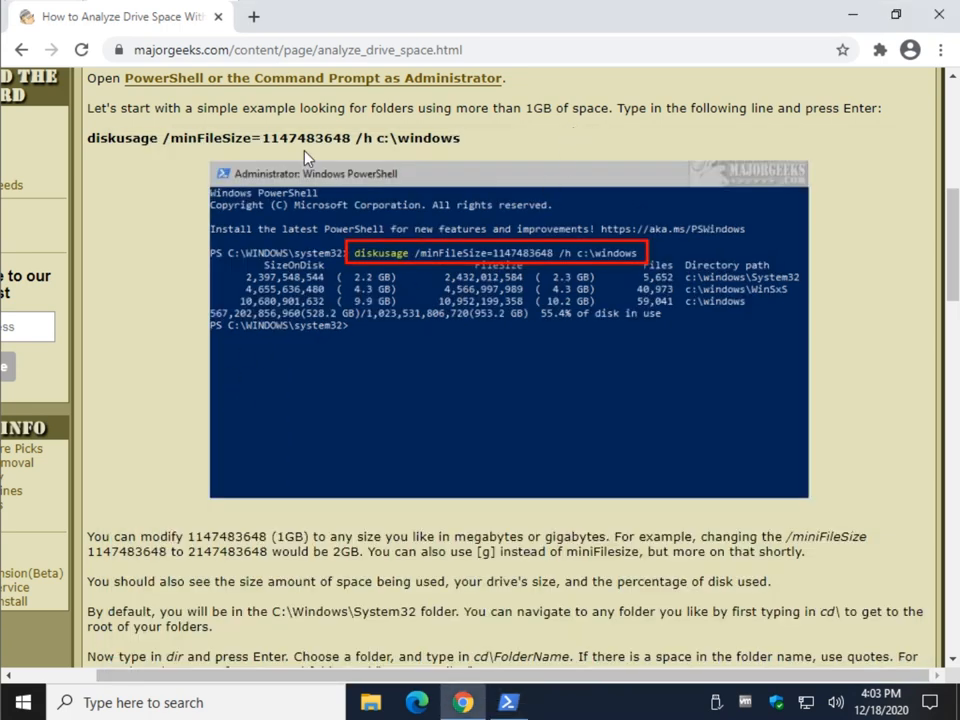
{"action": "mouse_move", "coordinate": [290, 140]}
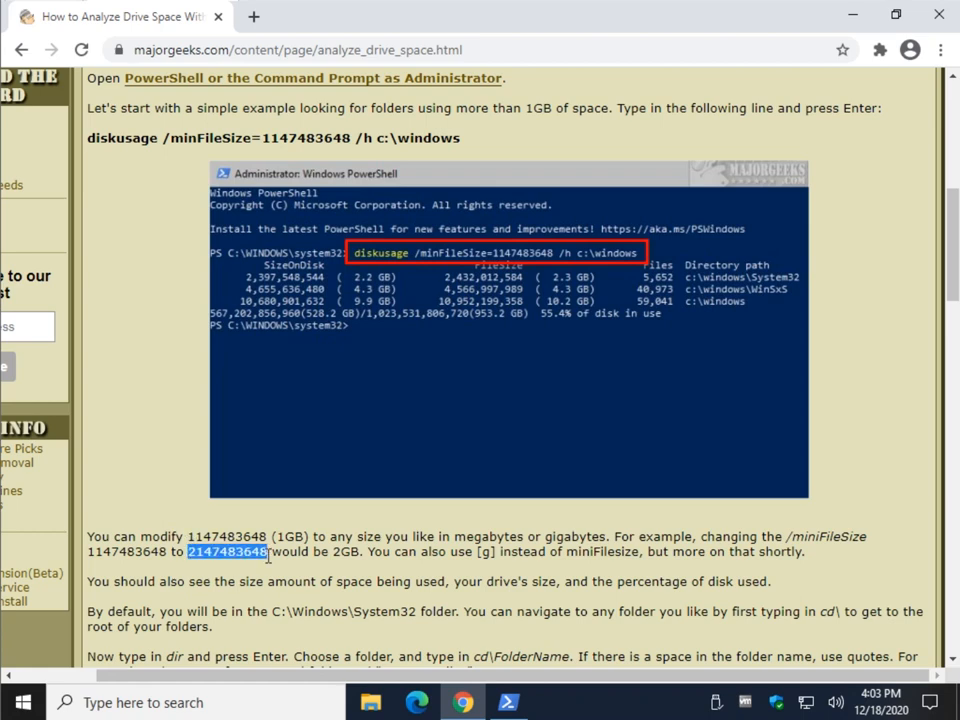
{"action": "mouse_move", "coordinate": [192, 536]}
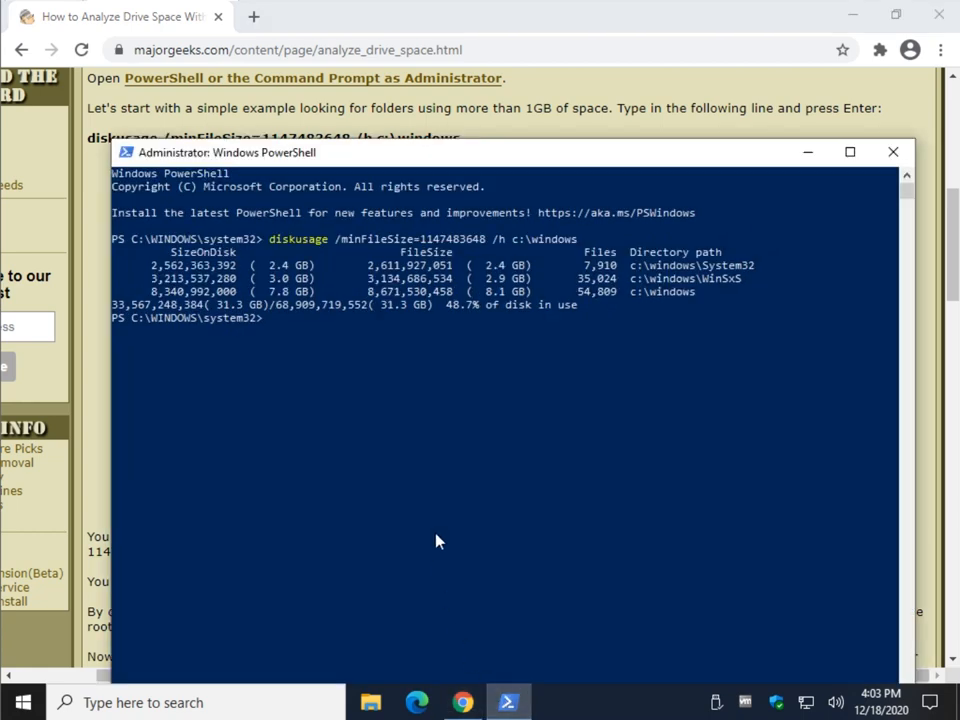
Step: Rerun diskusage /minFileSize /h c:\windows in PowerShell with the size threshold command
{"action": "type", "text": "diskusage /minFileSize=1147483648 /h c:\\windows"}
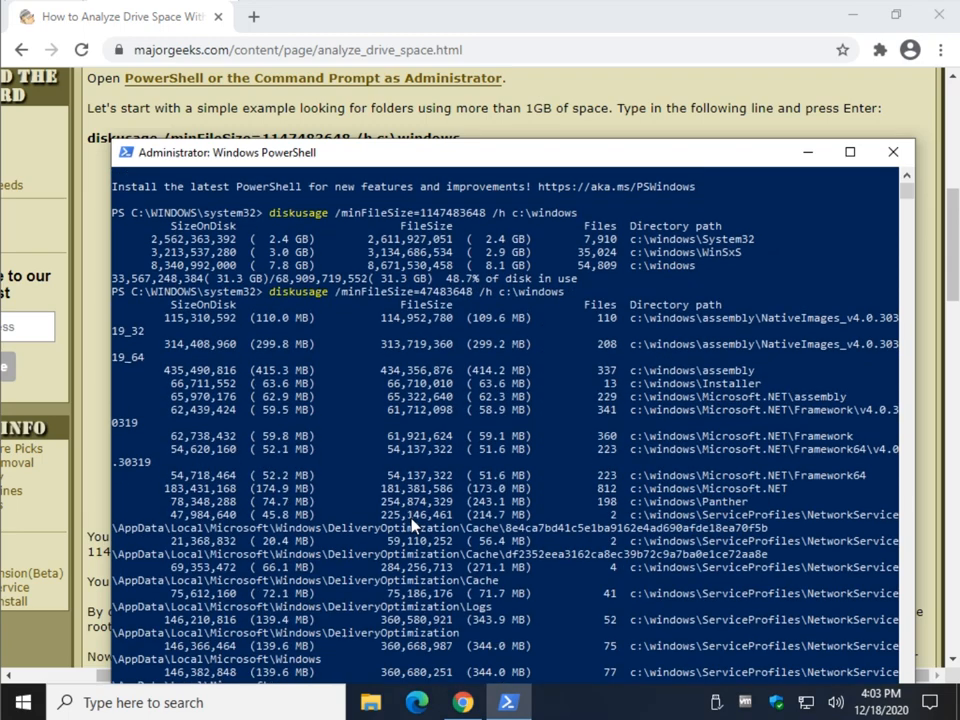
{"action": "scroll", "scroll_direction": "down", "scroll_amount": 3}
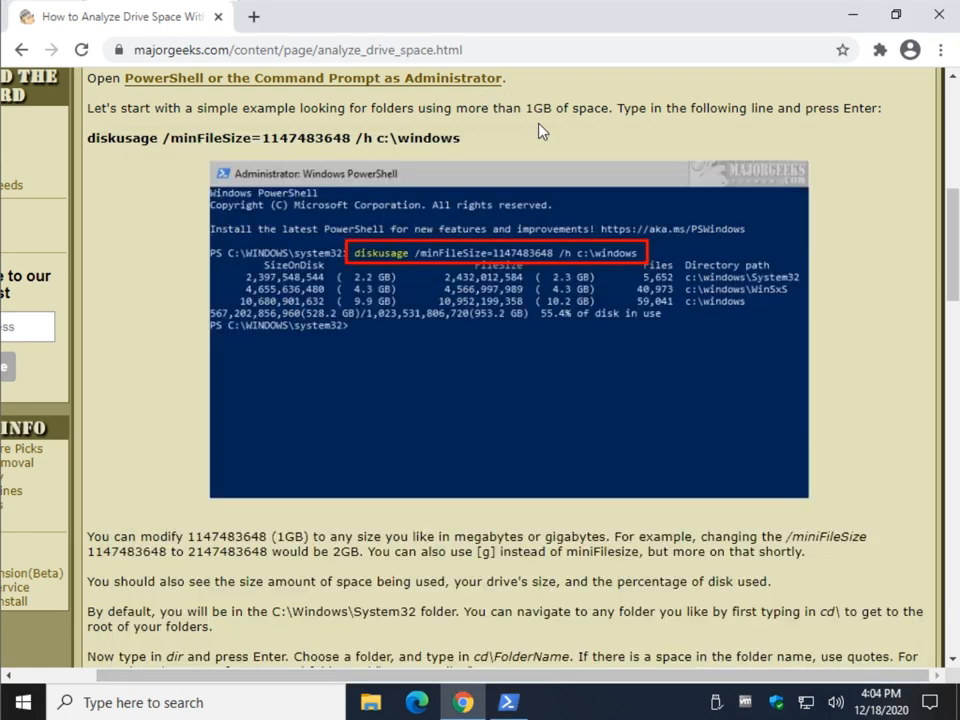
{"action": "mouse_move", "coordinate": [368, 368]}
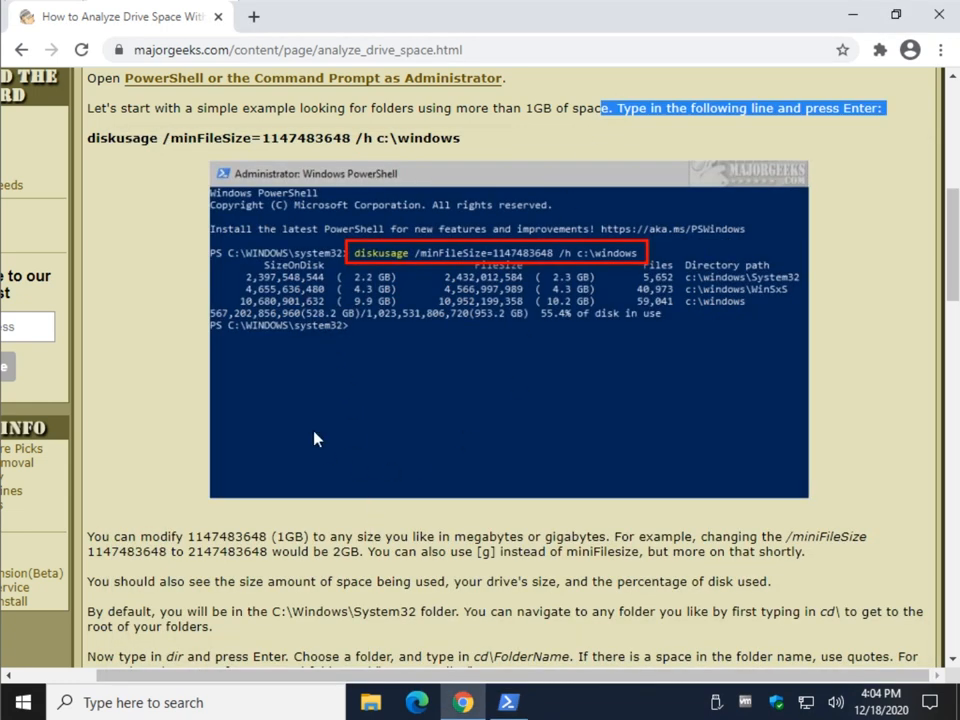
Step: Scroll the article to its cd\ and dir example for moving to root and listing folders
{"action": "scroll", "scroll_direction": "down", "scroll_amount": 3}
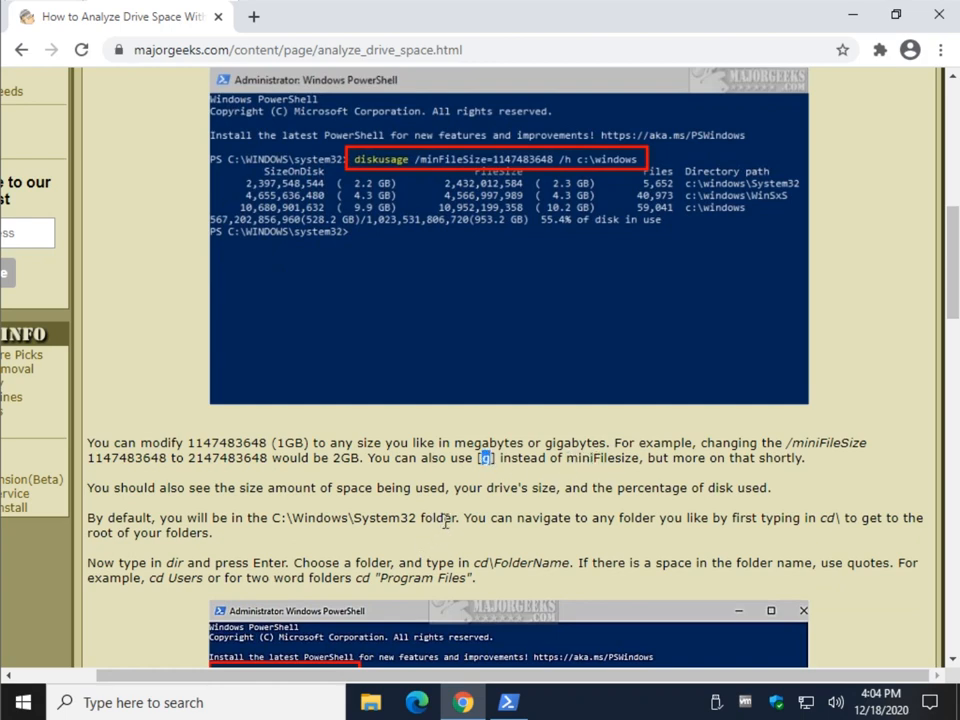
{"action": "scroll", "scroll_direction": "down", "scroll_amount": 3}
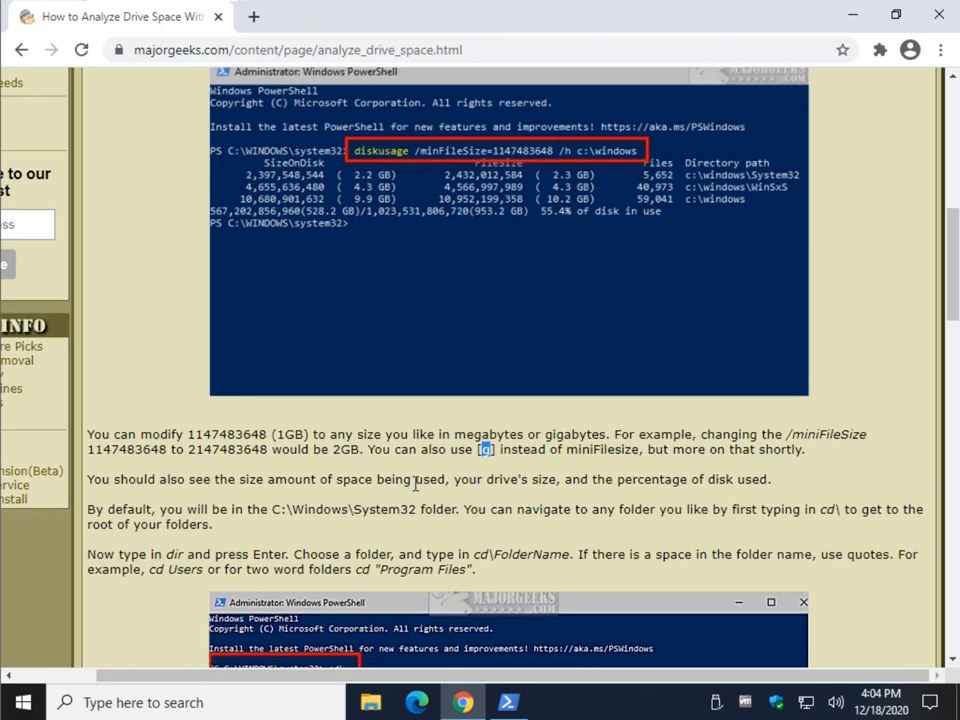
{"action": "scroll", "scroll_direction": "down", "scroll_amount": 3}
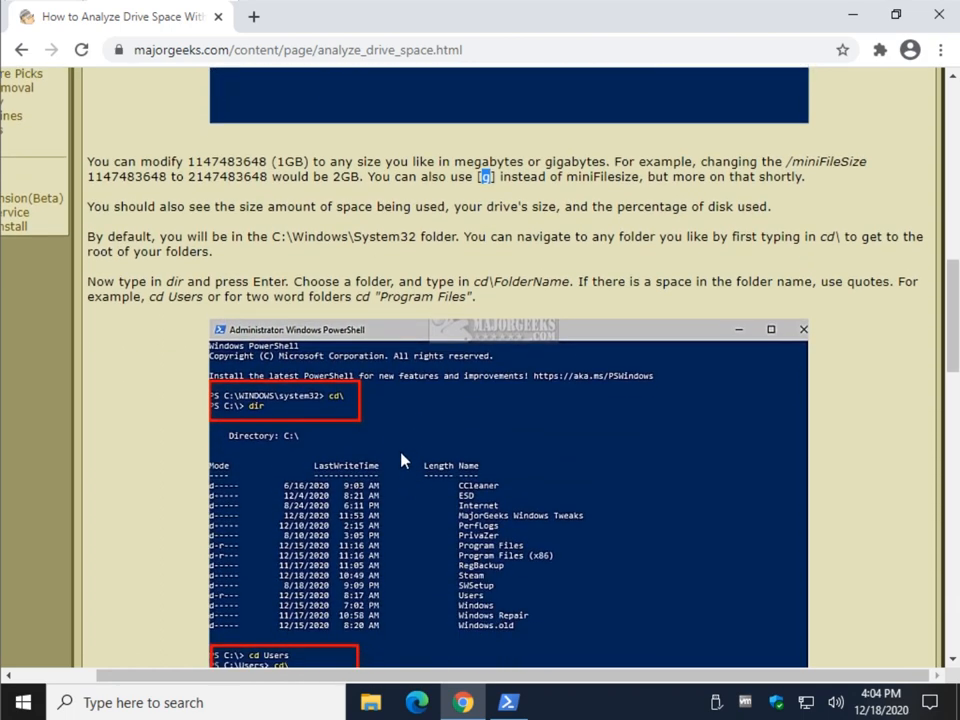
{"action": "mouse_move", "coordinate": [396, 438]}
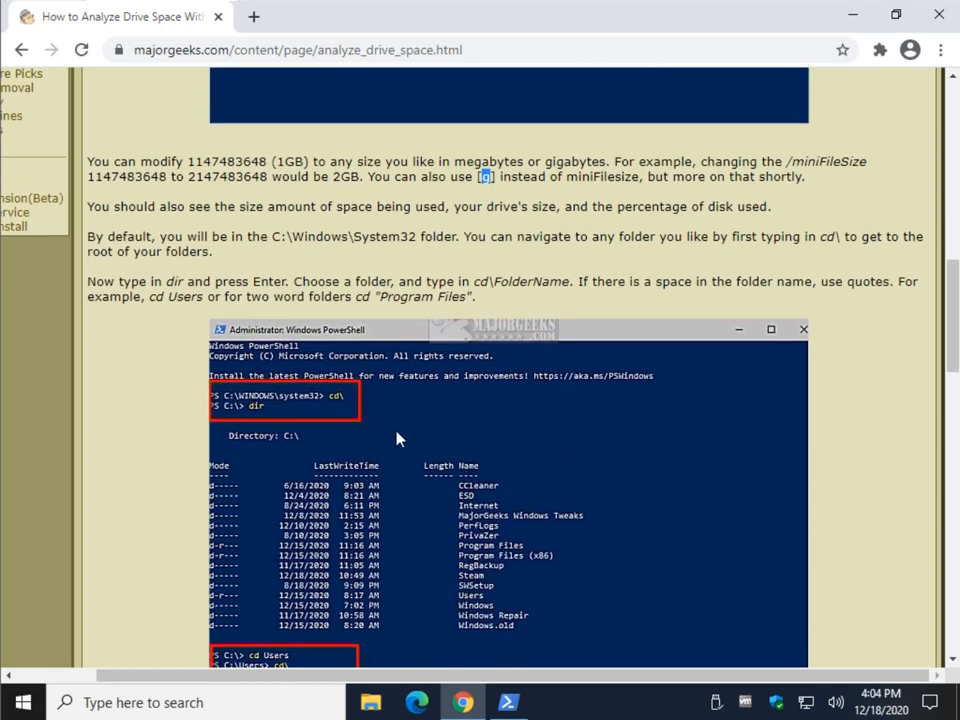
{"action": "mouse_move", "coordinate": [508, 702]}
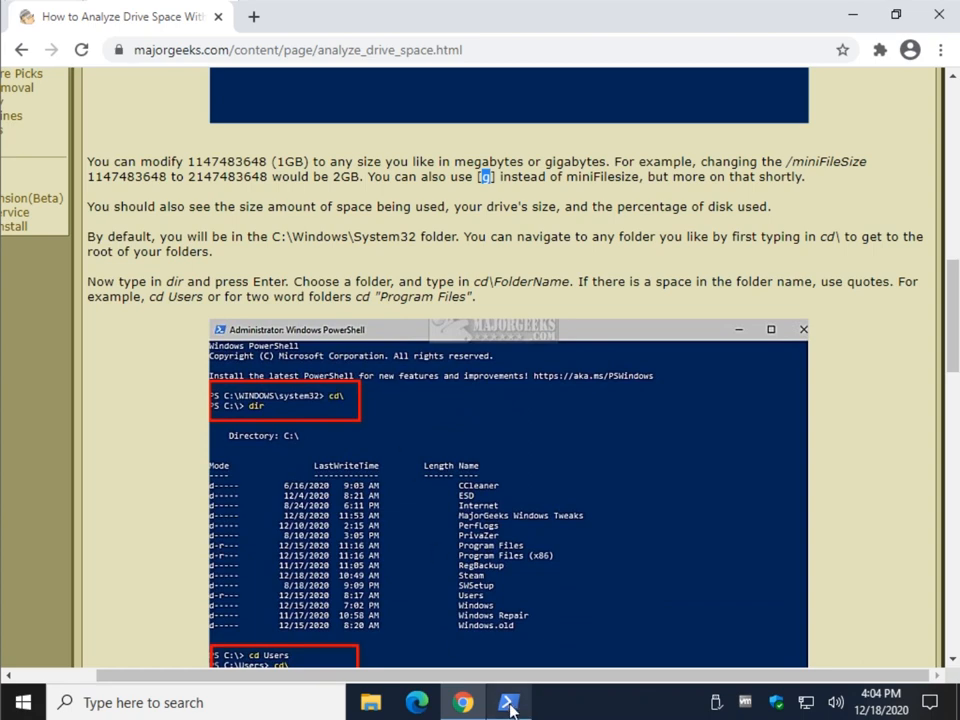
Step: Move PowerShell from System32 to the root of C: with cd\
{"action": "left_click", "coordinate": [508, 700]}
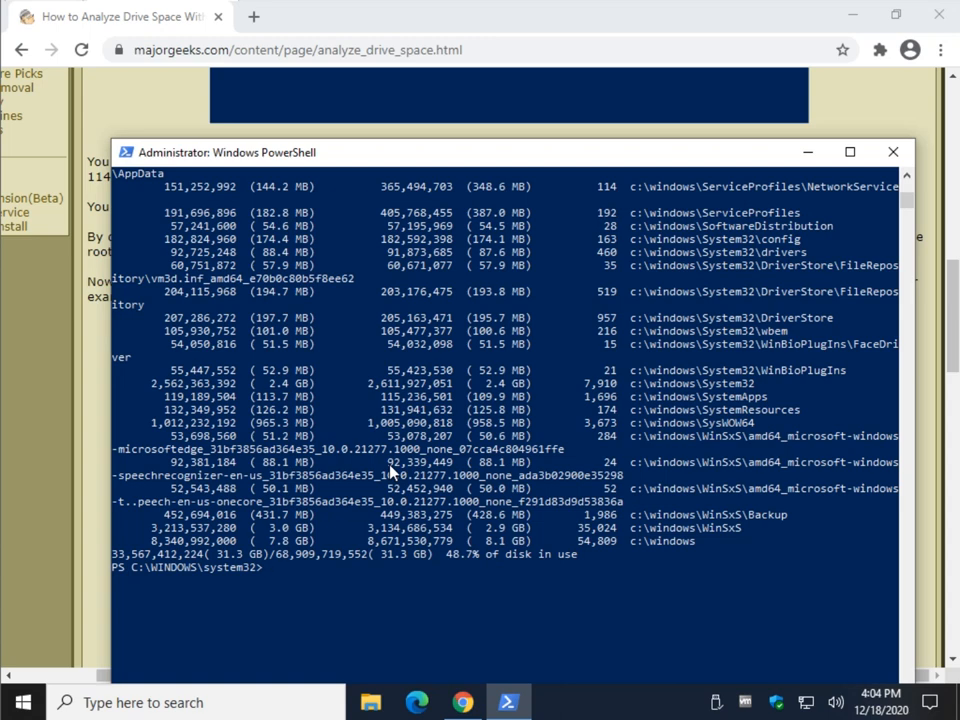
{"action": "type", "text": "cd"}
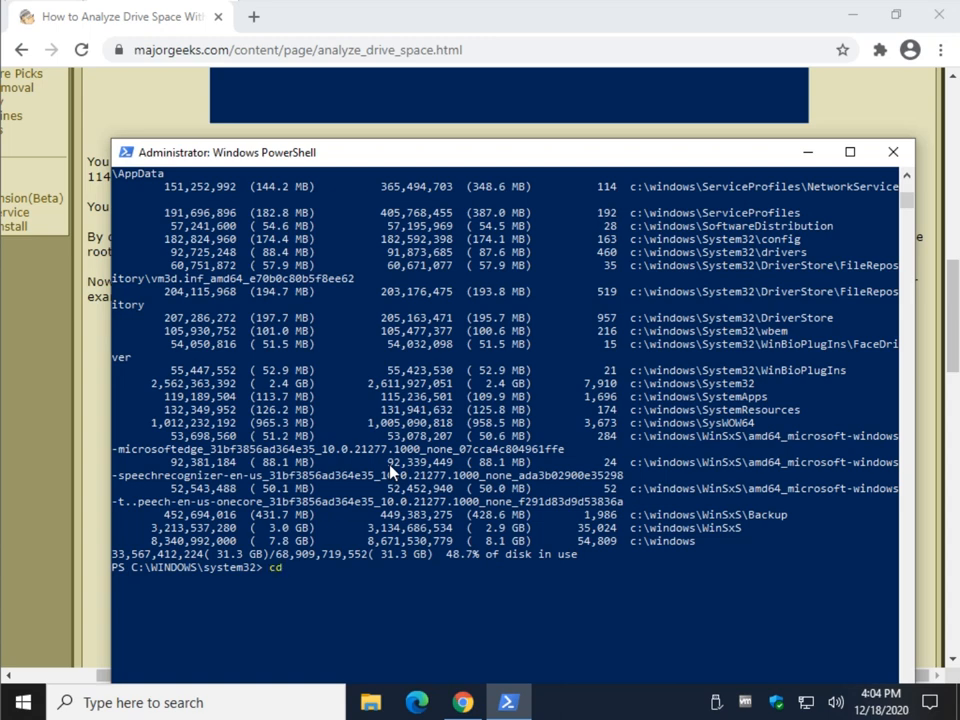
{"action": "type", "text": "\\"}
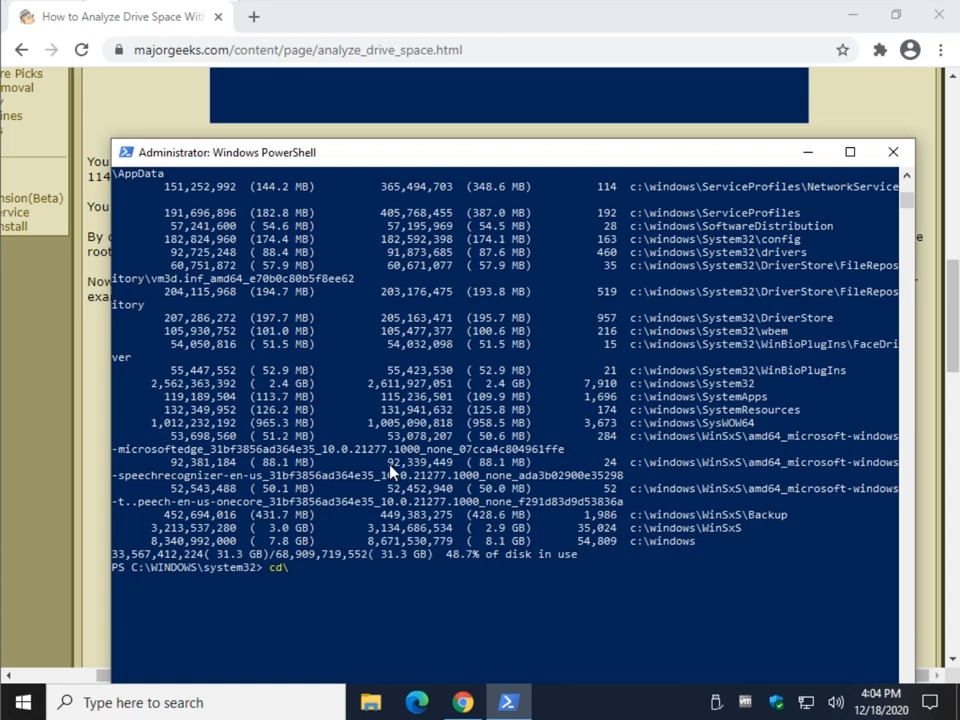
{"action": "key", "text": "Return"}
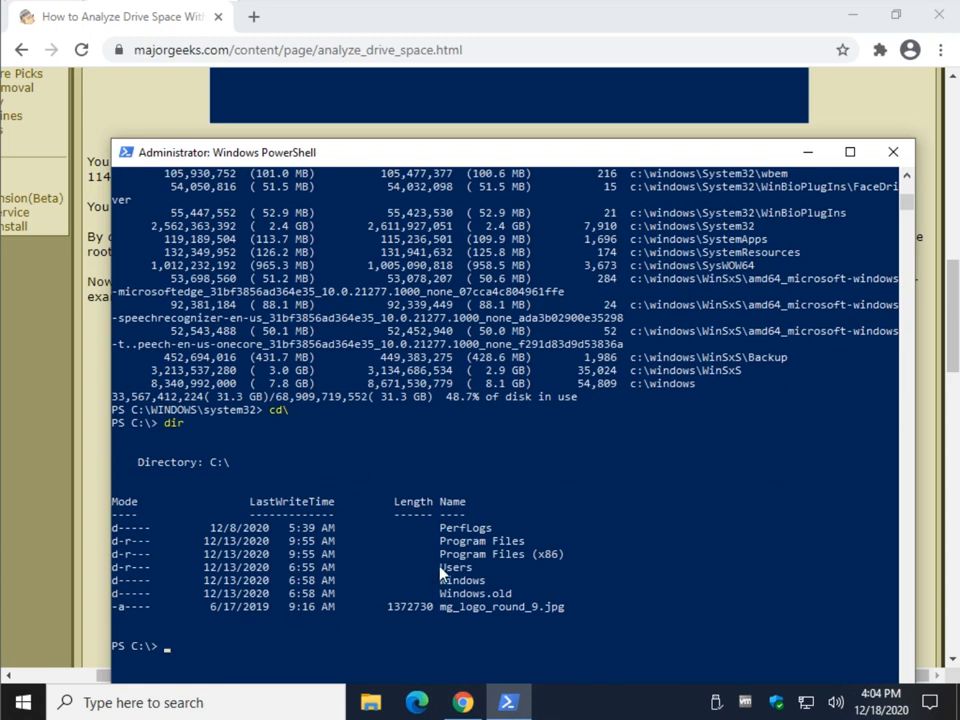
{"action": "mouse_move", "coordinate": [464, 560]}
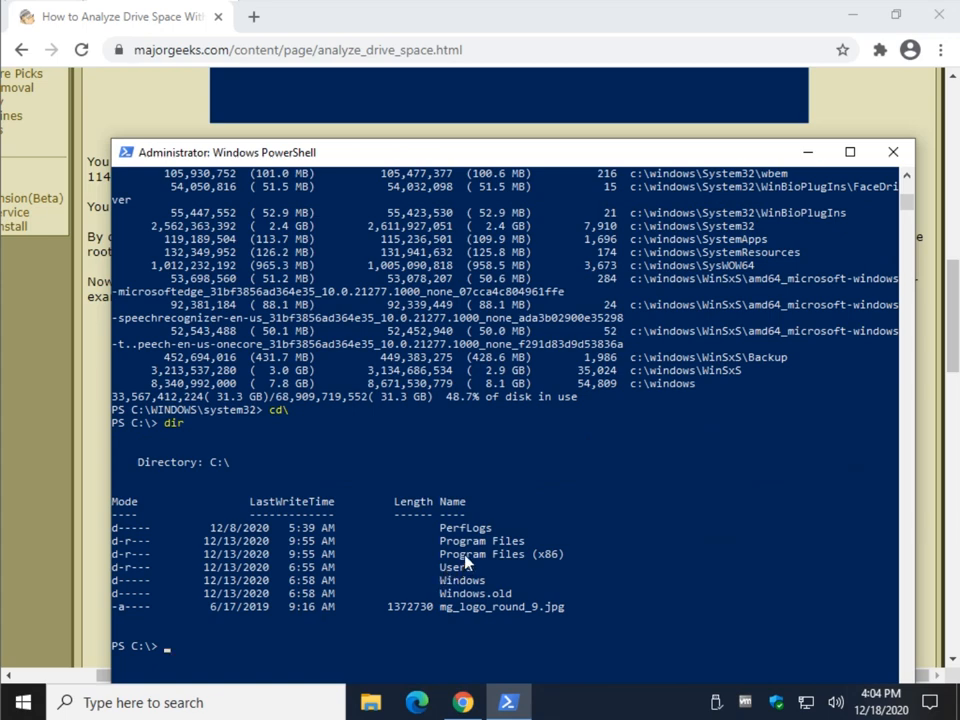
{"action": "mouse_move", "coordinate": [456, 572]}
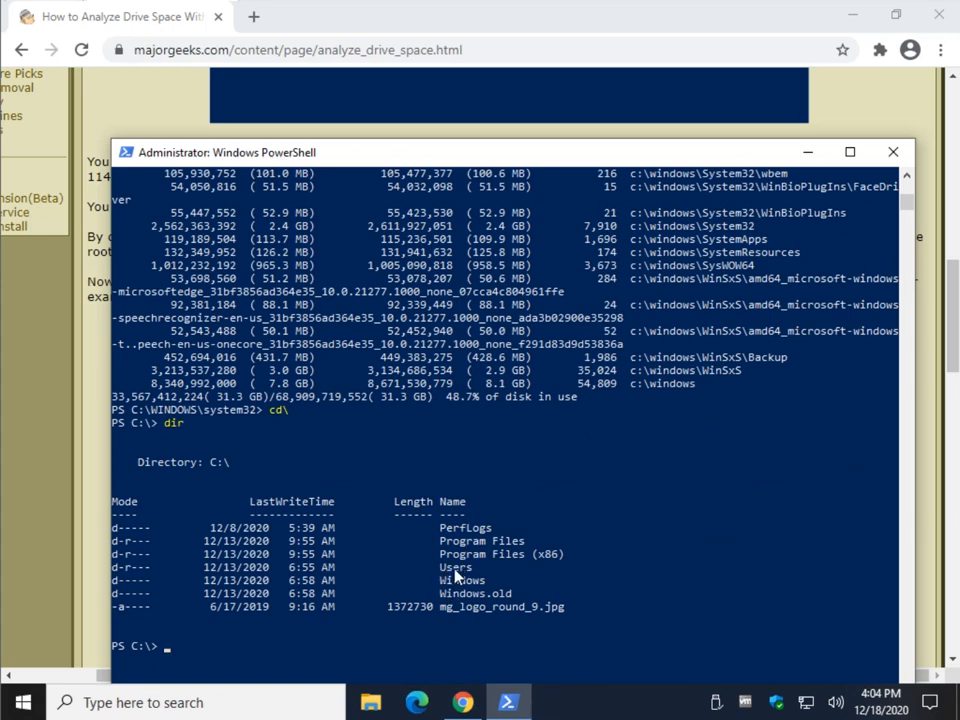
{"action": "mouse_move", "coordinate": [416, 580]}
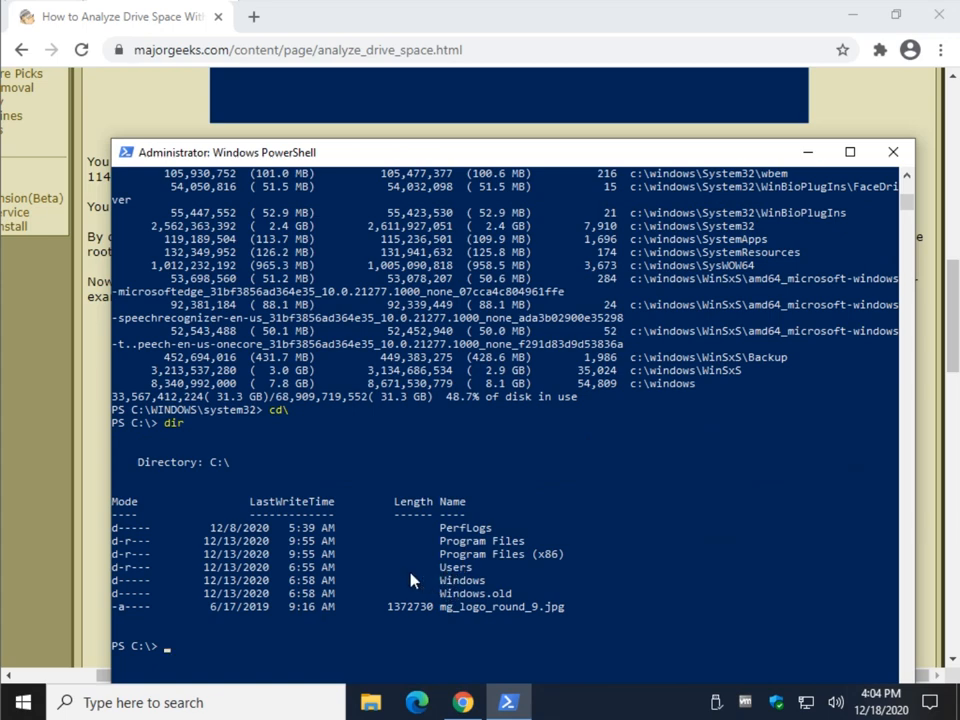
Step: Change into users and then majorgeeks, listing each folder's contents
{"action": "type", "text": "cd"}
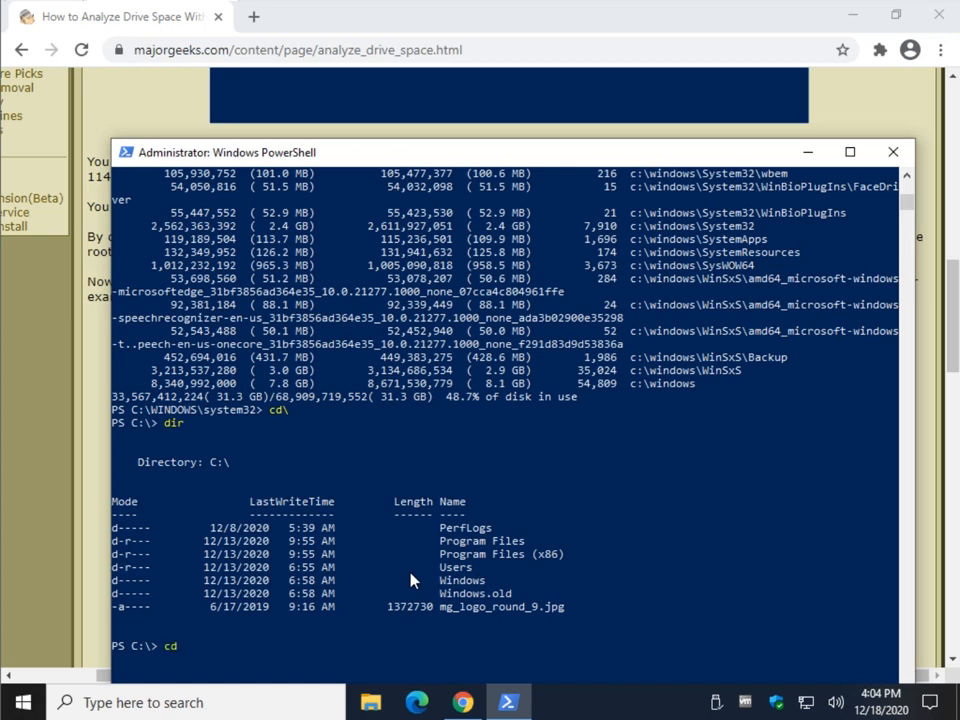
{"action": "type", "text": "users"}
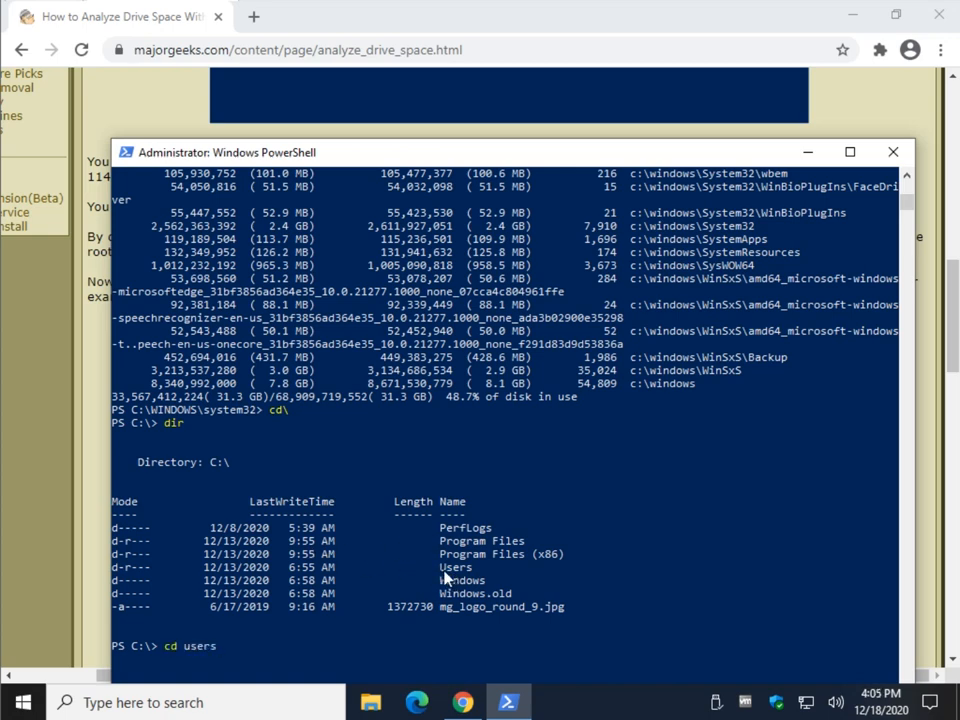
{"action": "key", "text": "Return"}
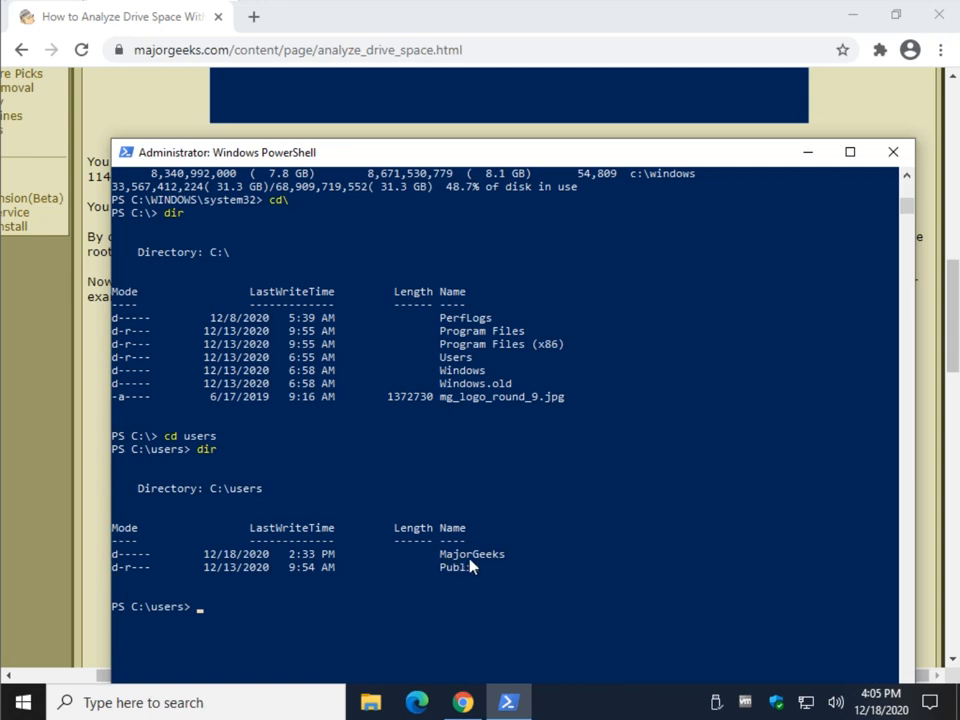
{"action": "type", "text": "cd majorgeeks"}
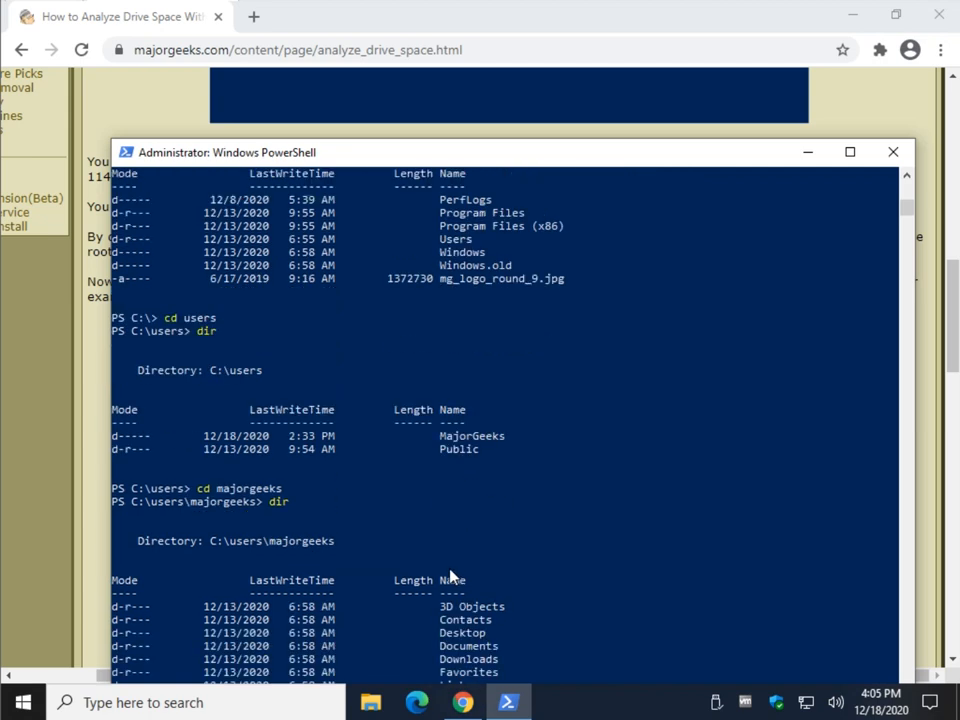
{"action": "scroll", "scroll_direction": "down", "scroll_amount": 3}
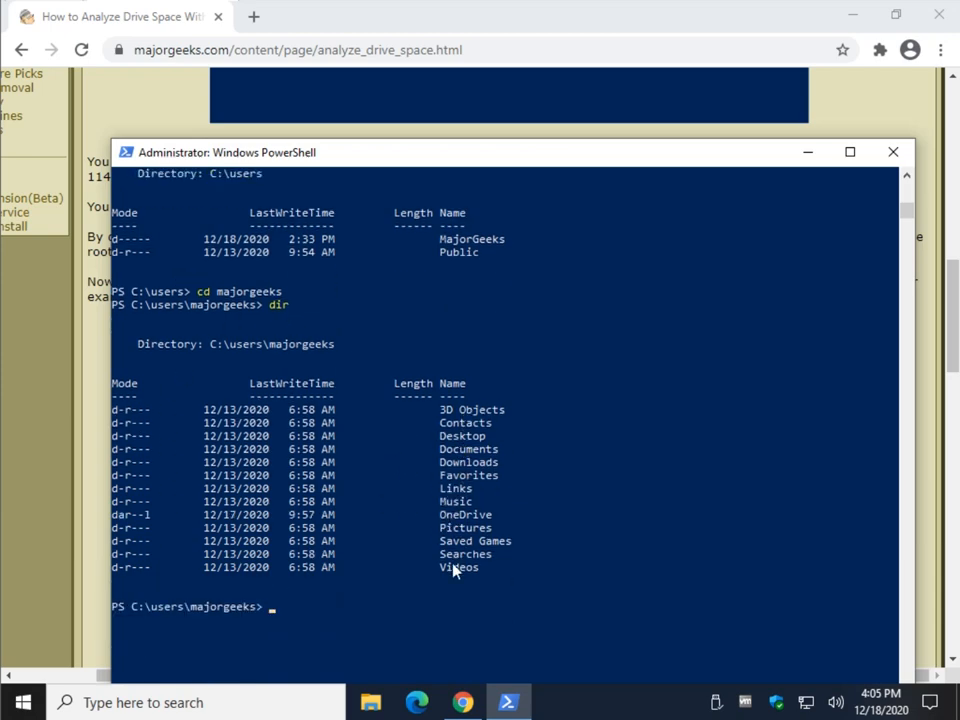
{"action": "mouse_move", "coordinate": [290, 376]}
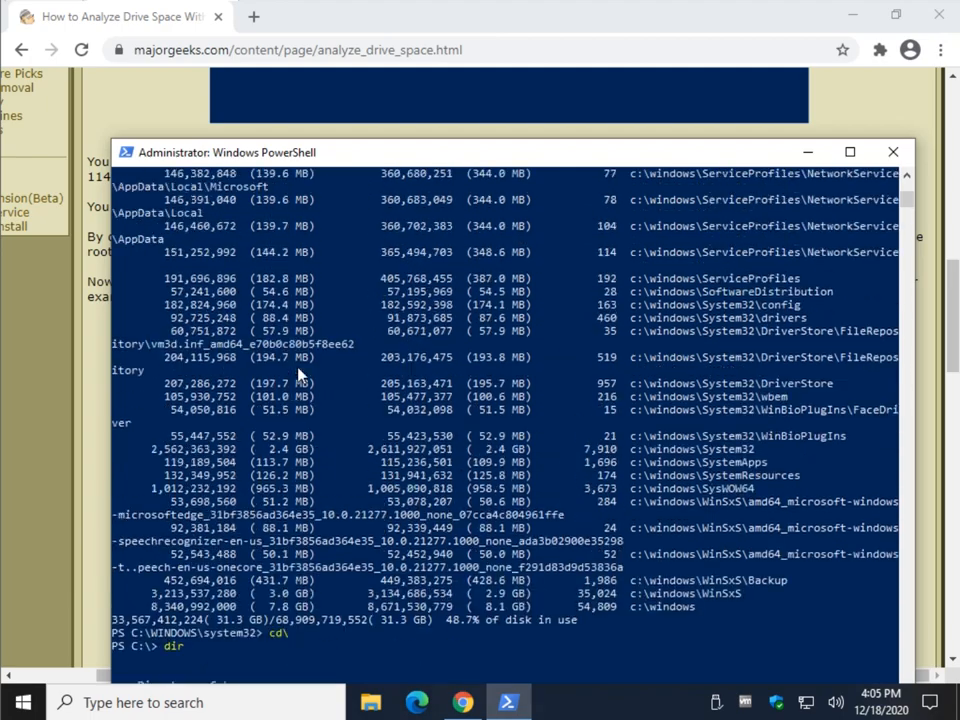
{"action": "key", "text": "Return"}
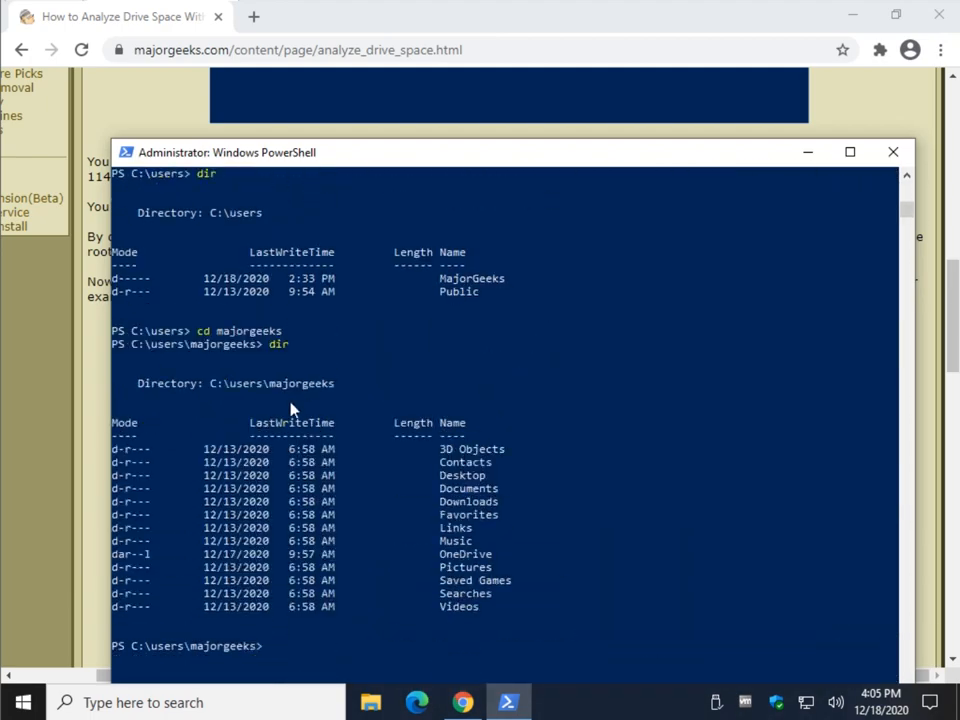
{"action": "scroll", "scroll_direction": "down", "scroll_amount": 3}
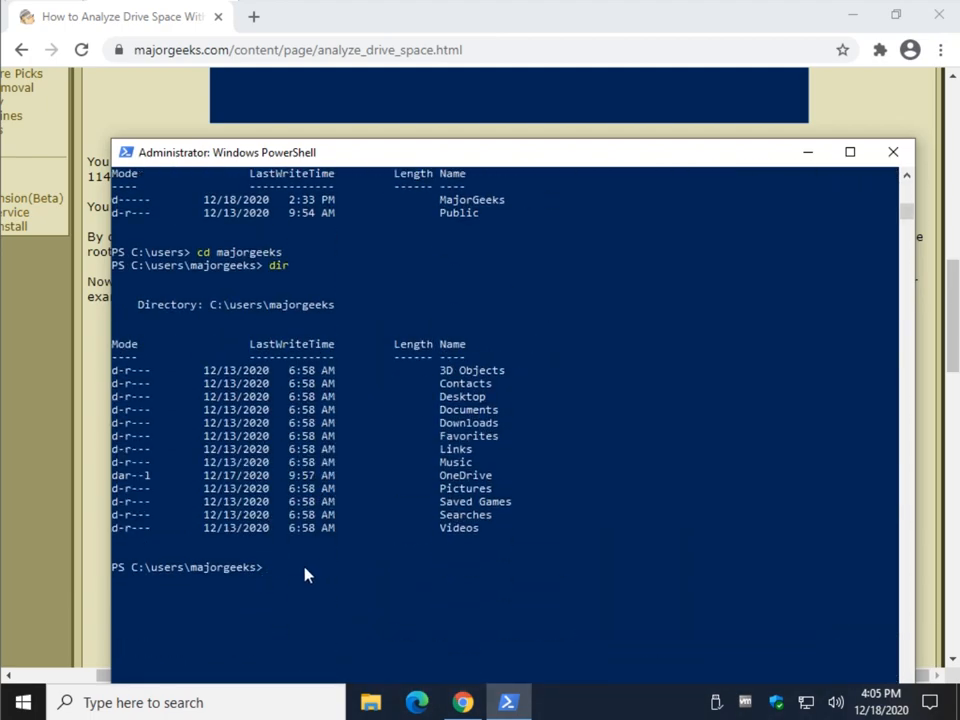
Step: Return to the root of C: with cd\, then enter cd "Program Files"
{"action": "type", "text": "cd\\"}
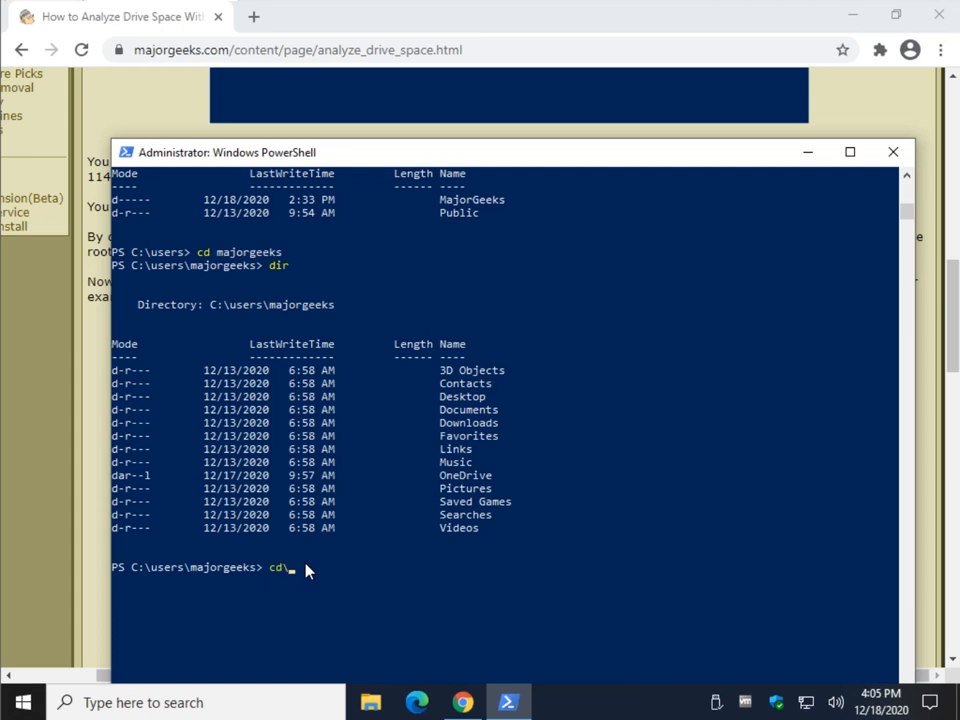
{"action": "key", "text": "Return"}
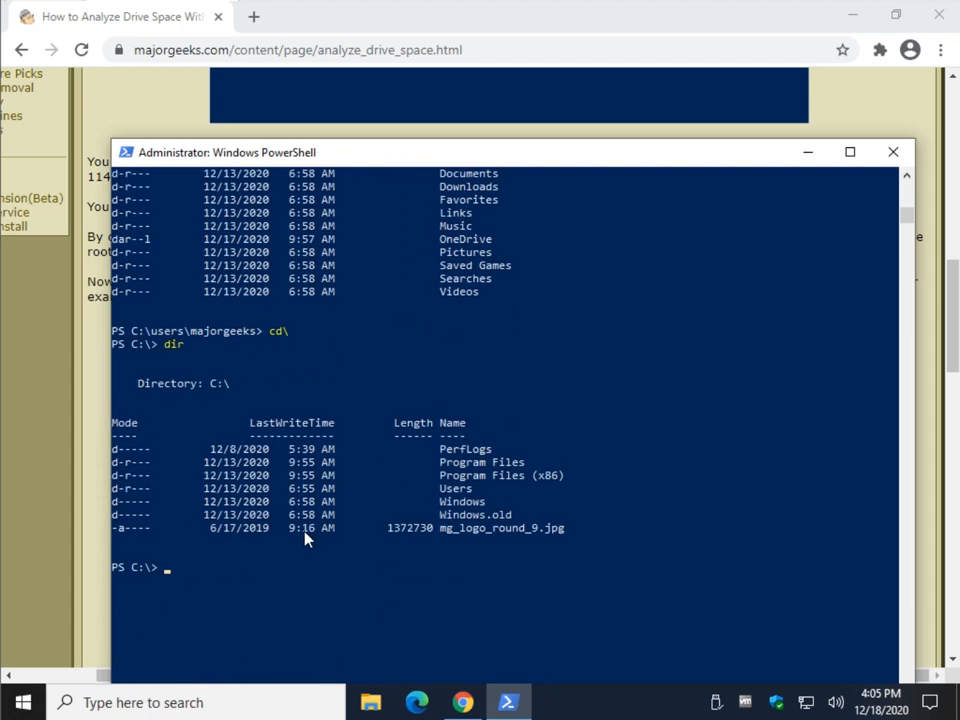
{"action": "mouse_move", "coordinate": [444, 468]}
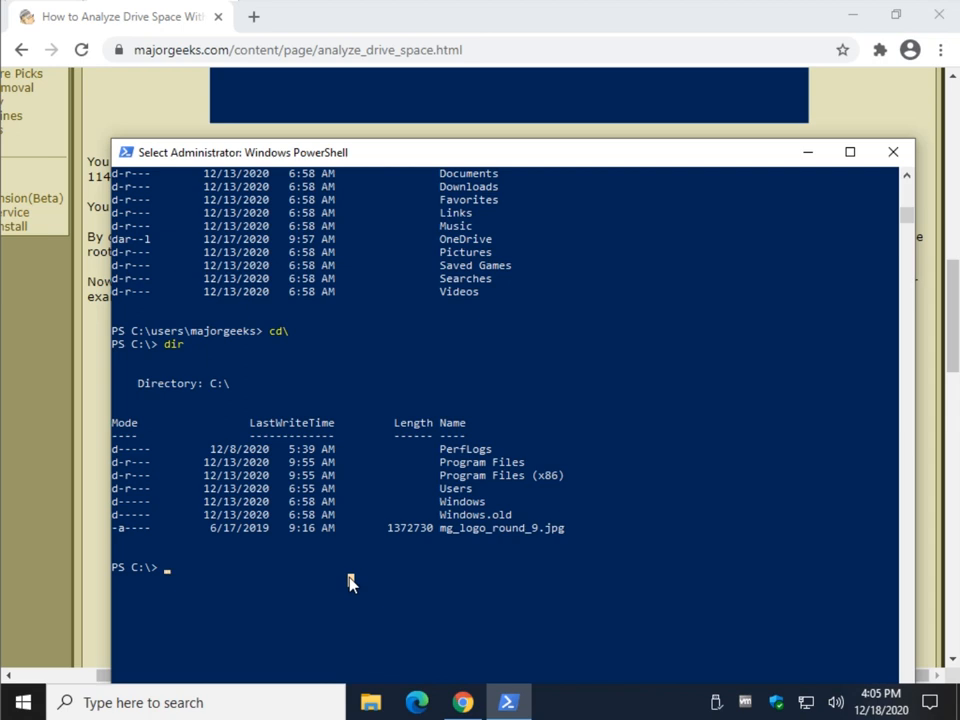
{"action": "type", "text": "cd"}
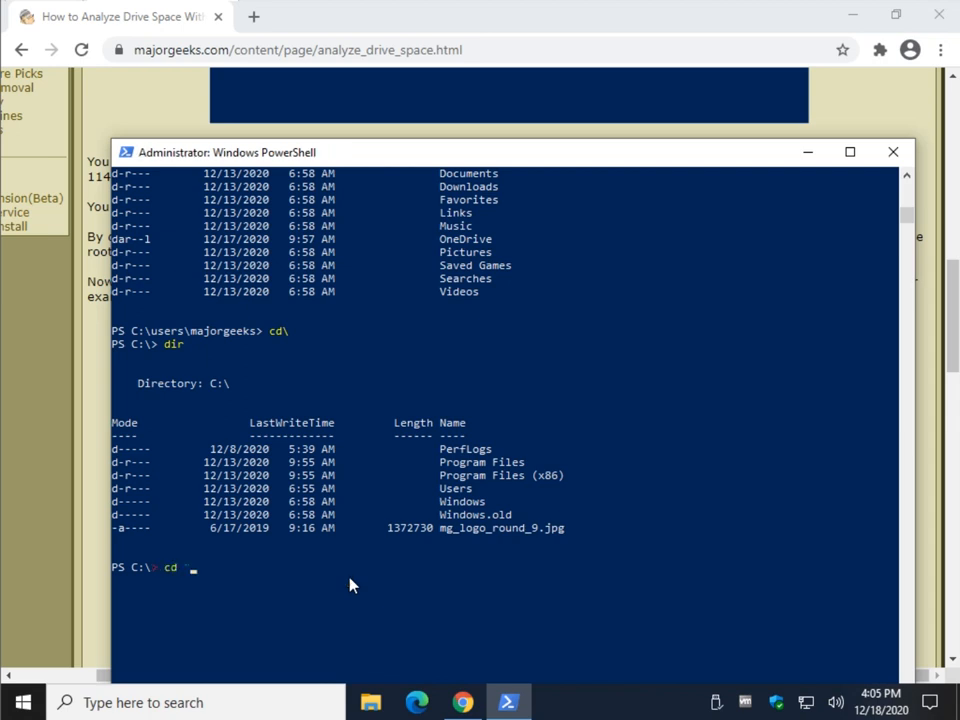
{"action": "type", "text": "\"Progr"}
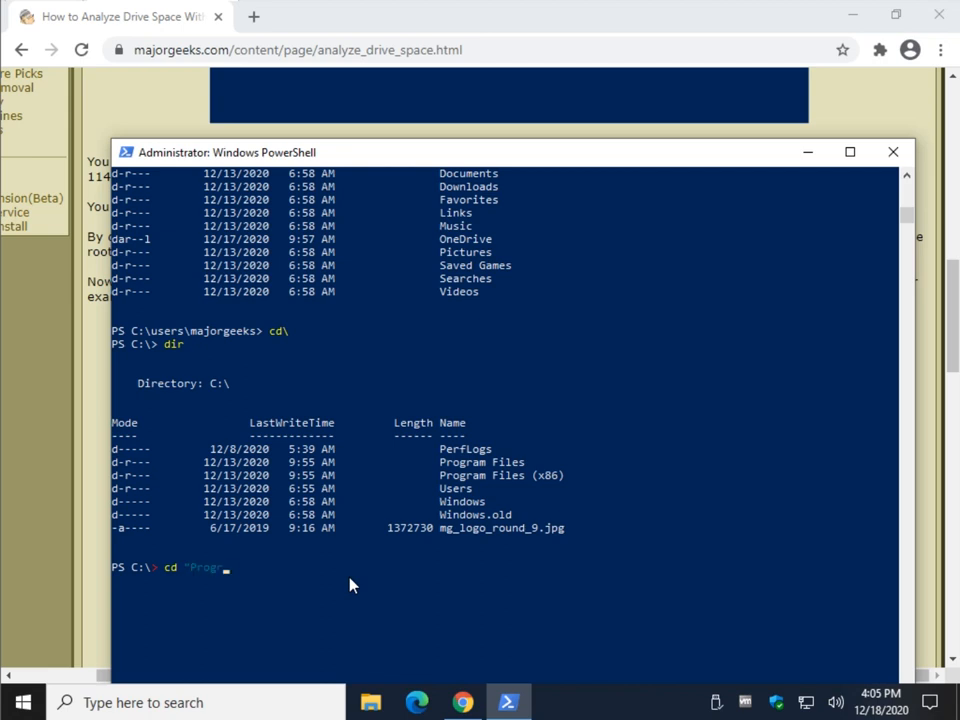
{"action": "type", "text": "ram Files\""}
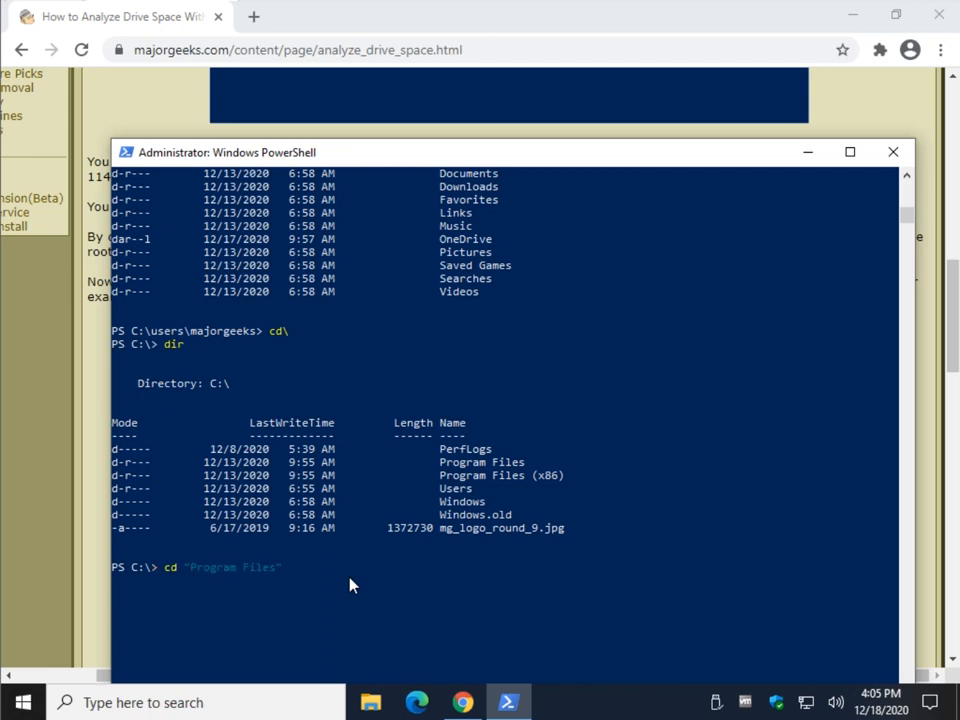
{"action": "mouse_move", "coordinate": [240, 576]}
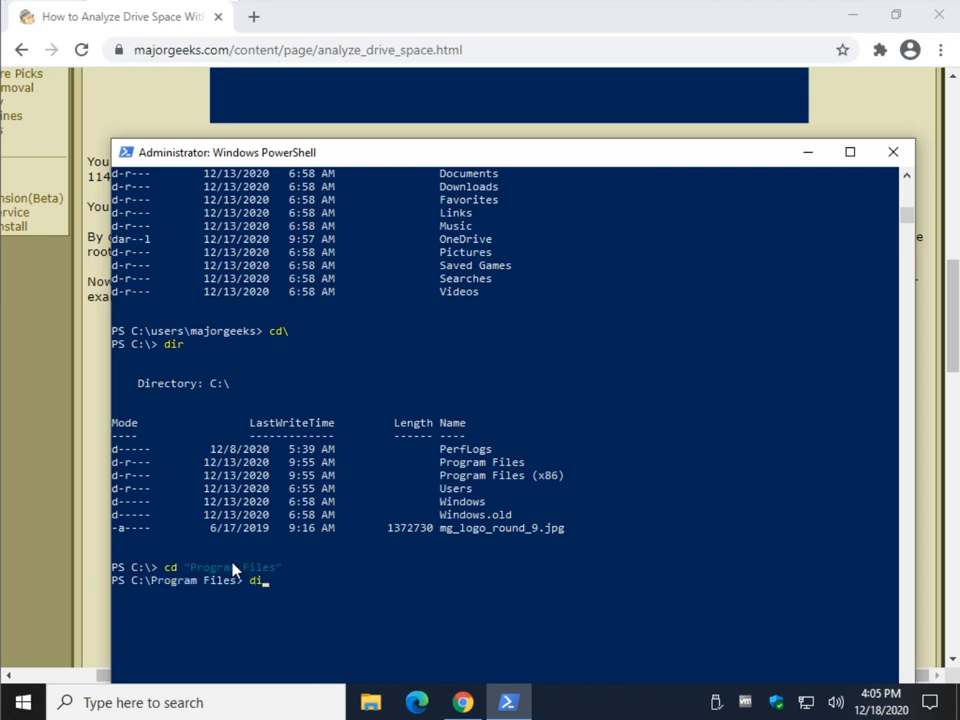
{"action": "key", "text": "Return"}
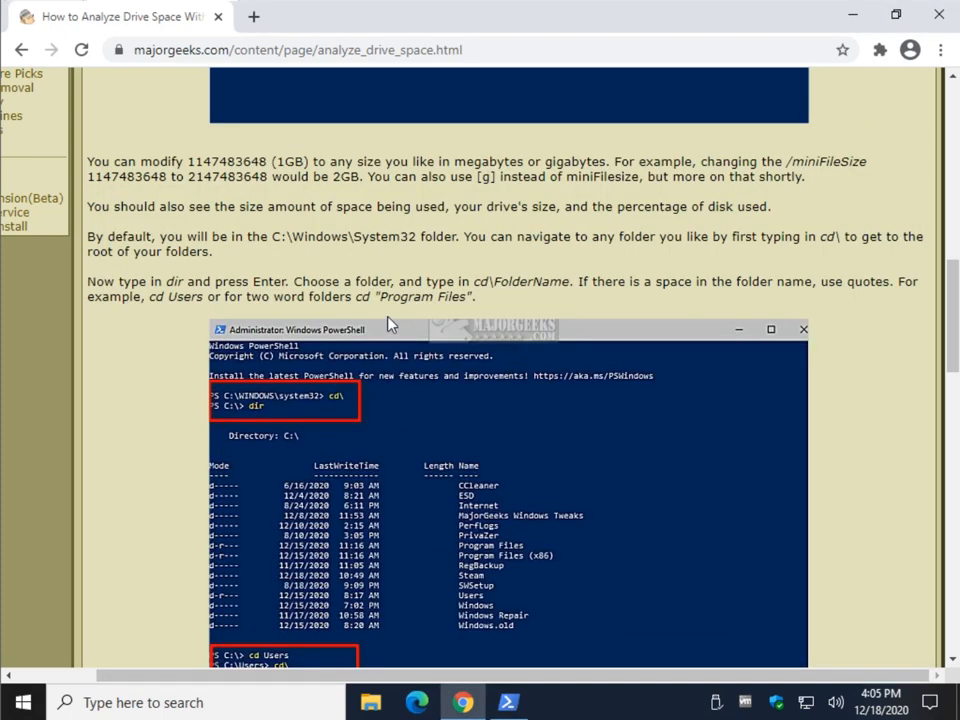
Step: Select the c:\windows example command line in the MajorGeeks article
{"action": "scroll", "scroll_direction": "down", "scroll_amount": 3}
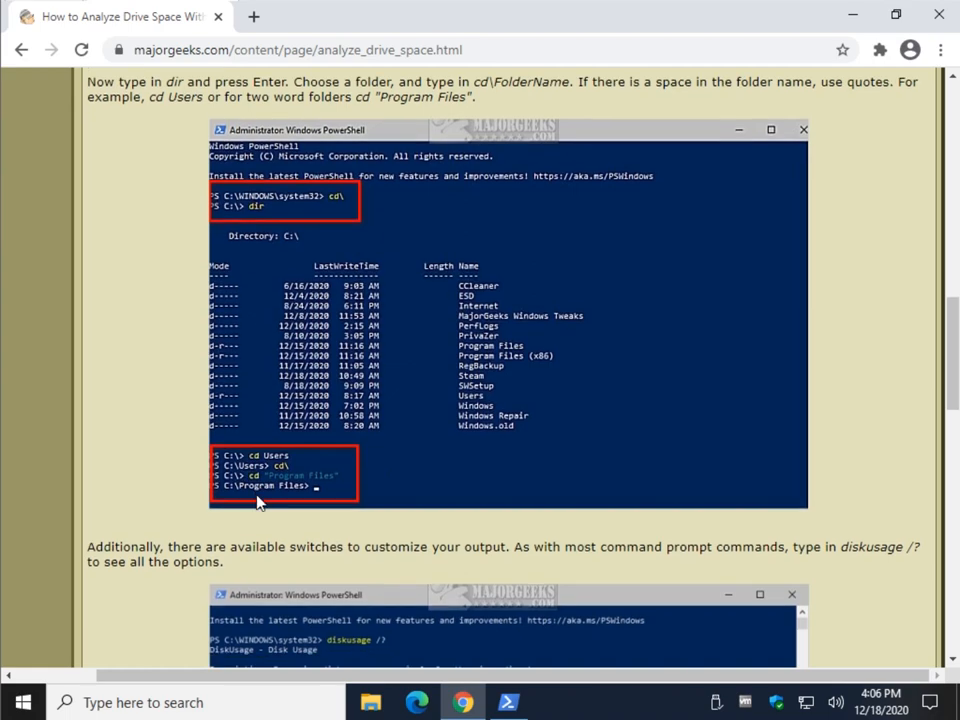
{"action": "scroll", "scroll_direction": "up", "scroll_amount": 3}
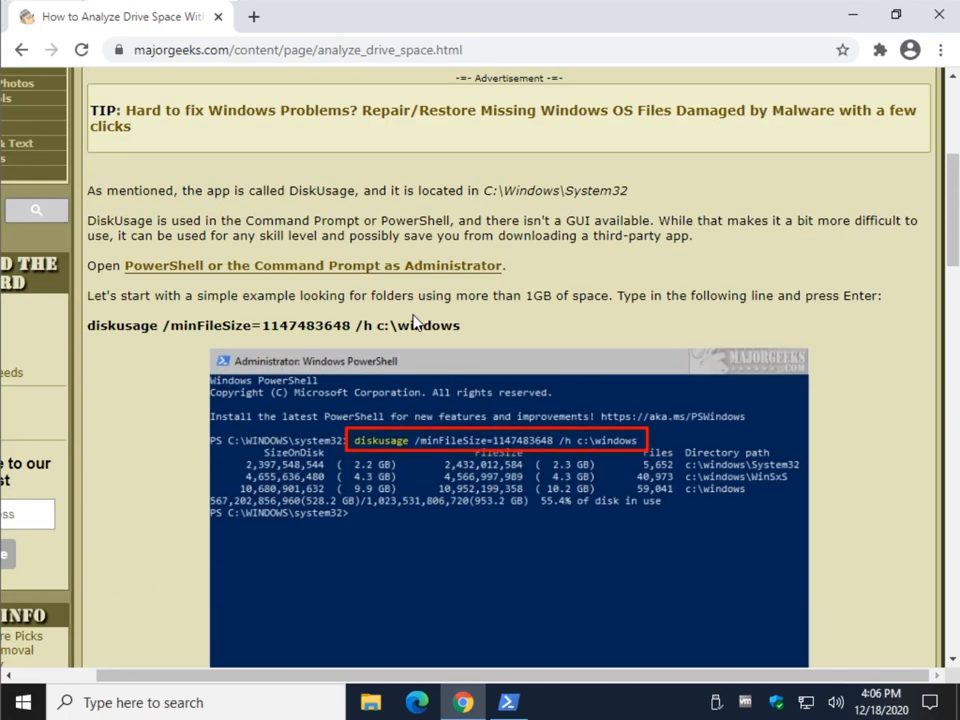
{"action": "double_click", "coordinate": [418, 326]}
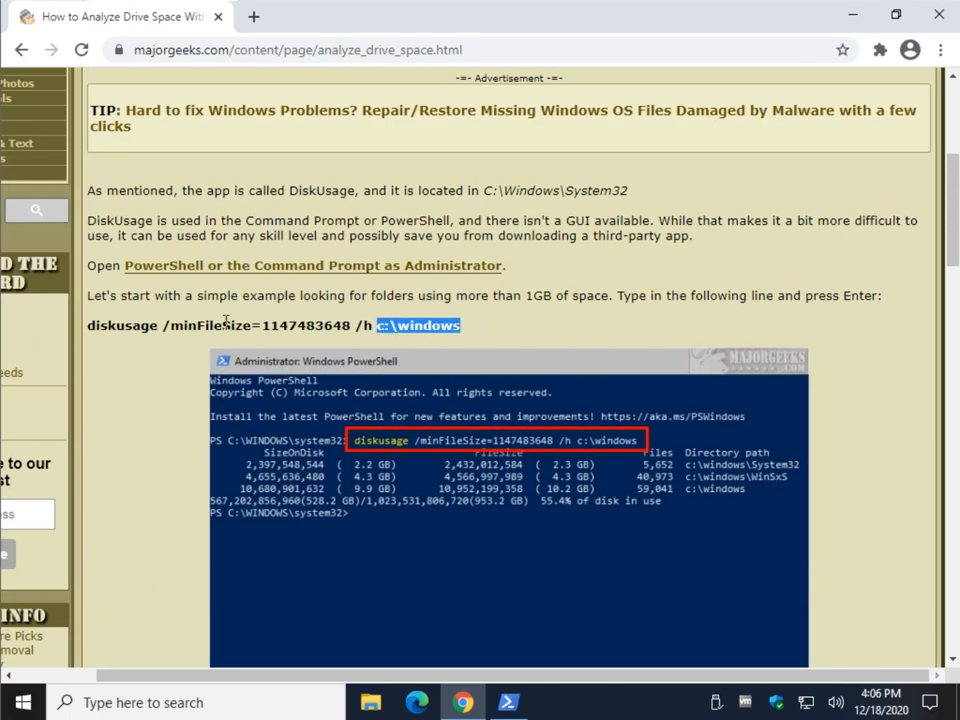
{"action": "triple_click", "coordinate": [276, 326]}
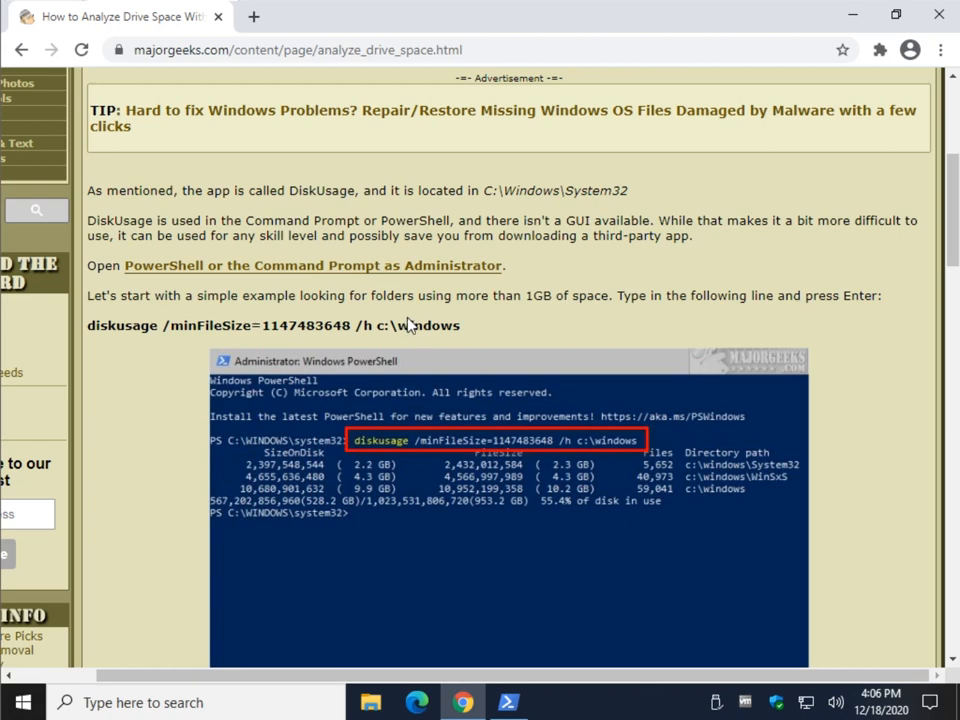
{"action": "mouse_move", "coordinate": [420, 360]}
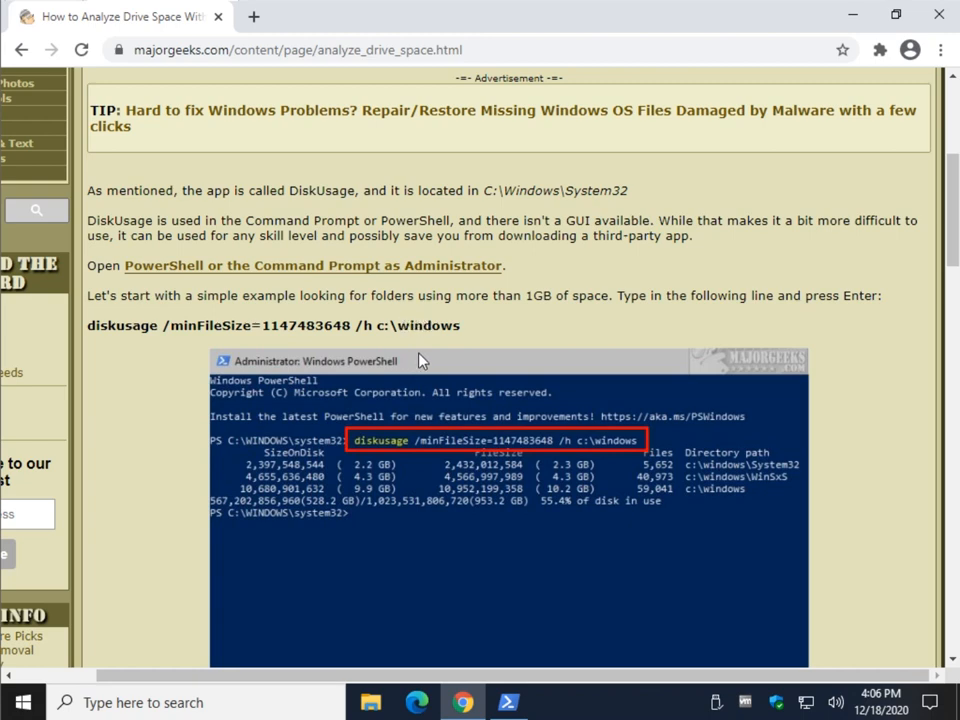
Step: Scroll down to the article's cd/dir example and the diskusage /? switches section
{"action": "scroll", "scroll_direction": "down", "scroll_amount": 3}
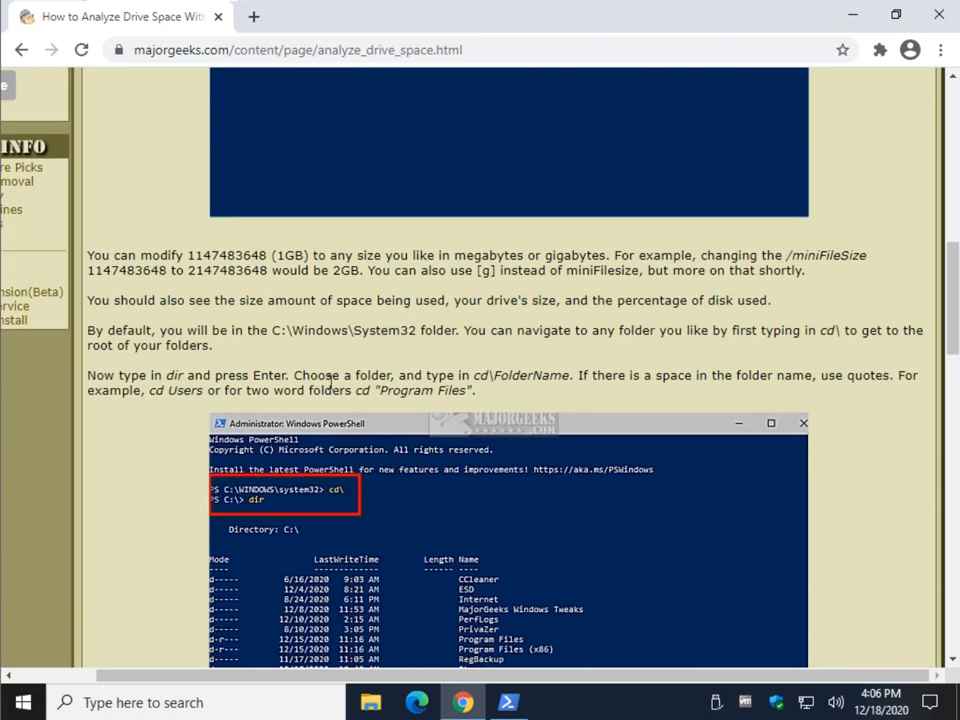
{"action": "scroll", "scroll_direction": "down", "scroll_amount": 3}
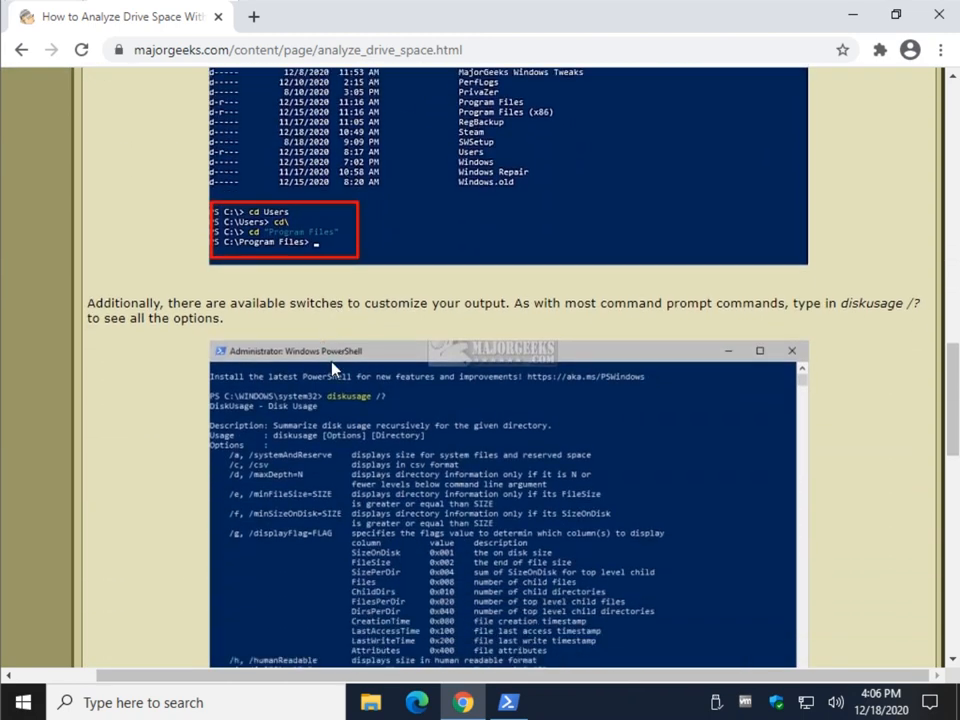
{"action": "scroll", "scroll_direction": "down", "scroll_amount": 3}
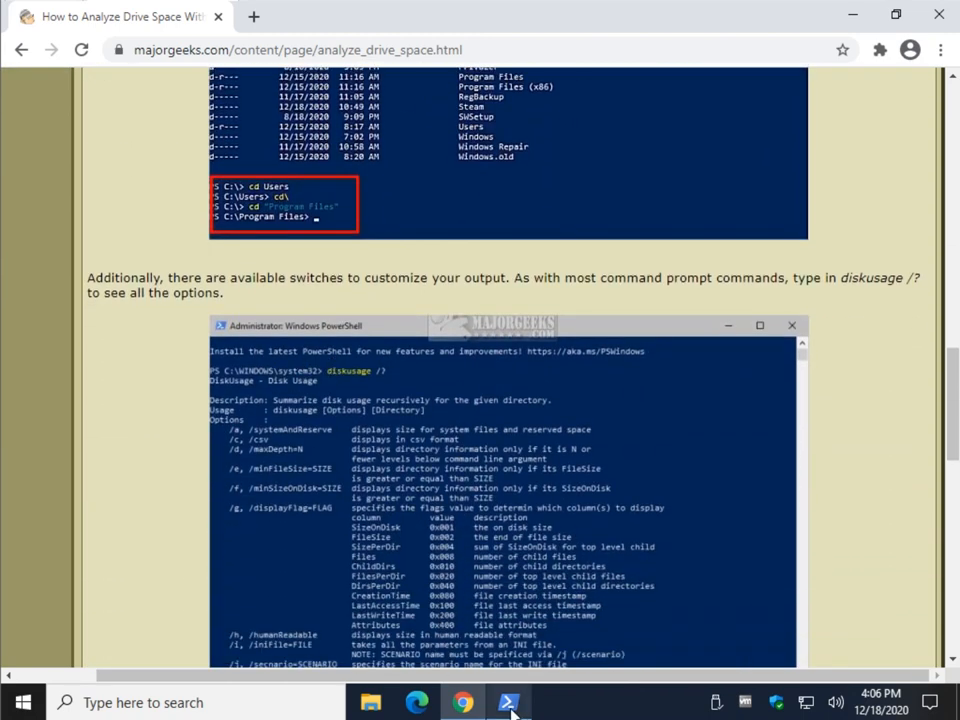
{"action": "scroll", "scroll_direction": "down", "scroll_amount": 3}
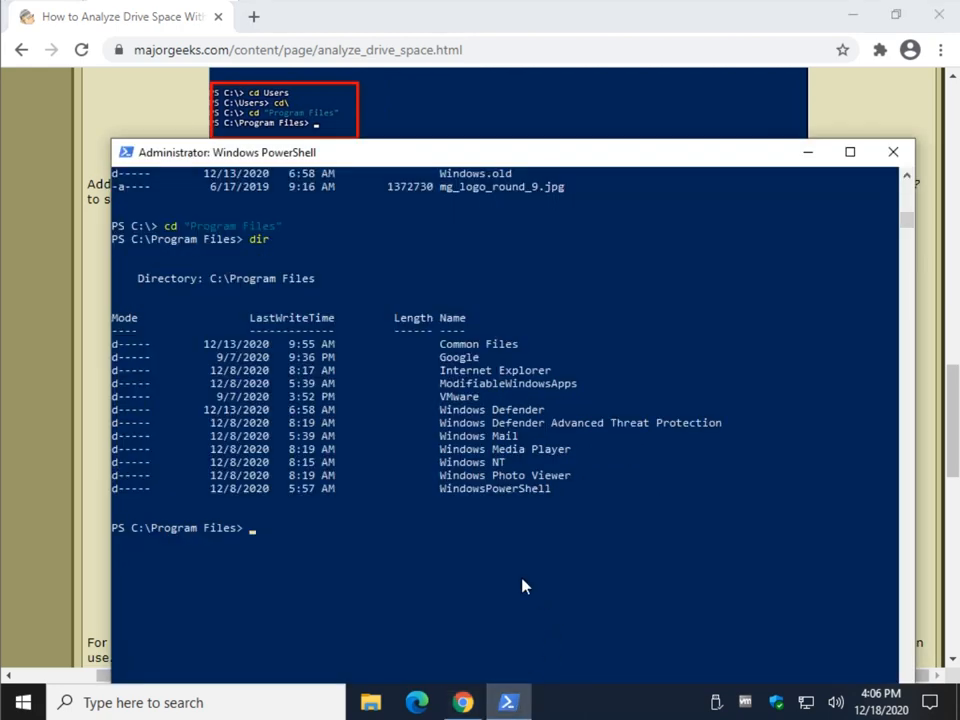
{"action": "mouse_move", "coordinate": [156, 170]}
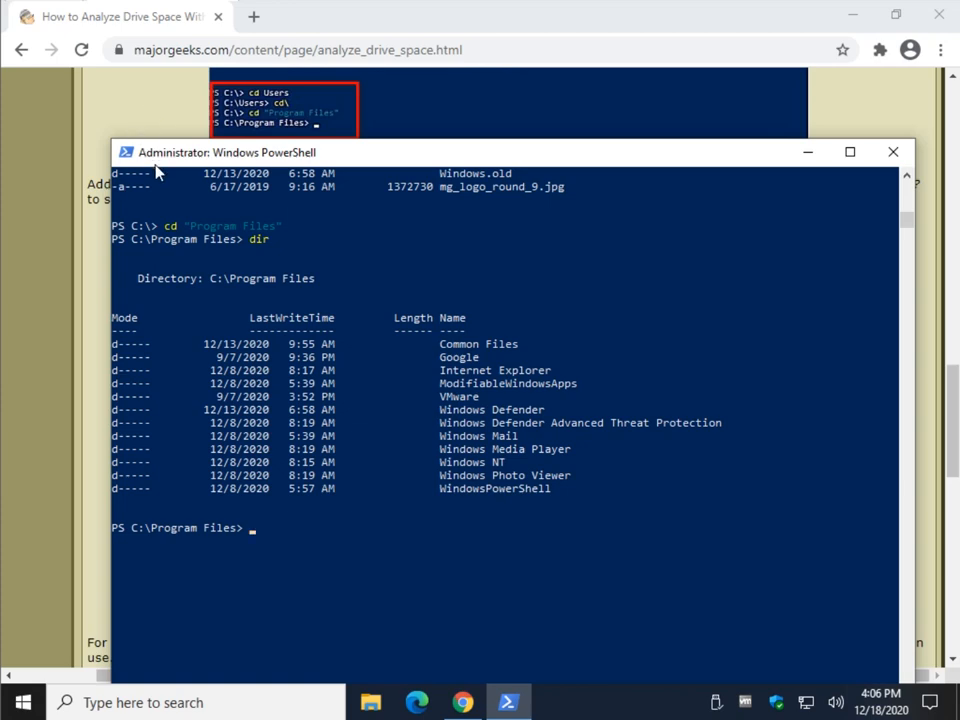
Step: Enter diskusage /? at the C:\Program Files prompt to ask for its options
{"action": "scroll", "scroll_direction": "down", "scroll_amount": 3}
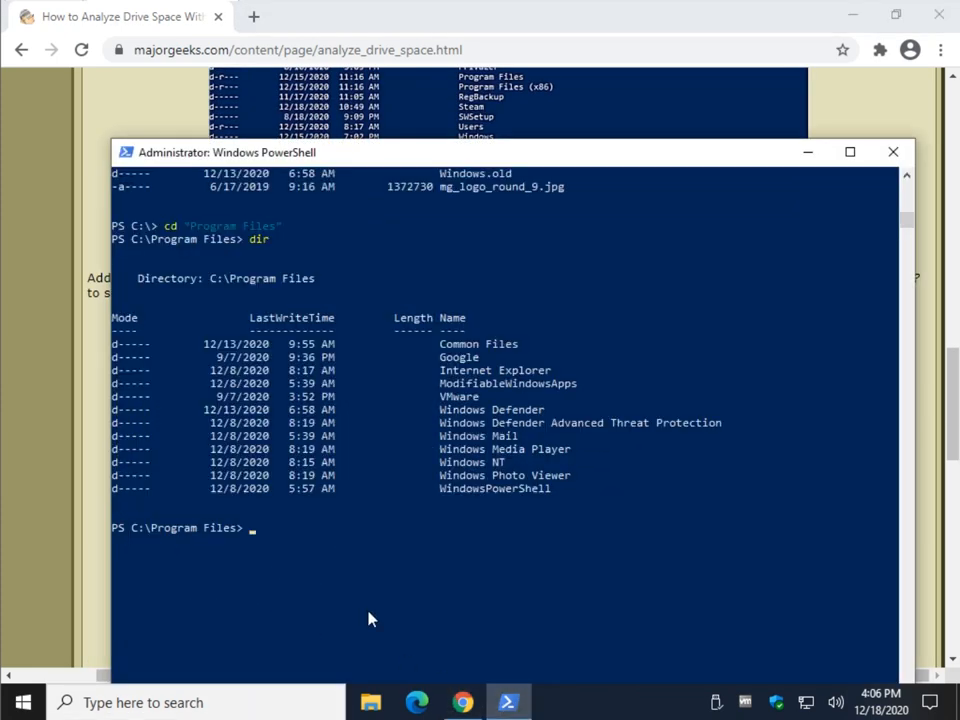
{"action": "type", "text": "disk"}
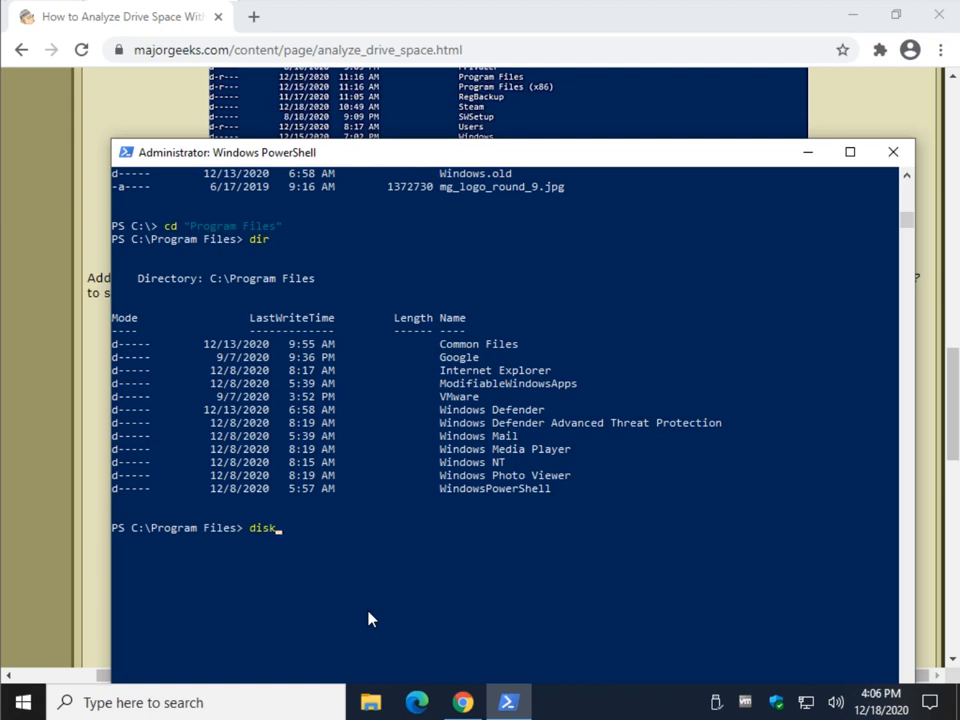
{"action": "type", "text": "usage"}
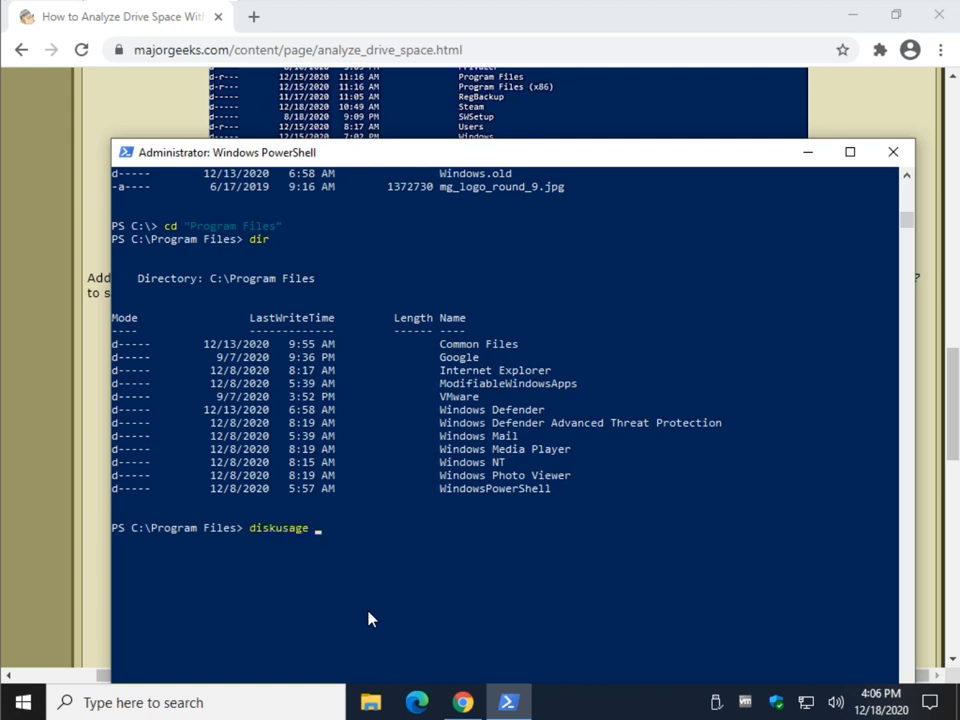
{"action": "type", "text": "/?"}
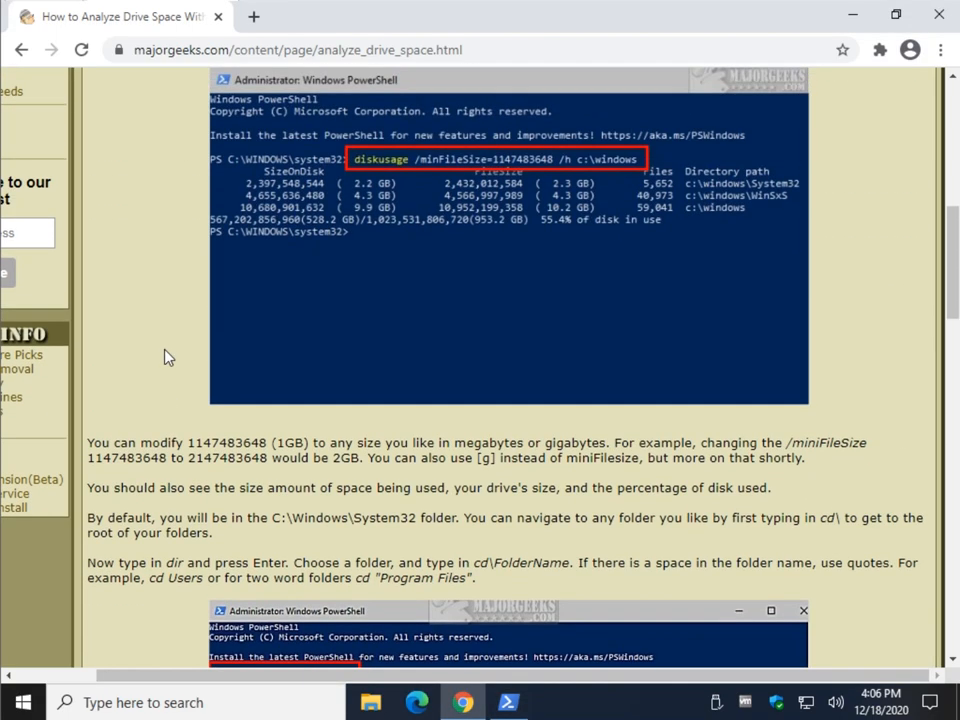
Step: Scroll the article back to the first diskusage /minFileSize example listing folders over 1 GB
{"action": "scroll", "scroll_direction": "up", "scroll_amount": 3}
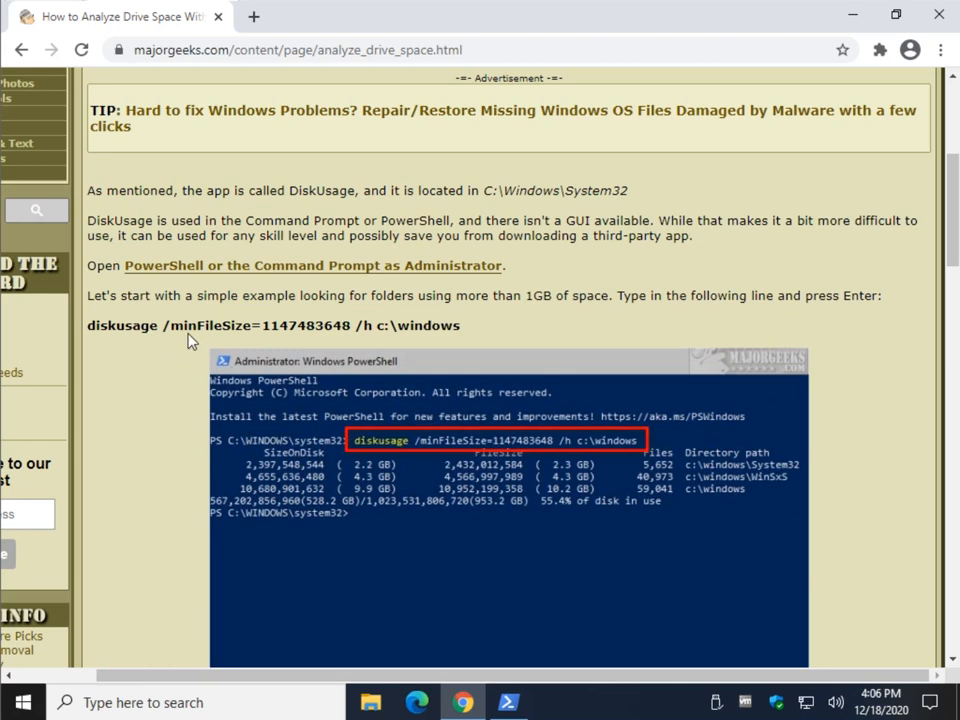
{"action": "mouse_move", "coordinate": [290, 330]}
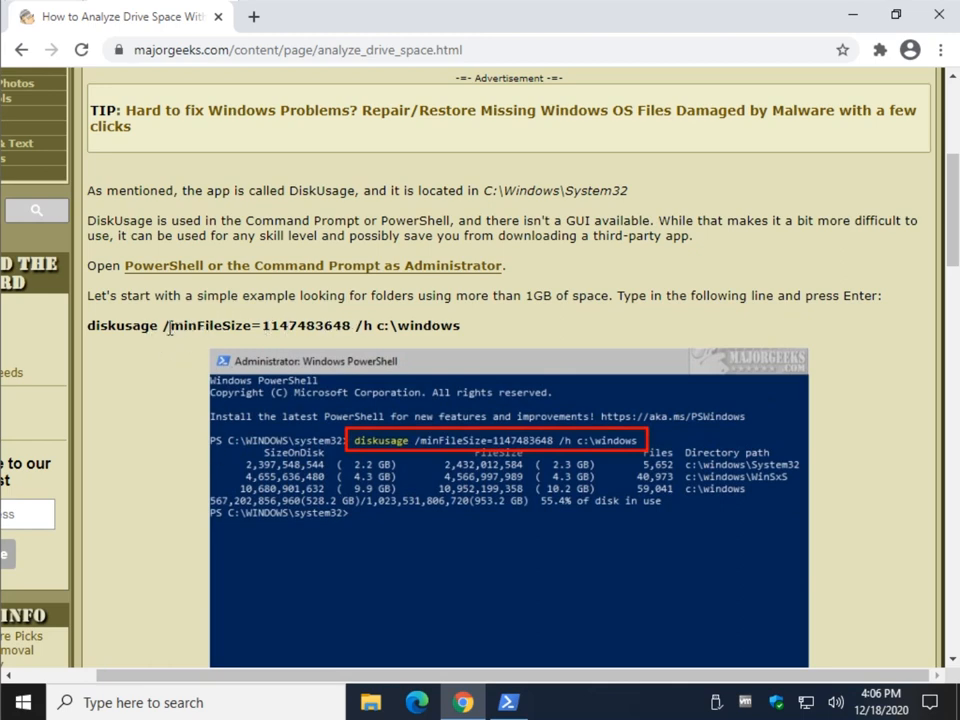
{"action": "double_click", "coordinate": [238, 326]}
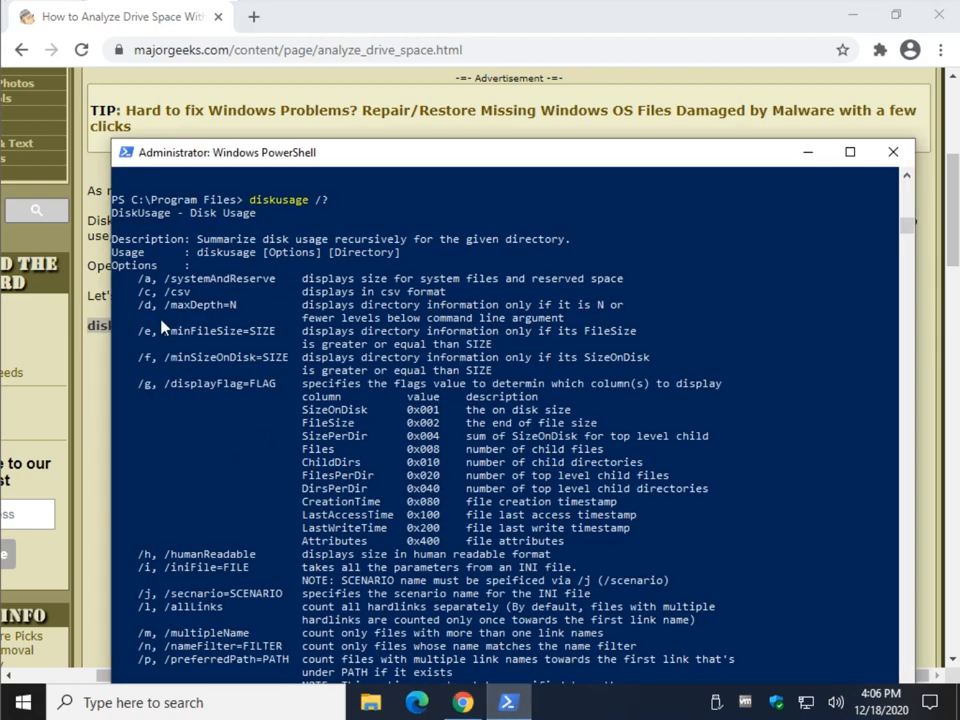
{"action": "mouse_move", "coordinate": [52, 400]}
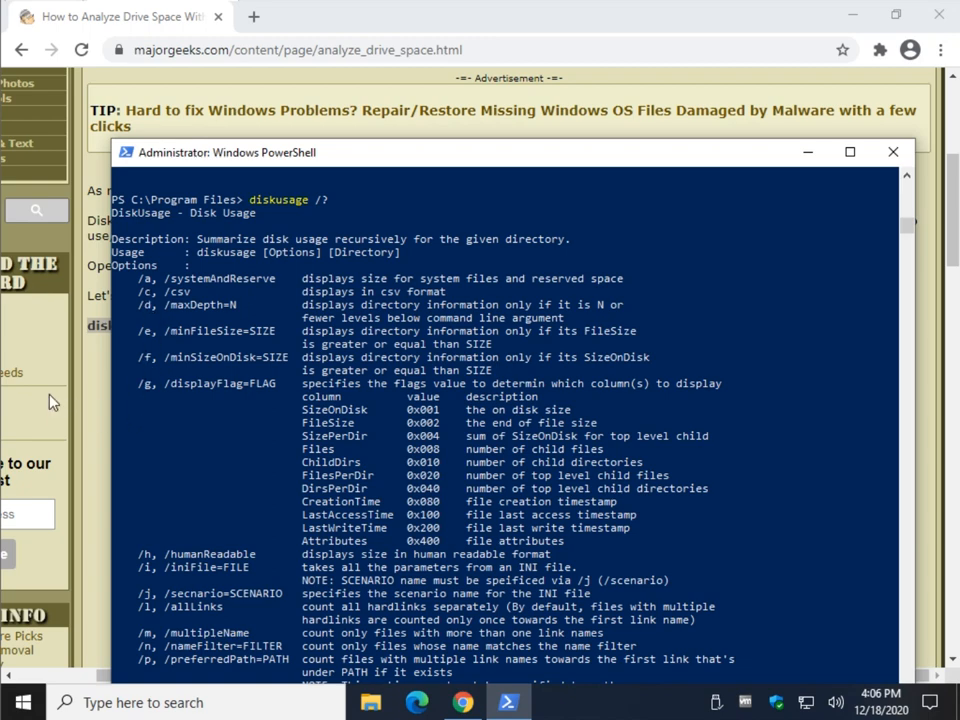
Step: Focus the PowerShell window showing the diskusage /? help with the /displayFlag table
{"action": "left_click", "coordinate": [892, 152]}
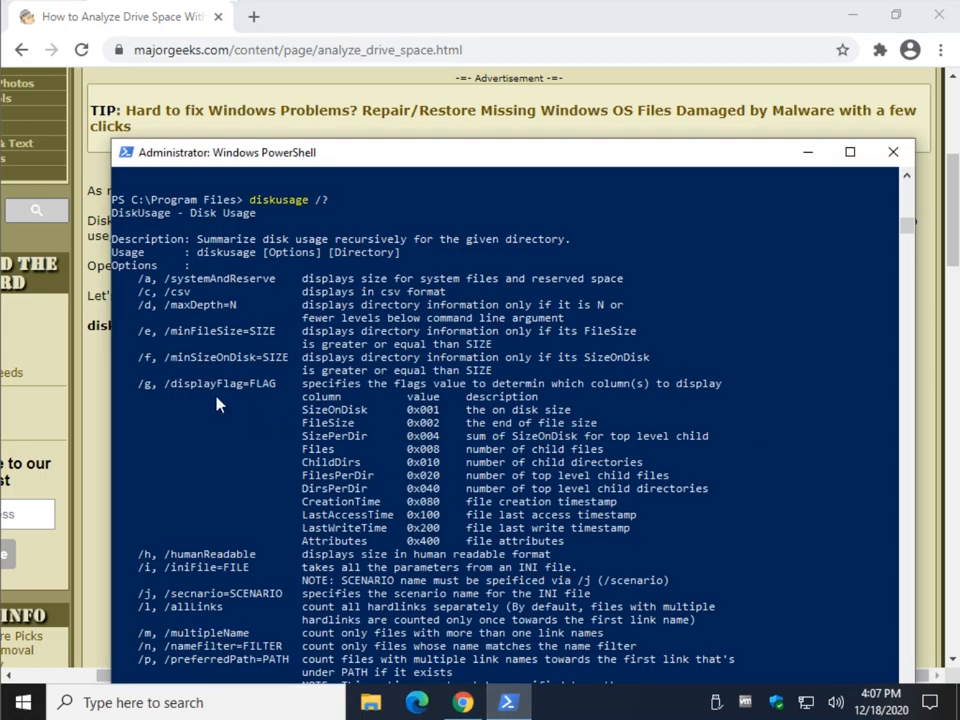
{"action": "mouse_move", "coordinate": [184, 344]}
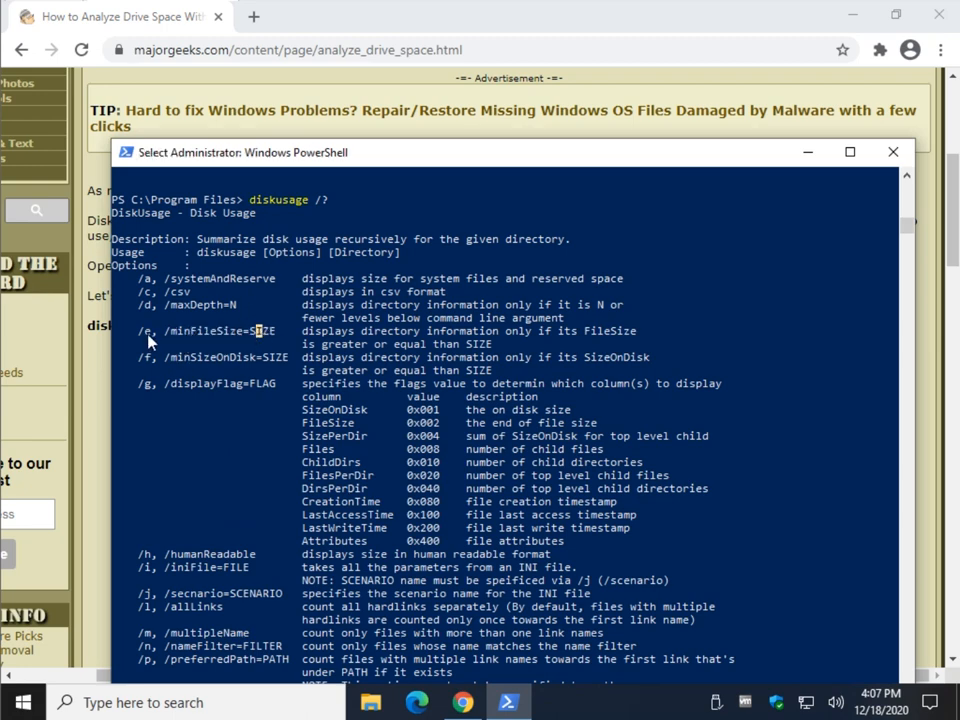
{"action": "mouse_move", "coordinate": [280, 342]}
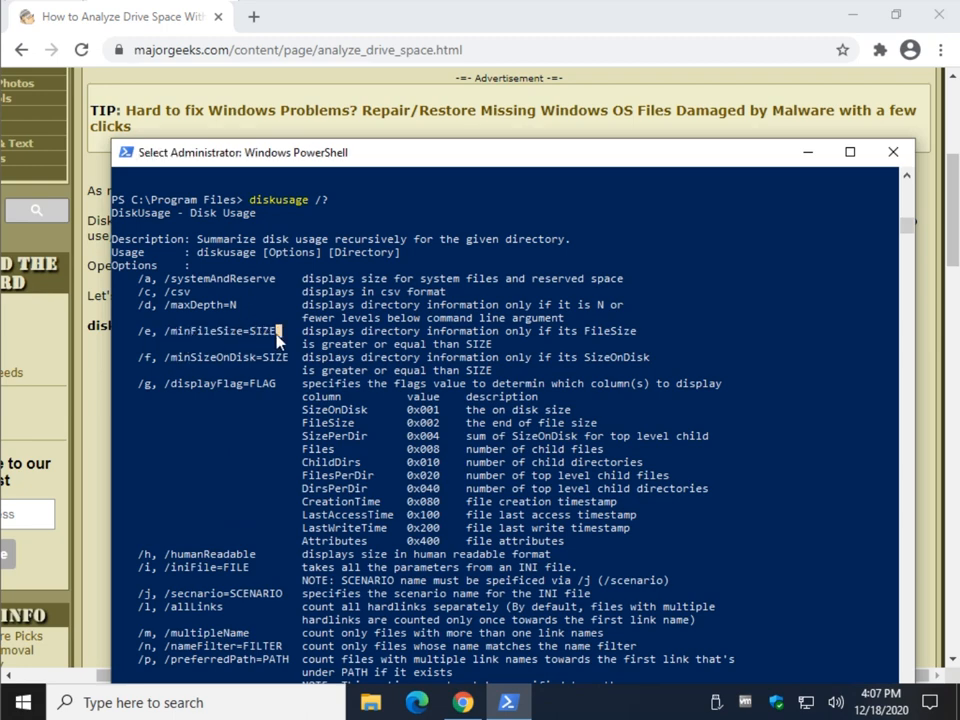
{"action": "mouse_move", "coordinate": [344, 296]}
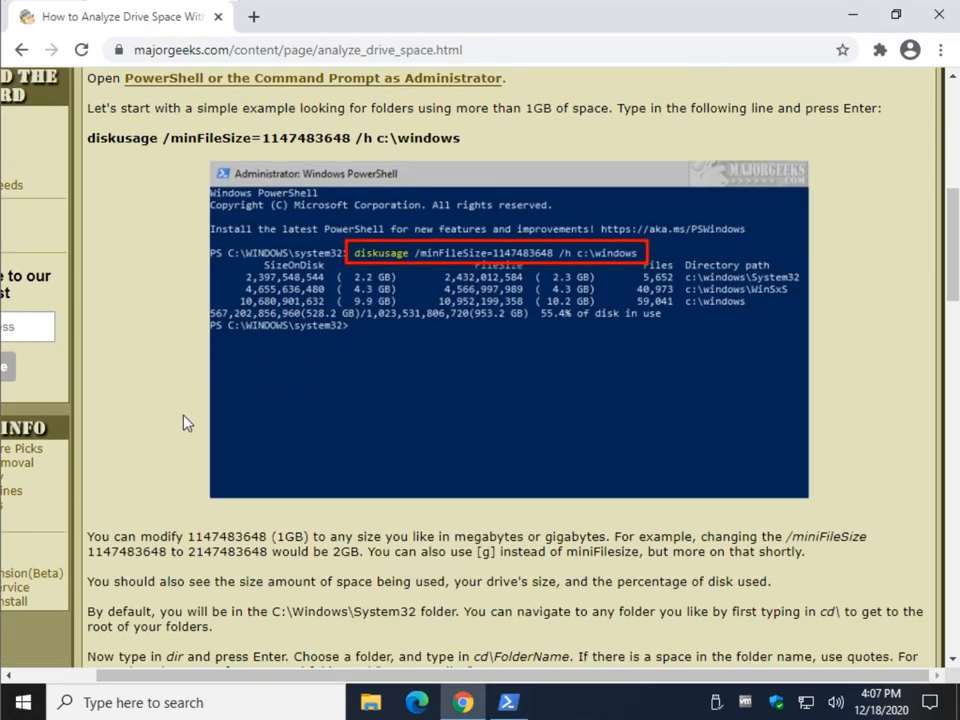
Step: Scroll the article down past the cd examples to the diskusage /? available switches section
{"action": "scroll", "scroll_direction": "down", "scroll_amount": 3}
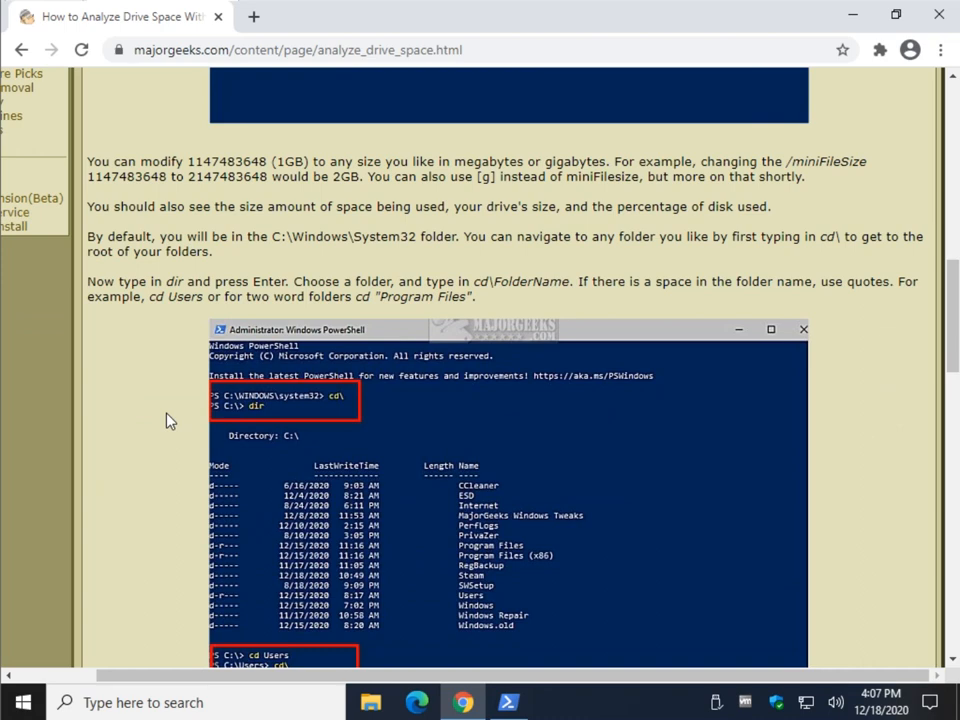
{"action": "mouse_move", "coordinate": [176, 368]}
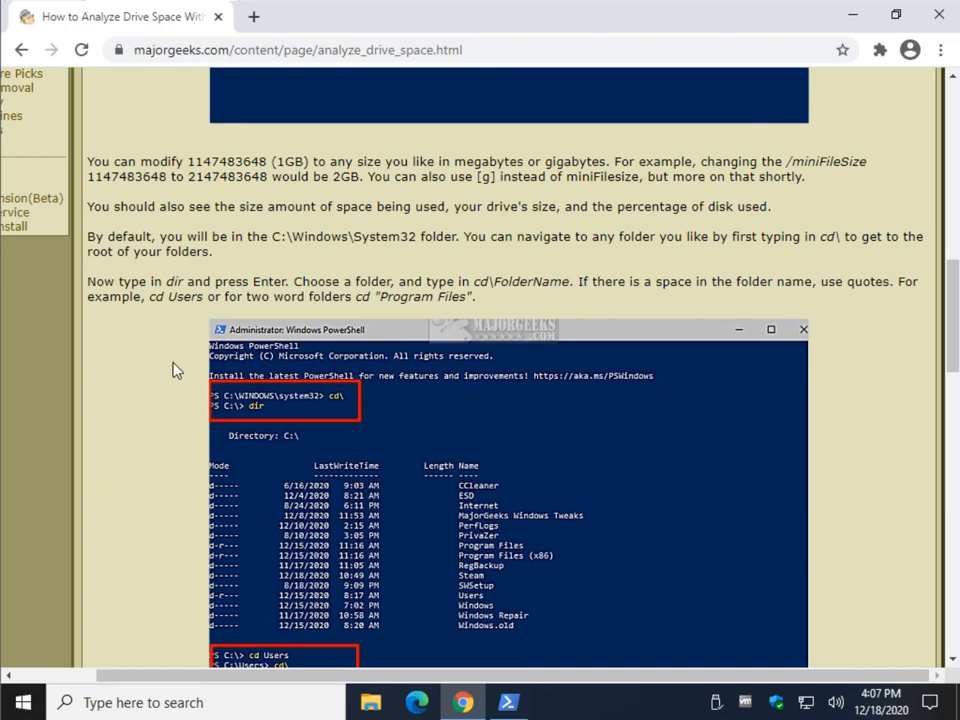
{"action": "scroll", "scroll_direction": "down", "scroll_amount": 3}
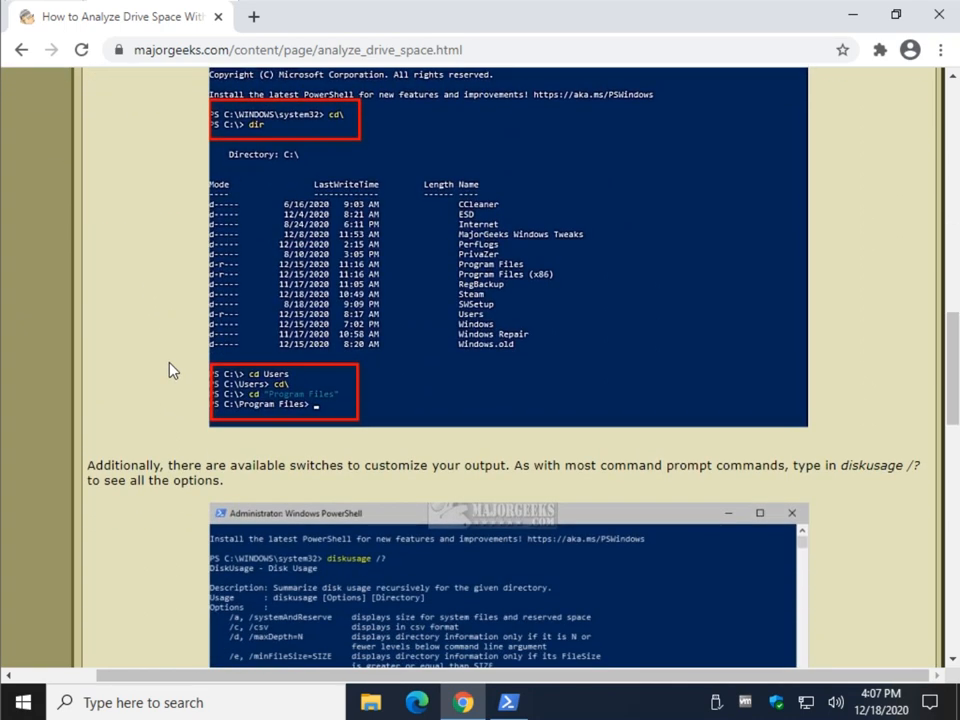
{"action": "scroll", "scroll_direction": "down", "scroll_amount": 3}
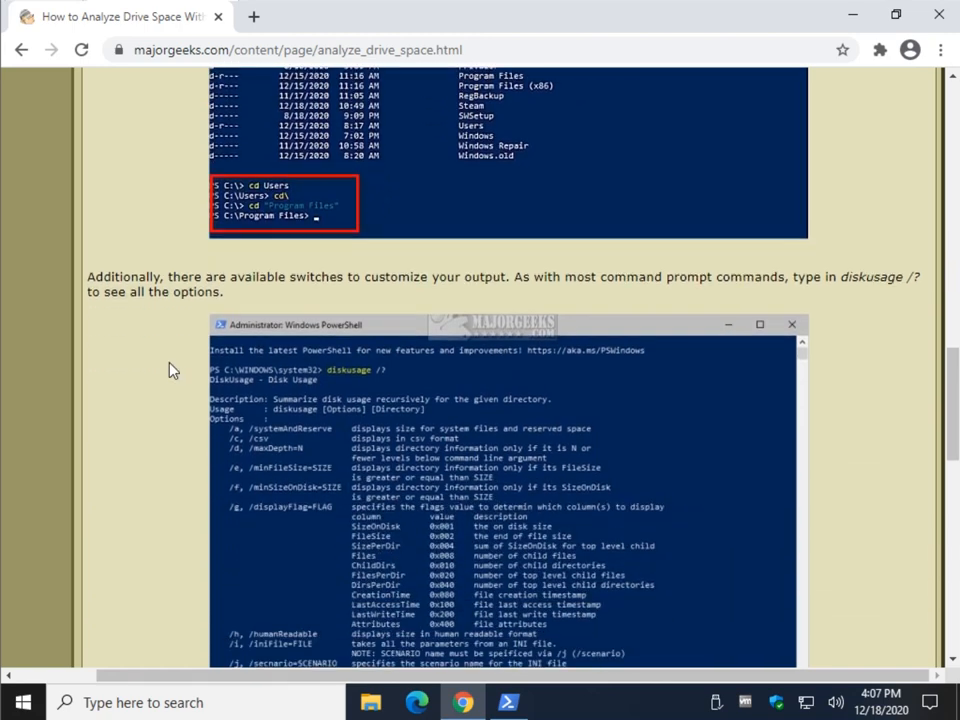
{"action": "scroll", "scroll_direction": "down", "scroll_amount": 3}
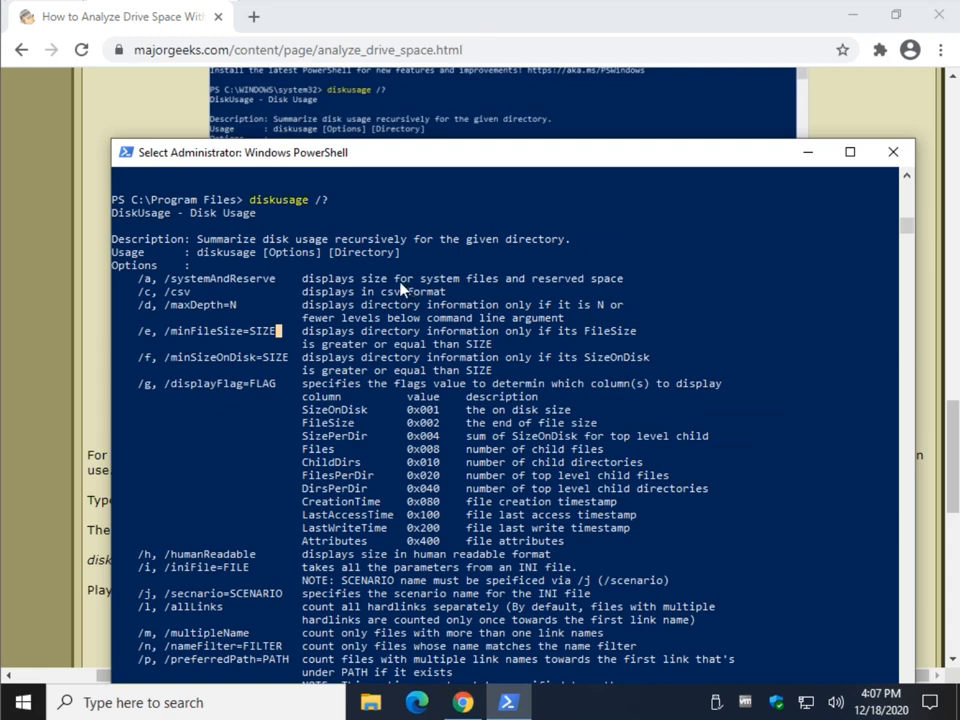
{"action": "left_click", "coordinate": [892, 152]}
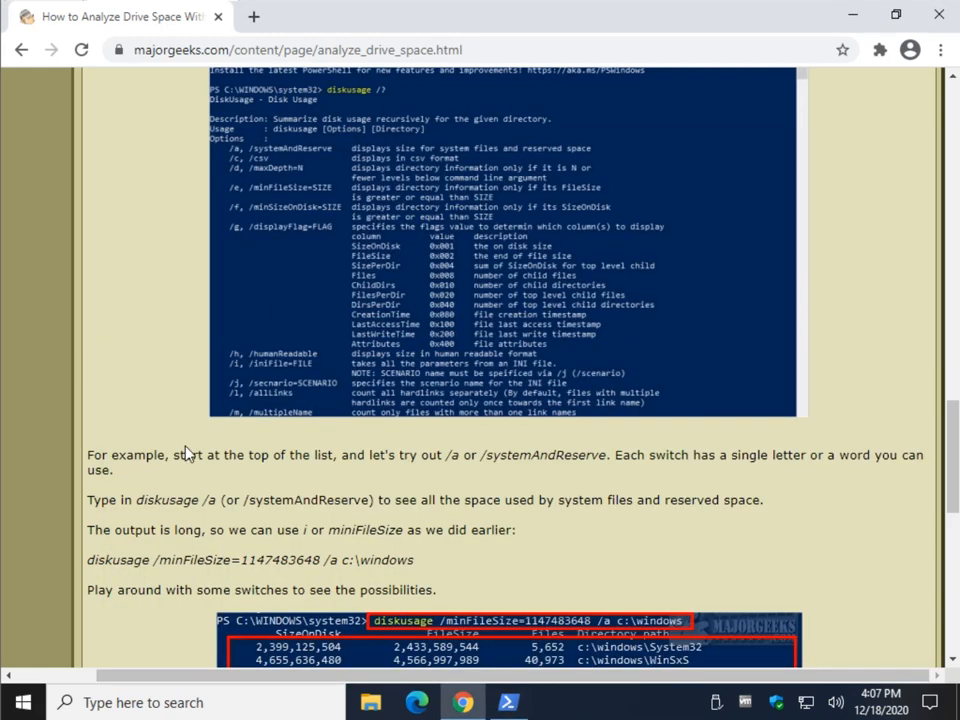
{"action": "scroll", "scroll_direction": "down", "scroll_amount": 3}
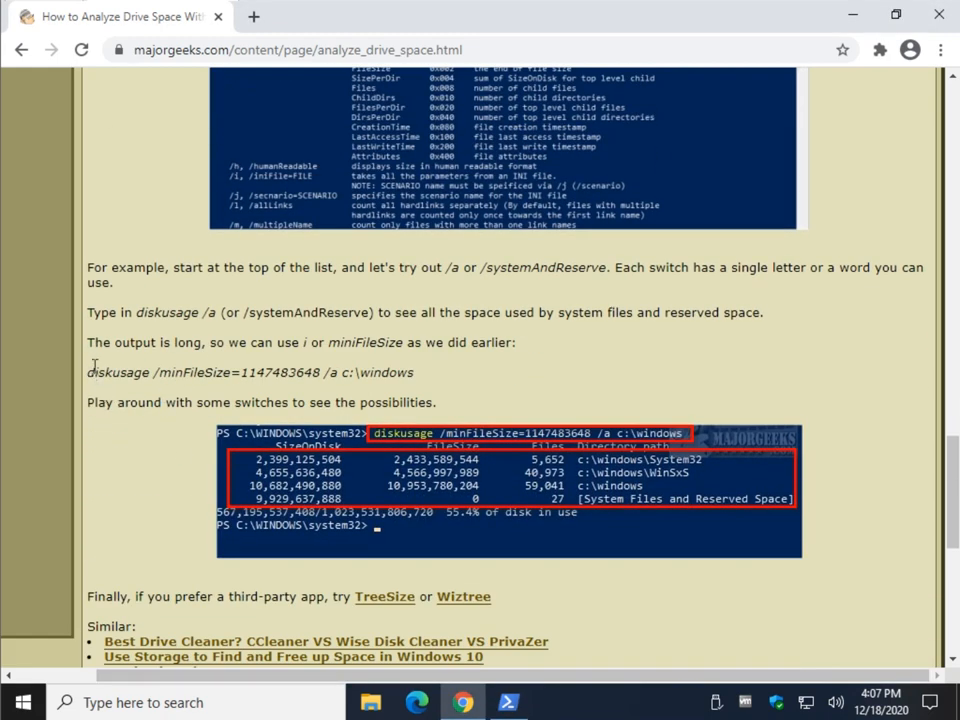
{"action": "triple_click", "coordinate": [250, 372]}
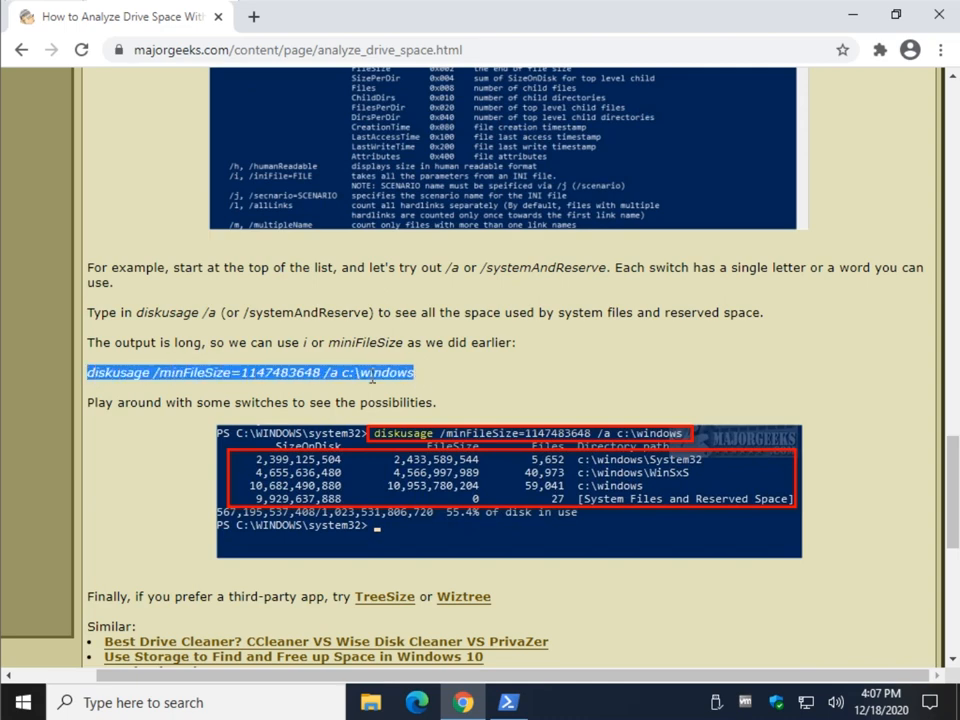
{"action": "mouse_move", "coordinate": [224, 390]}
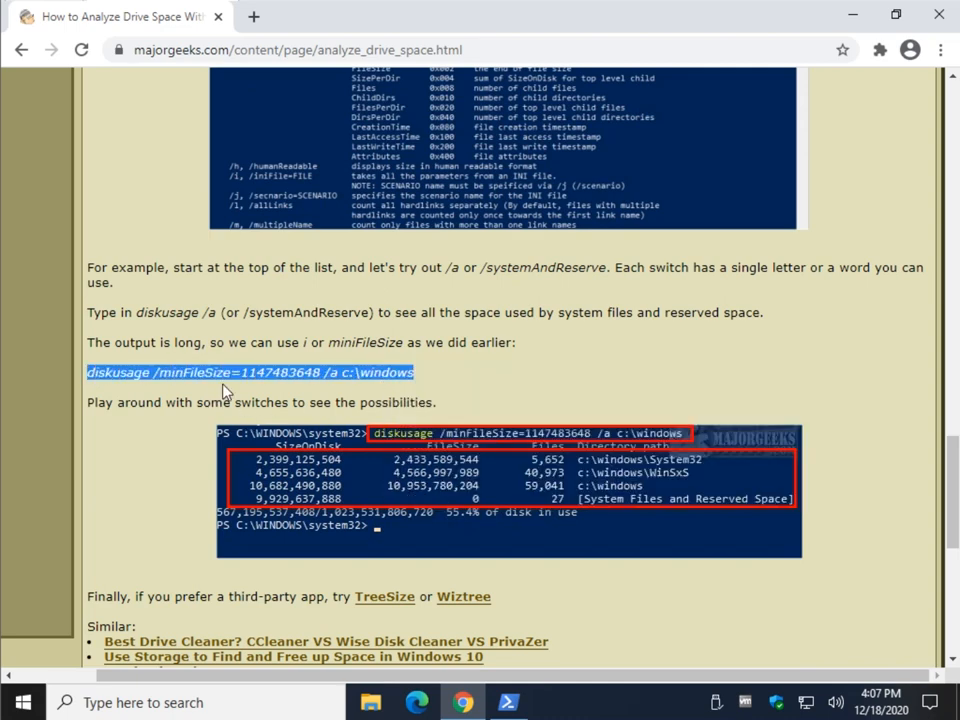
{"action": "mouse_move", "coordinate": [460, 704]}
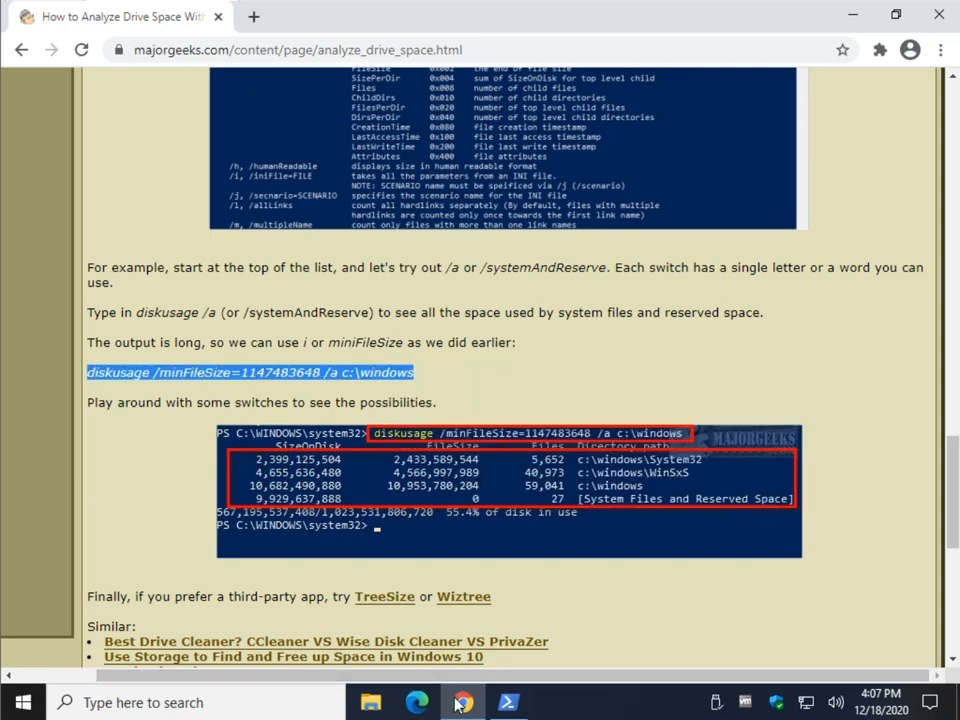
{"action": "left_click", "coordinate": [508, 702]}
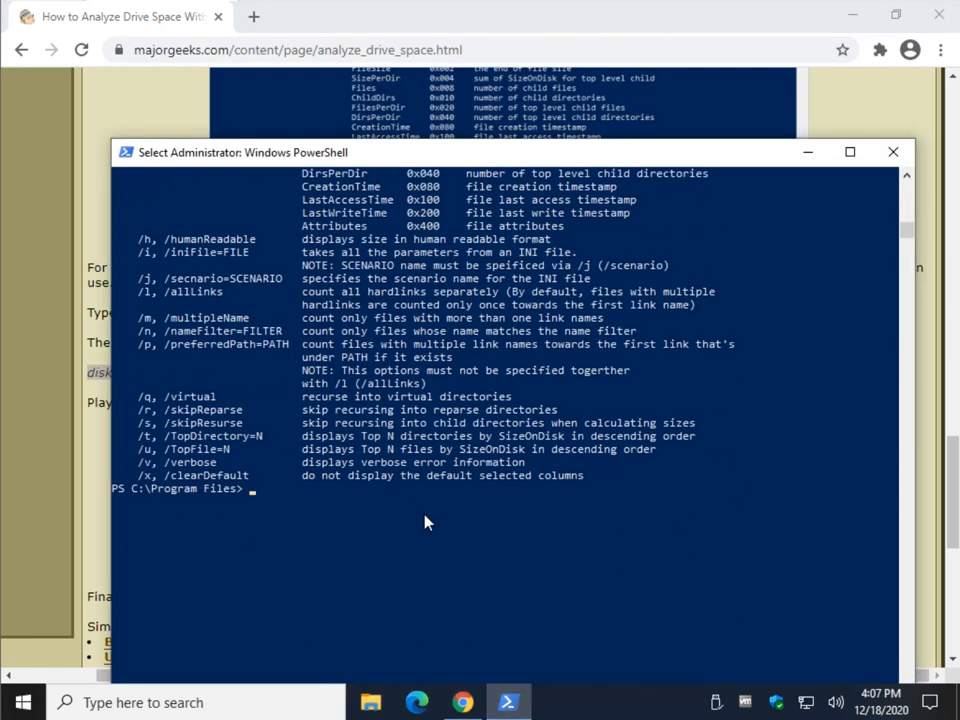
Step: Run diskusage /a c:\windows after dropping the /minFileSize option from the pasted command
{"action": "type", "text": "diskusage /minFileSize=1147483648 /a c:\\windows"}
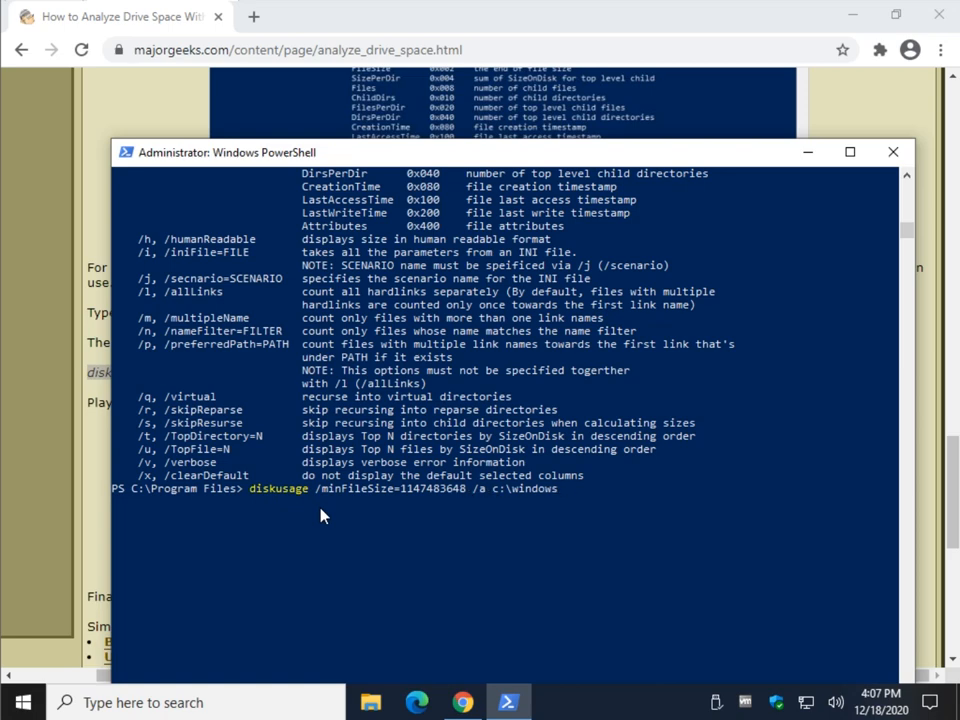
{"action": "key", "text": "Backspace"}
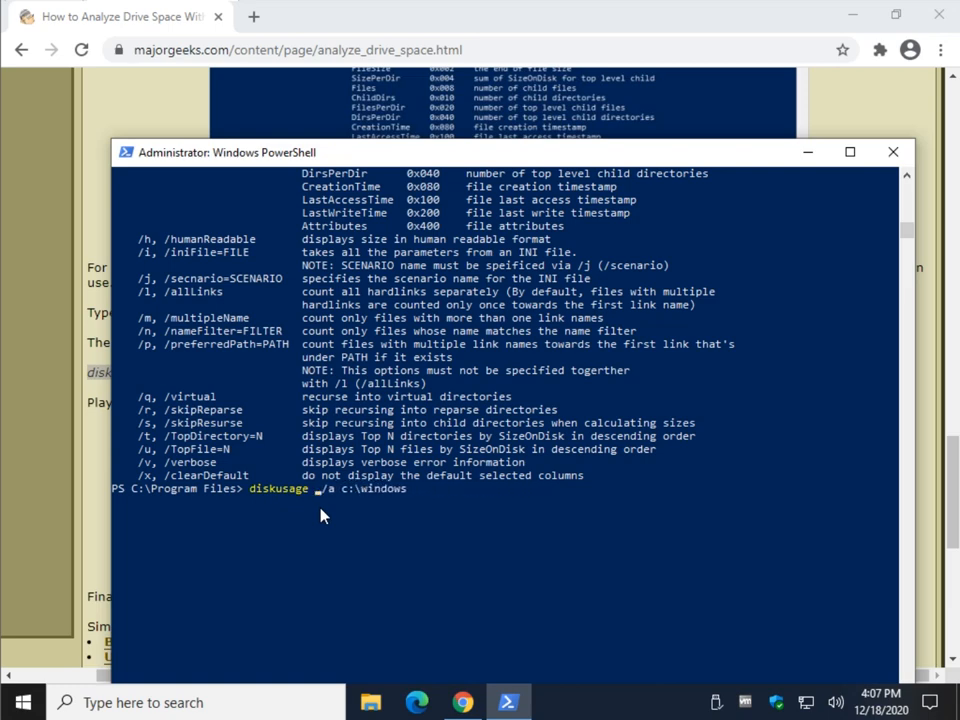
{"action": "key", "text": "Return"}
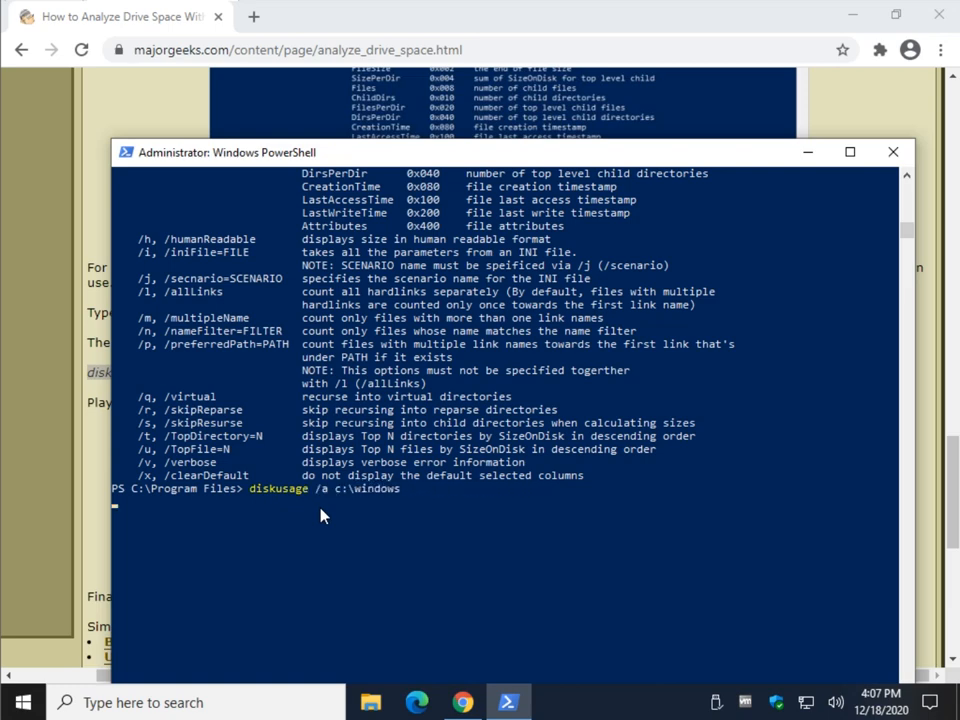
{"action": "key", "text": "Return"}
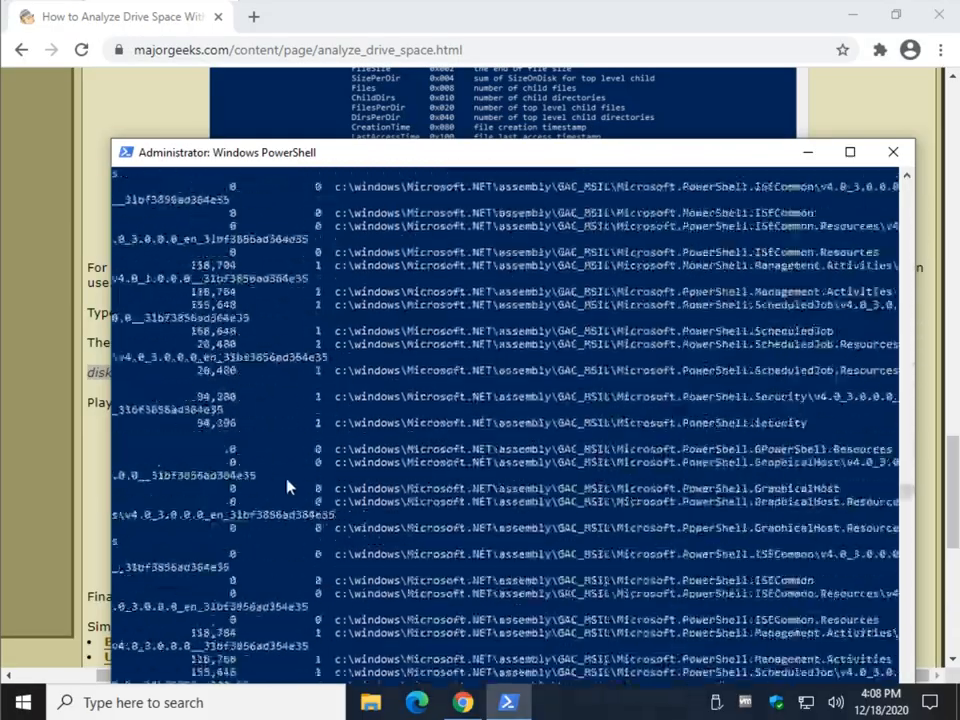
Step: Scroll through the long list of c:\windows folders reported by the scan
{"action": "scroll", "scroll_direction": "down", "scroll_amount": 3}
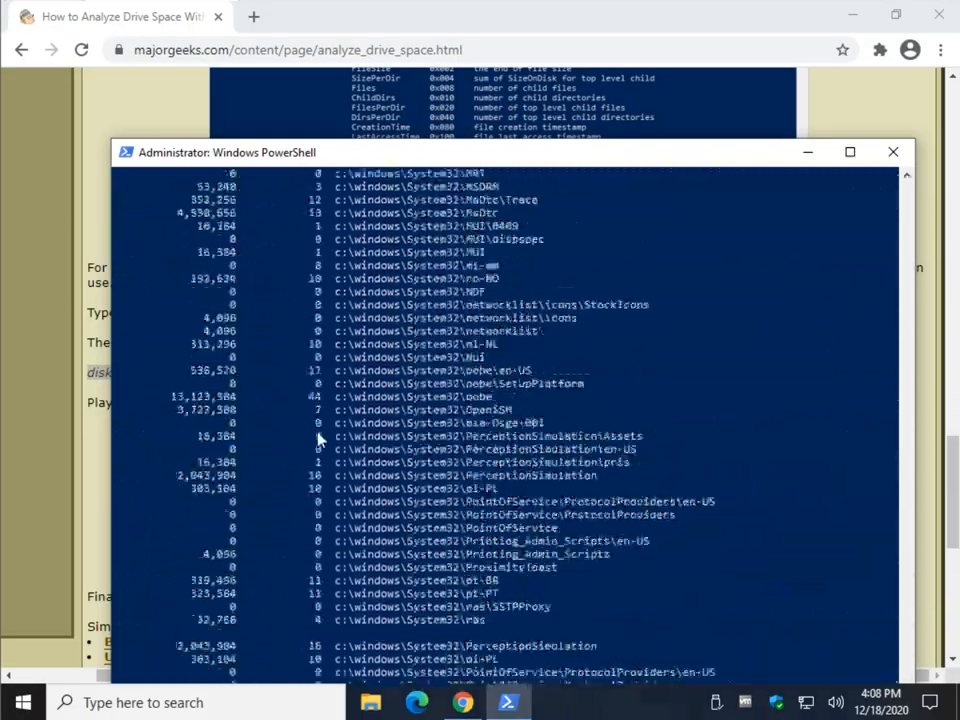
{"action": "scroll", "scroll_direction": "down", "scroll_amount": 3}
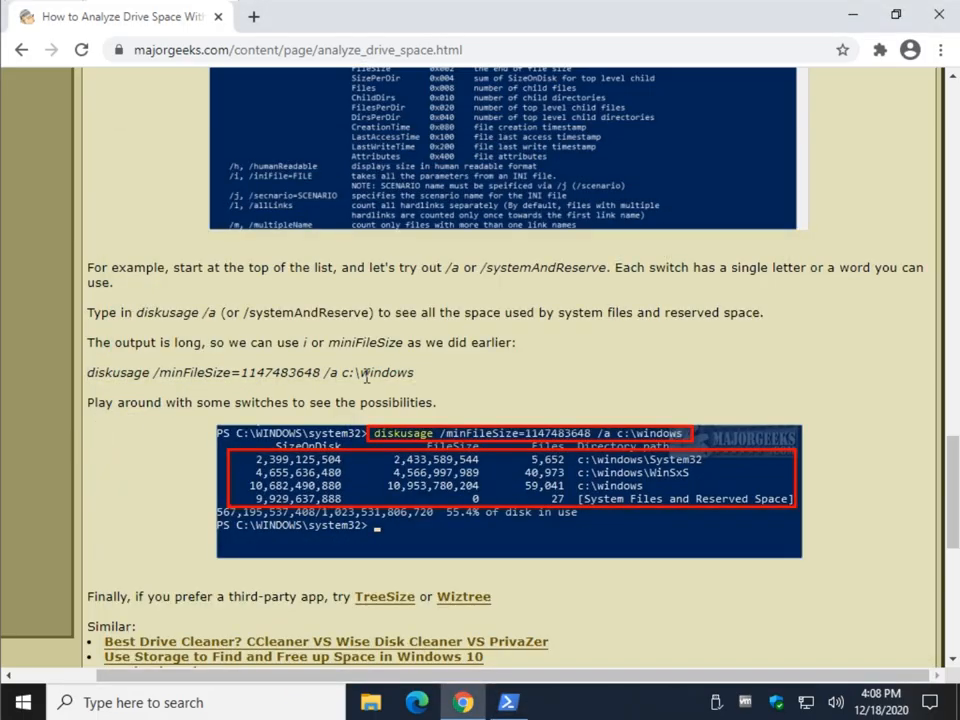
{"action": "left_click", "coordinate": [508, 702]}
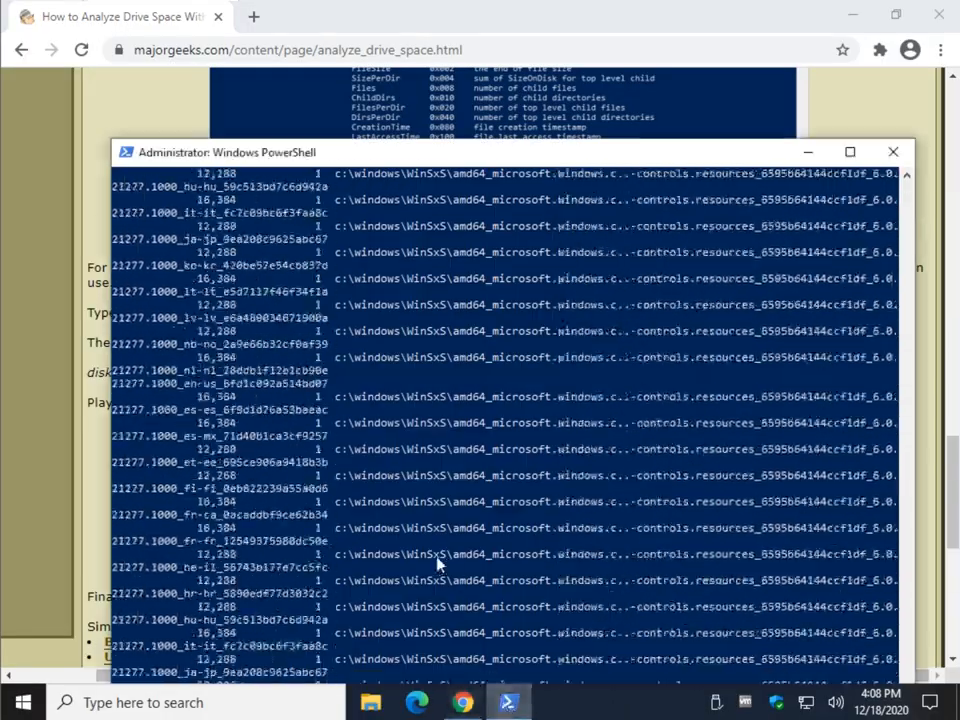
{"action": "scroll", "scroll_direction": "down", "scroll_amount": 3}
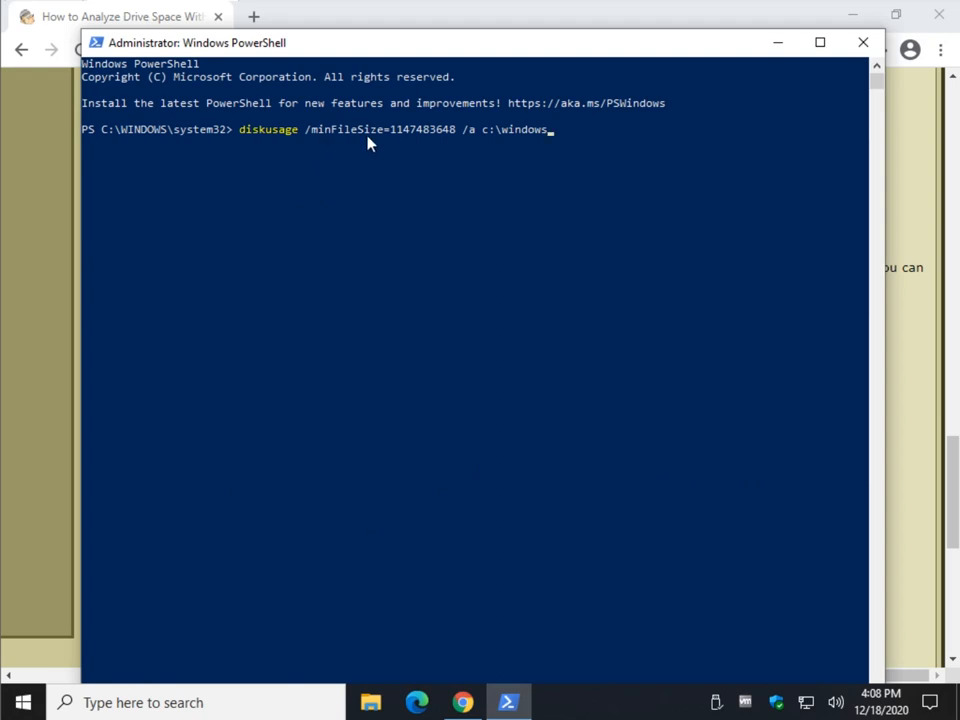
{"action": "type", "text": "2"}
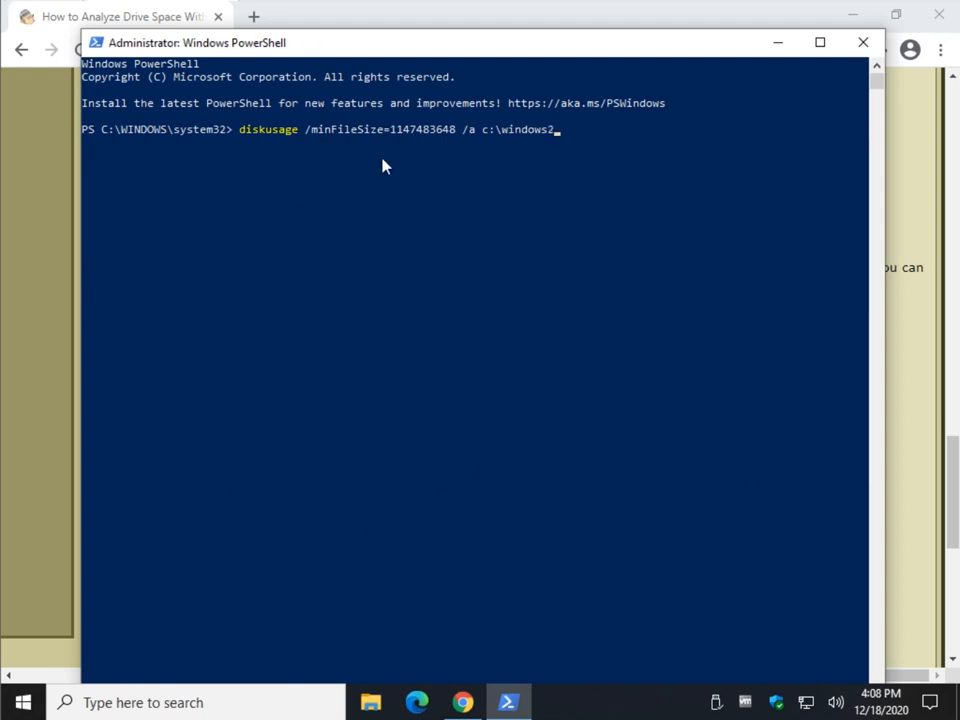
{"action": "key", "text": "backspace"}
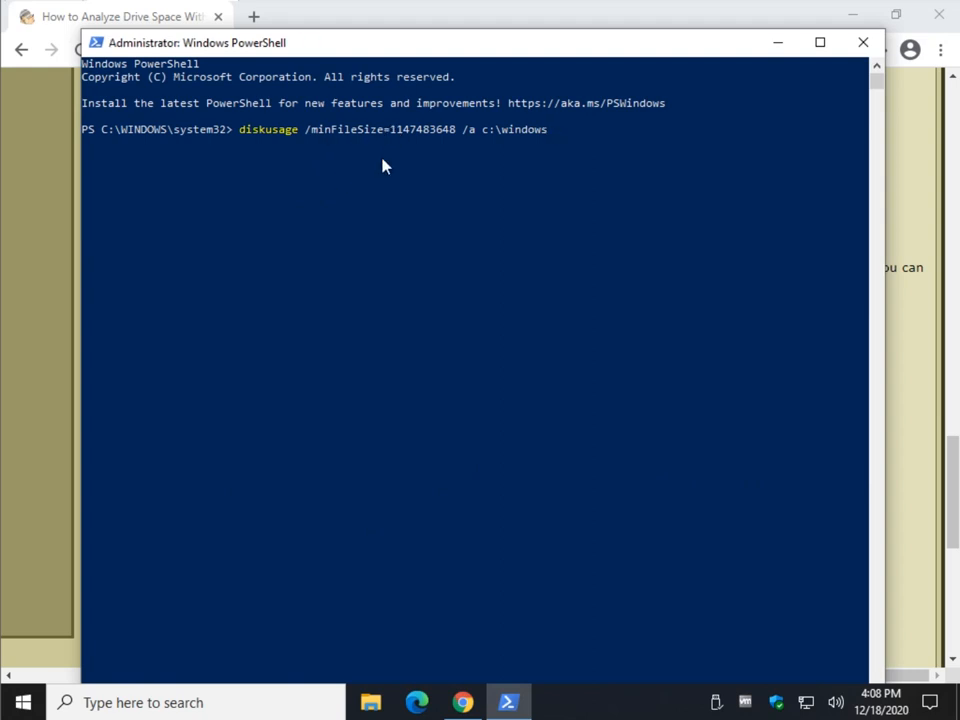
{"action": "key", "text": "Backspace"}
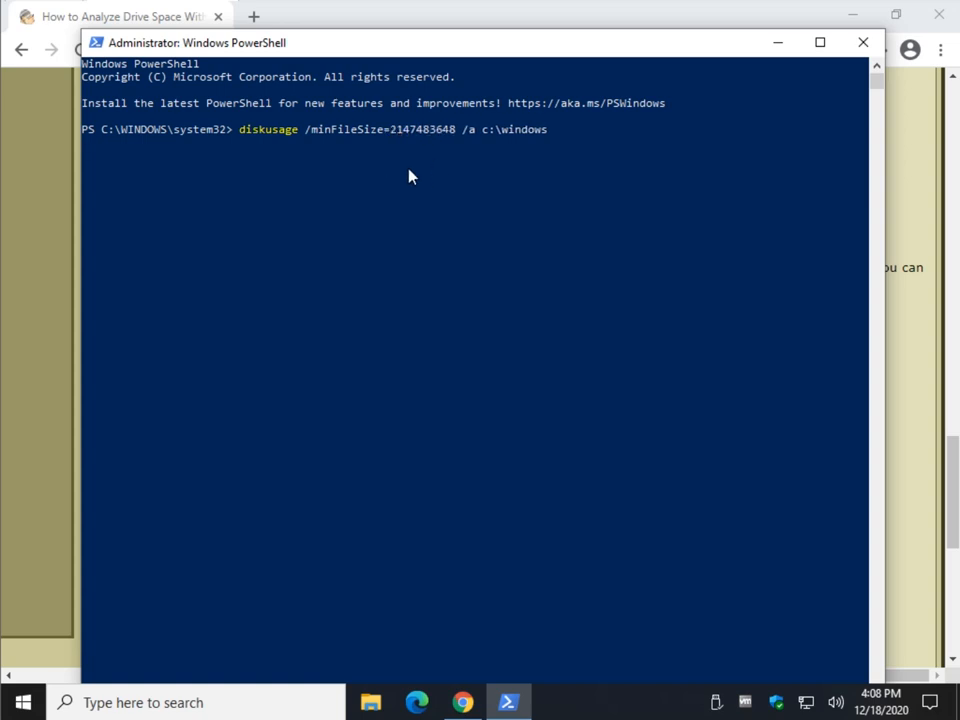
{"action": "key", "text": "Return"}
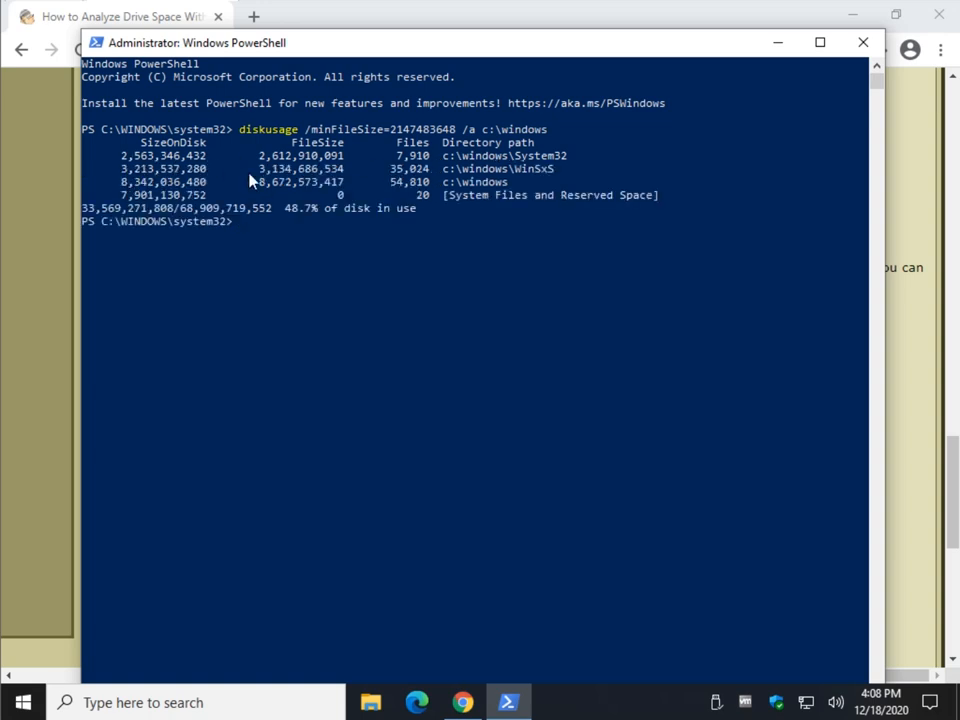
{"action": "mouse_move", "coordinate": [464, 172]}
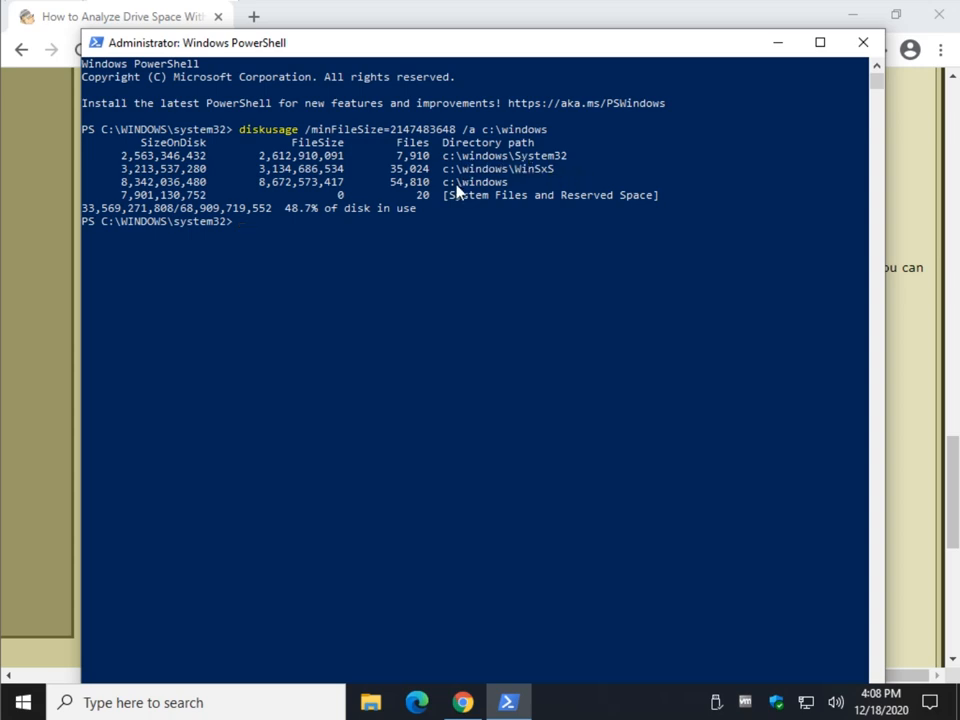
{"action": "mouse_move", "coordinate": [468, 216]}
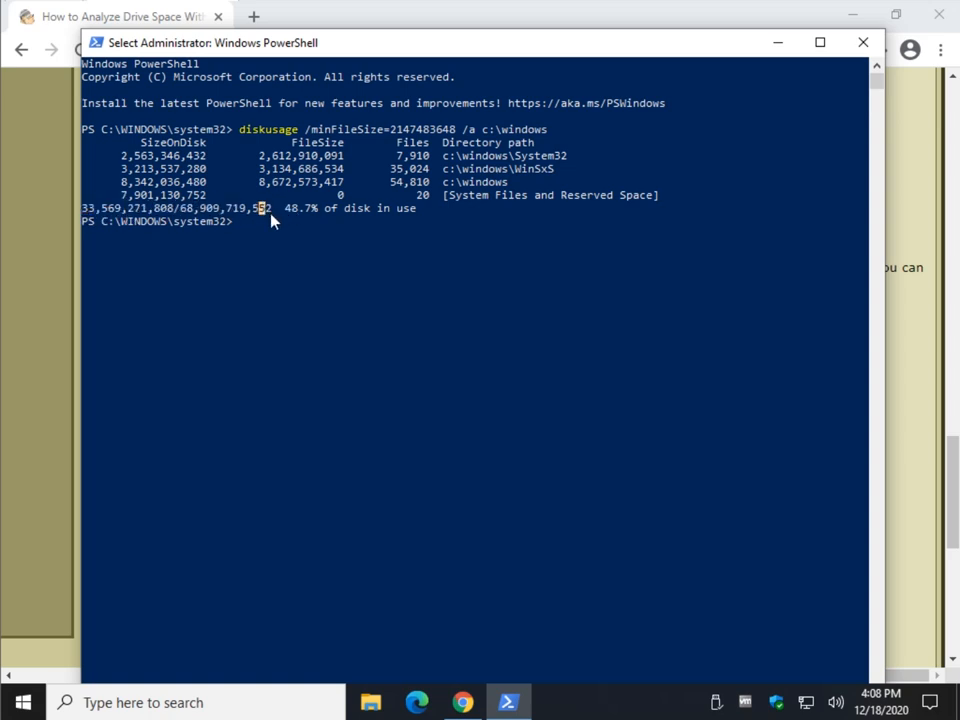
{"action": "mouse_move", "coordinate": [156, 224]}
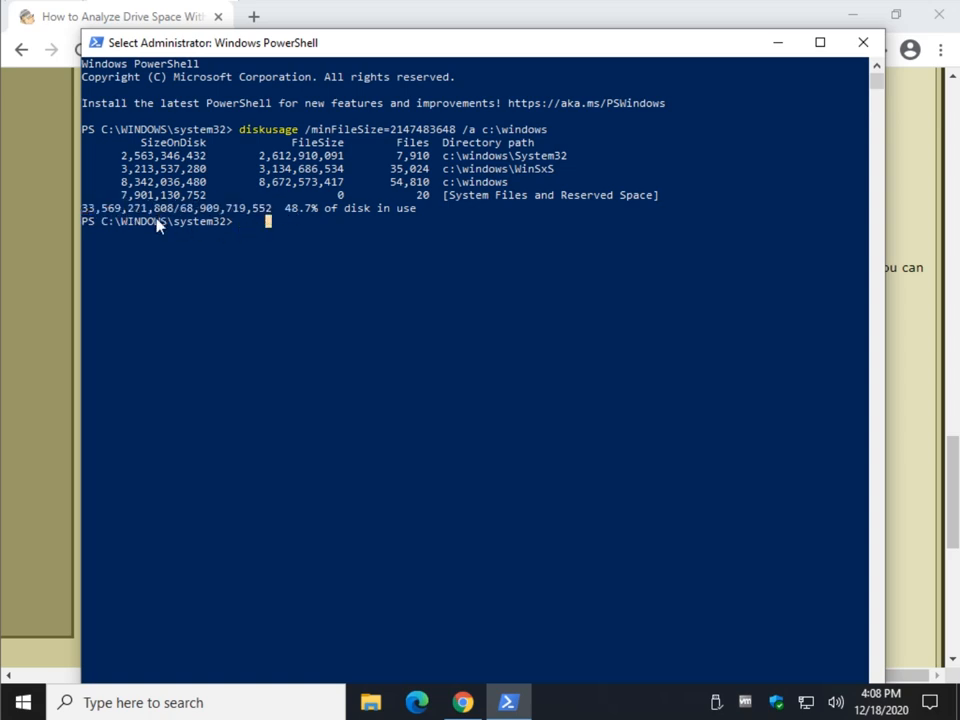
{"action": "mouse_move", "coordinate": [232, 208]}
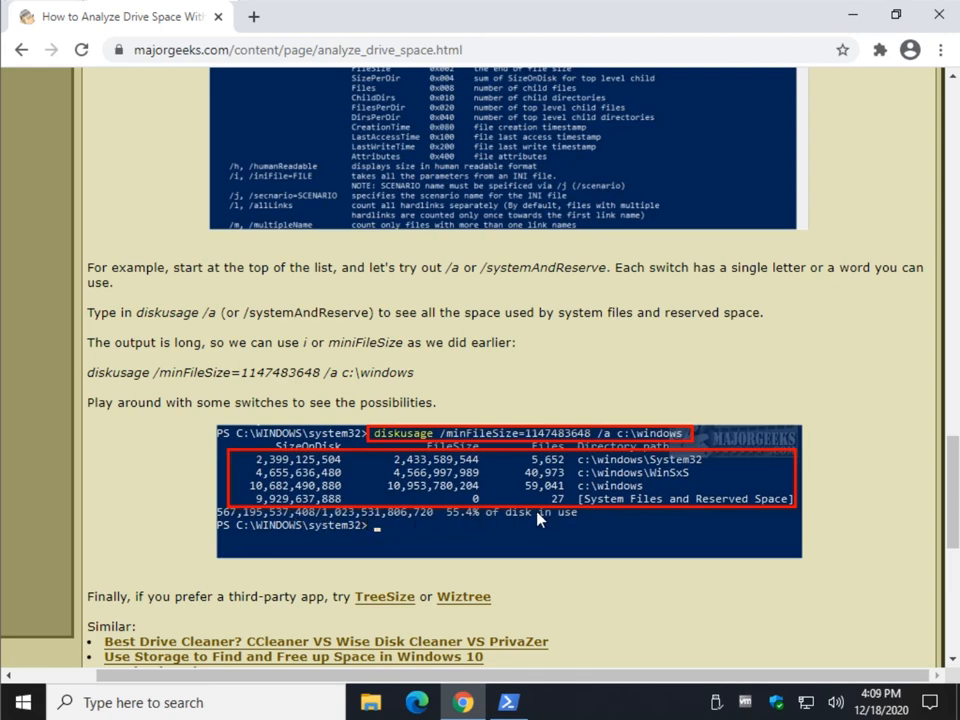
{"action": "scroll", "scroll_direction": "down", "scroll_amount": 3}
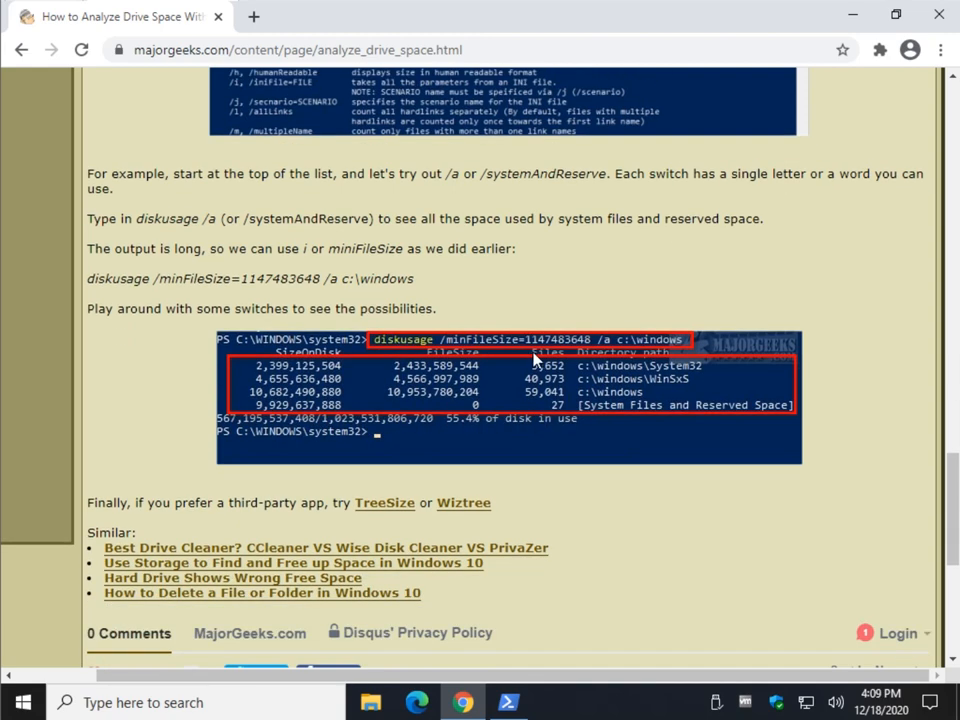
{"action": "scroll", "scroll_direction": "up", "scroll_amount": 3}
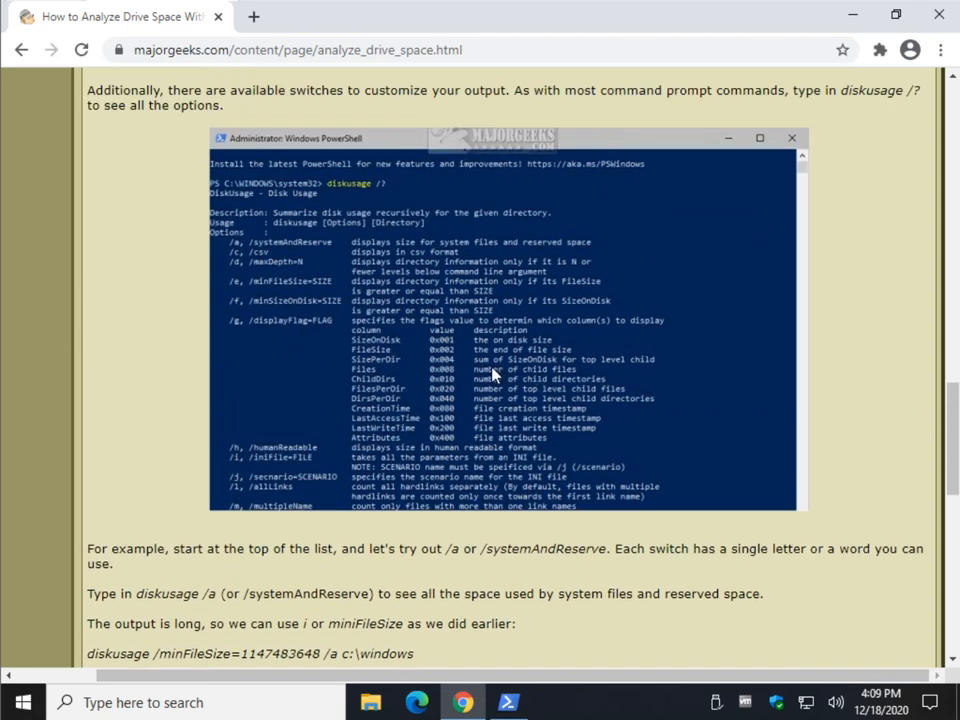
{"action": "scroll", "scroll_direction": "down", "scroll_amount": 3}
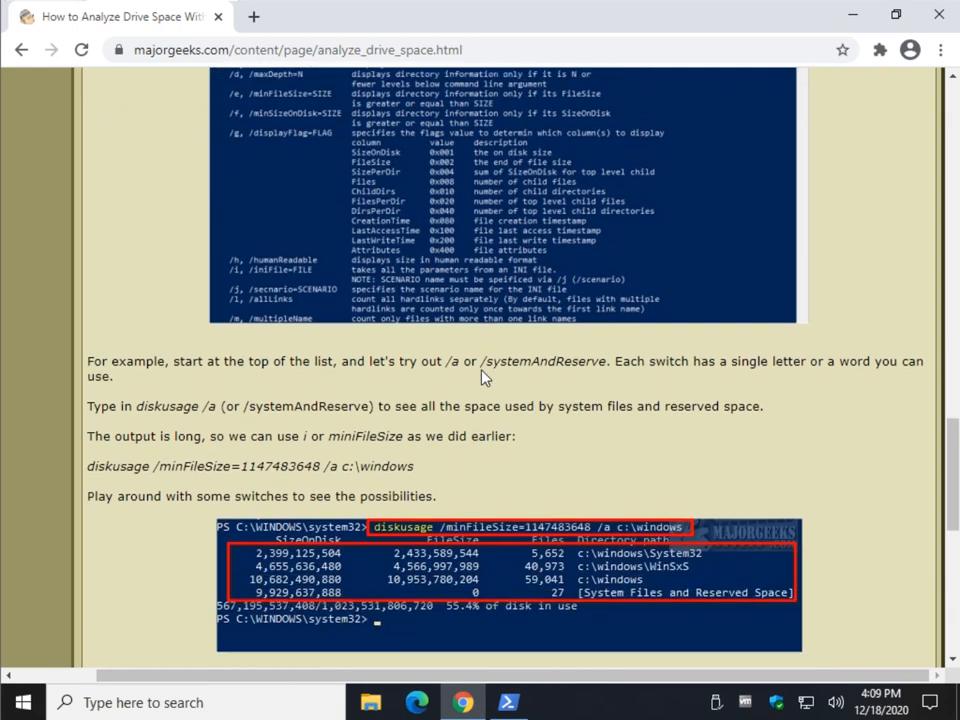
{"action": "scroll", "scroll_direction": "down", "scroll_amount": 3}
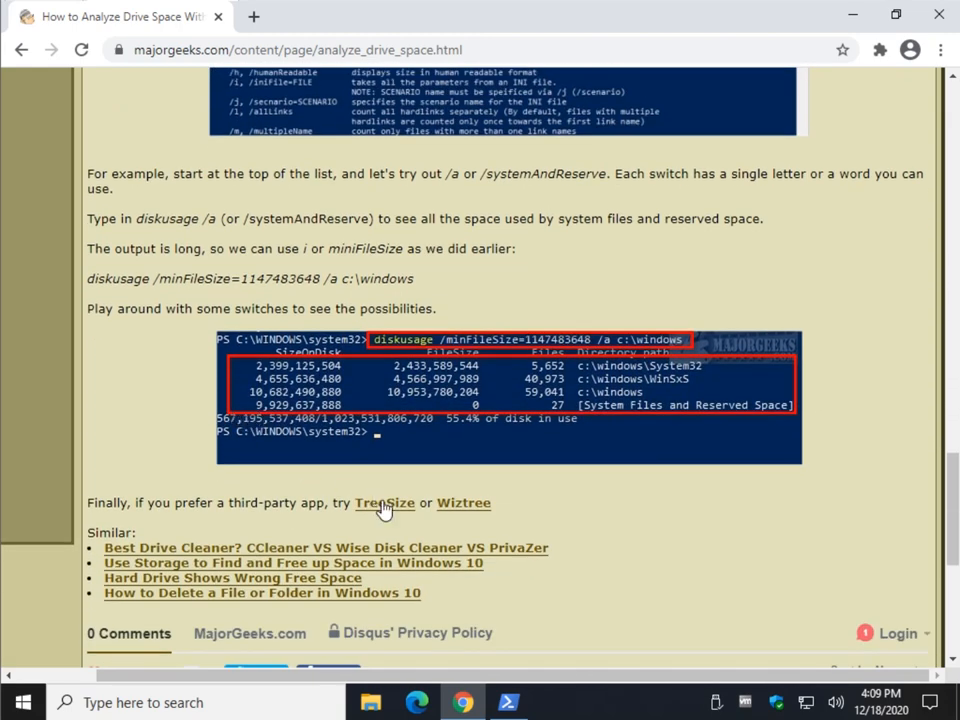
Step: Open the TreeSize Free 4.4.2 and WizTree 3.35 download pages in their own tabs, ending on WizTree
{"action": "left_click", "coordinate": [384, 504]}
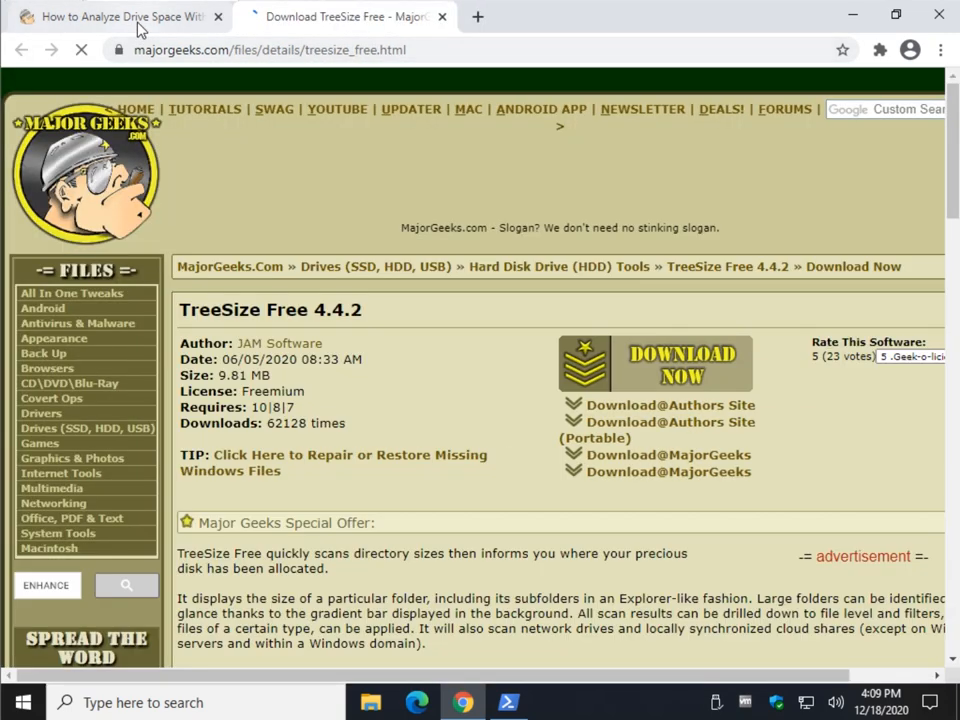
{"action": "left_click", "coordinate": [116, 16]}
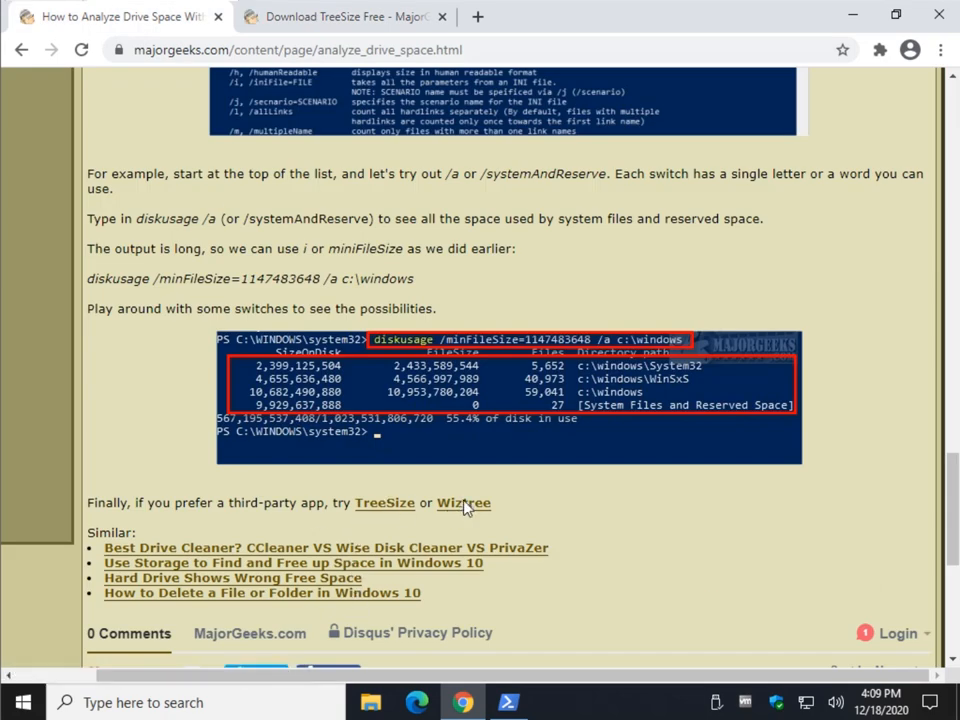
{"action": "left_click", "coordinate": [464, 504]}
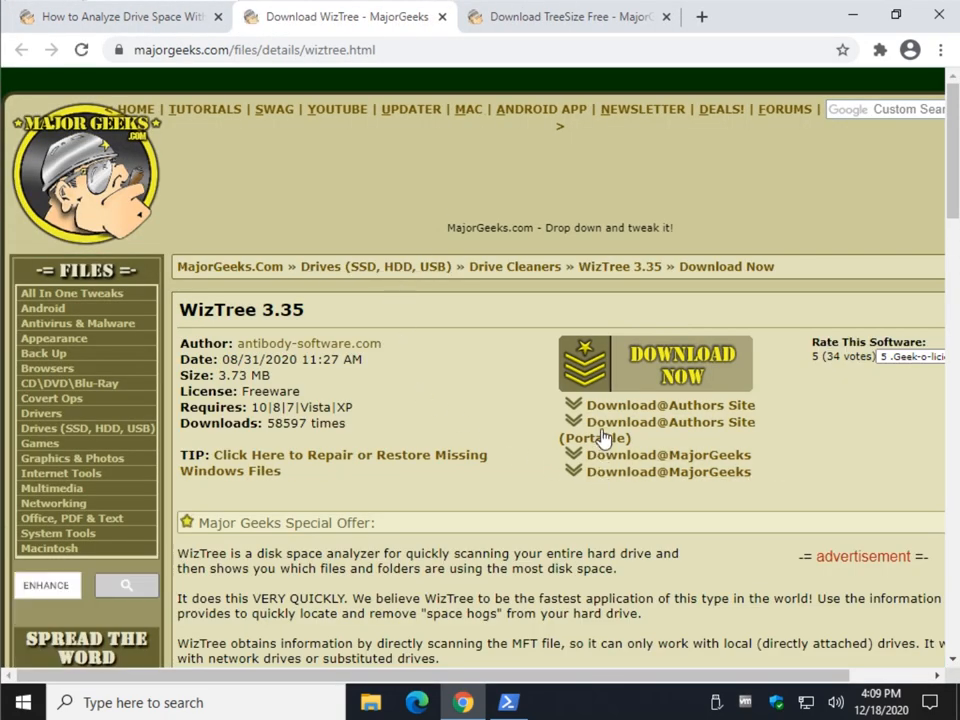
{"action": "left_click", "coordinate": [560, 16]}
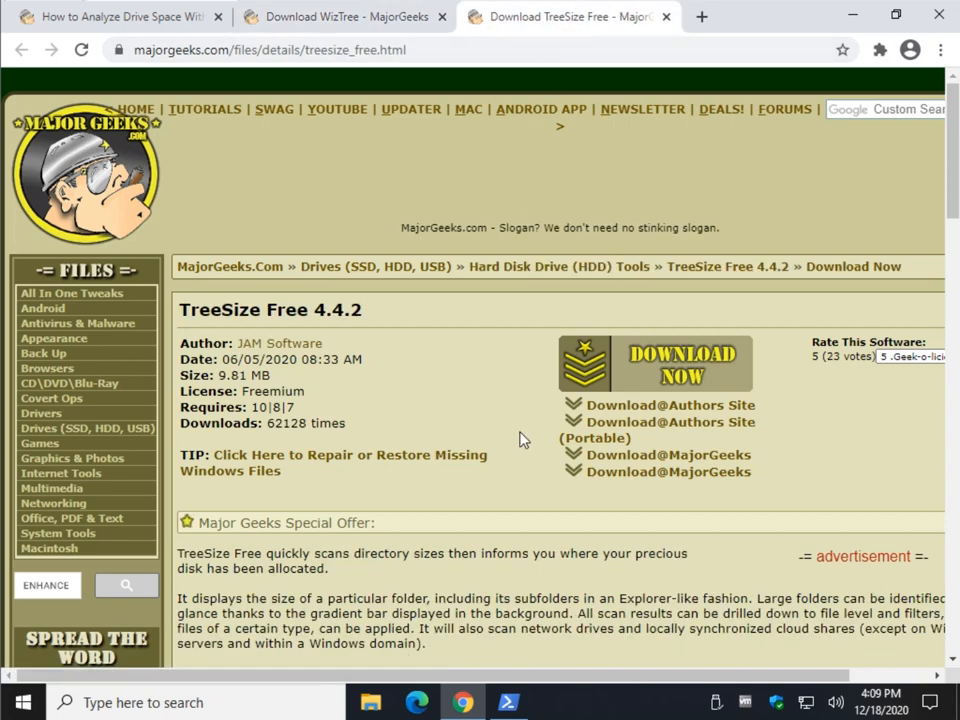
{"action": "mouse_move", "coordinate": [478, 436]}
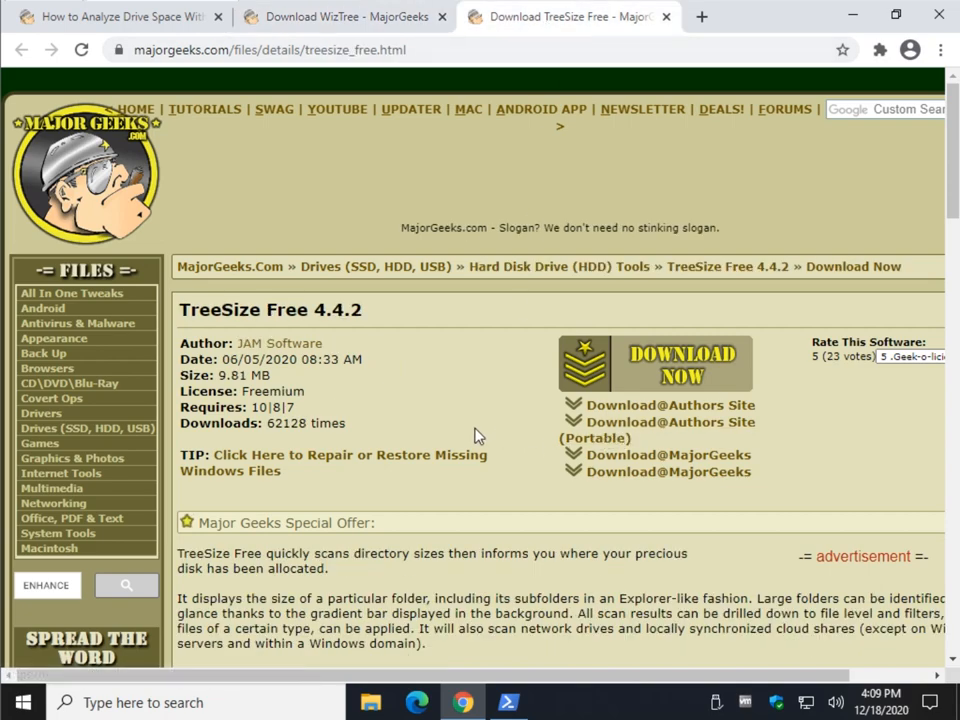
{"action": "mouse_move", "coordinate": [472, 356]}
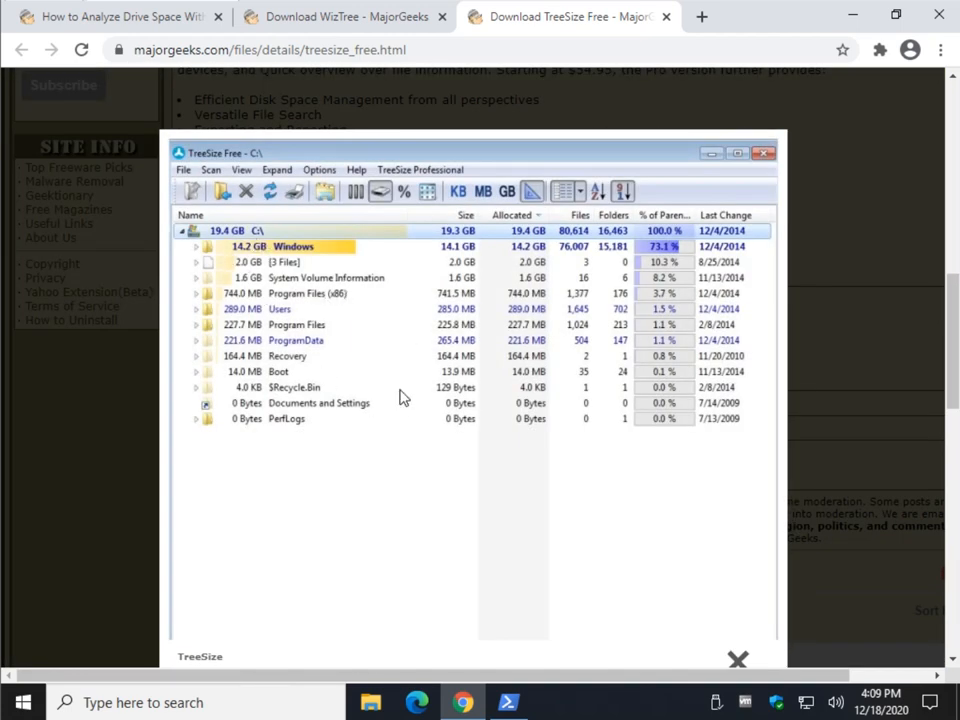
{"action": "left_click", "coordinate": [666, 16]}
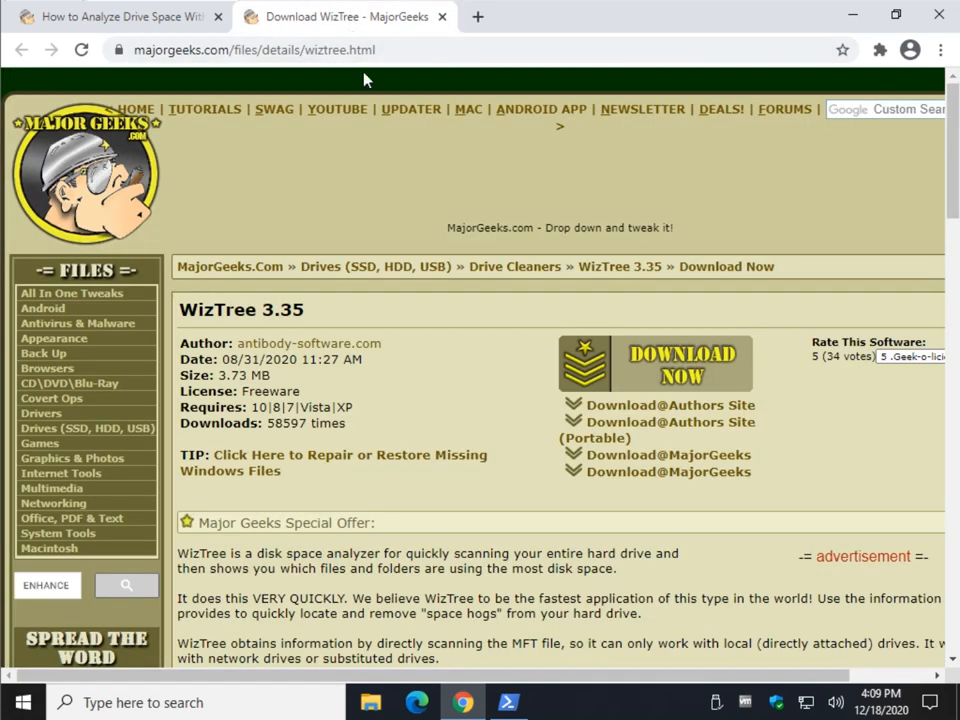
Step: Review WizTree's feature list, then return to the DiskUsage article scrolled to its title
{"action": "scroll", "scroll_direction": "down", "scroll_amount": 3}
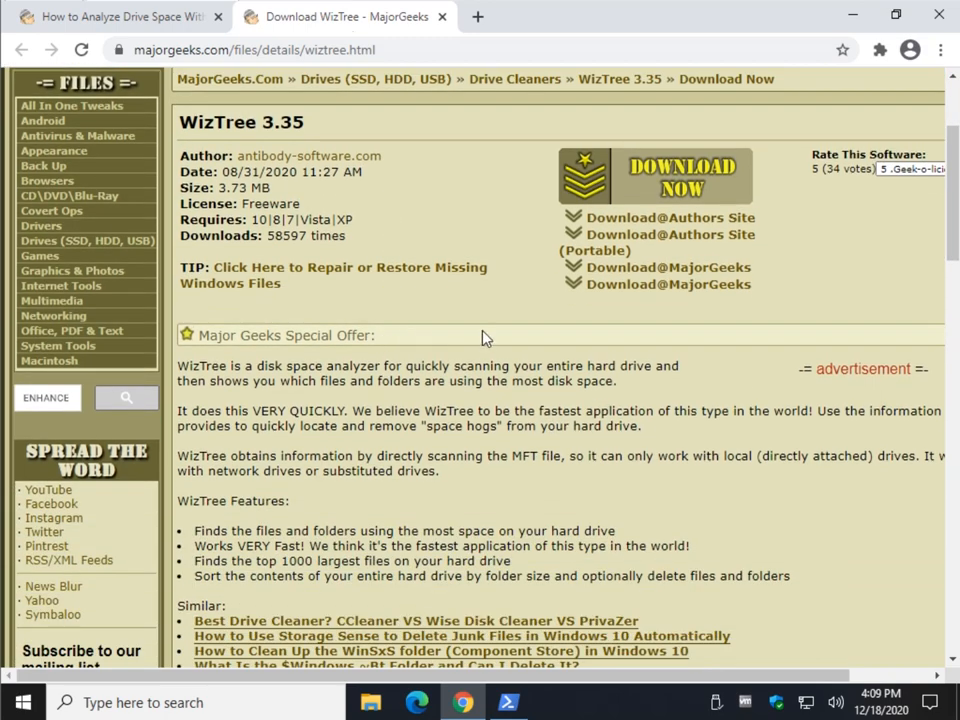
{"action": "scroll", "scroll_direction": "down", "scroll_amount": 3}
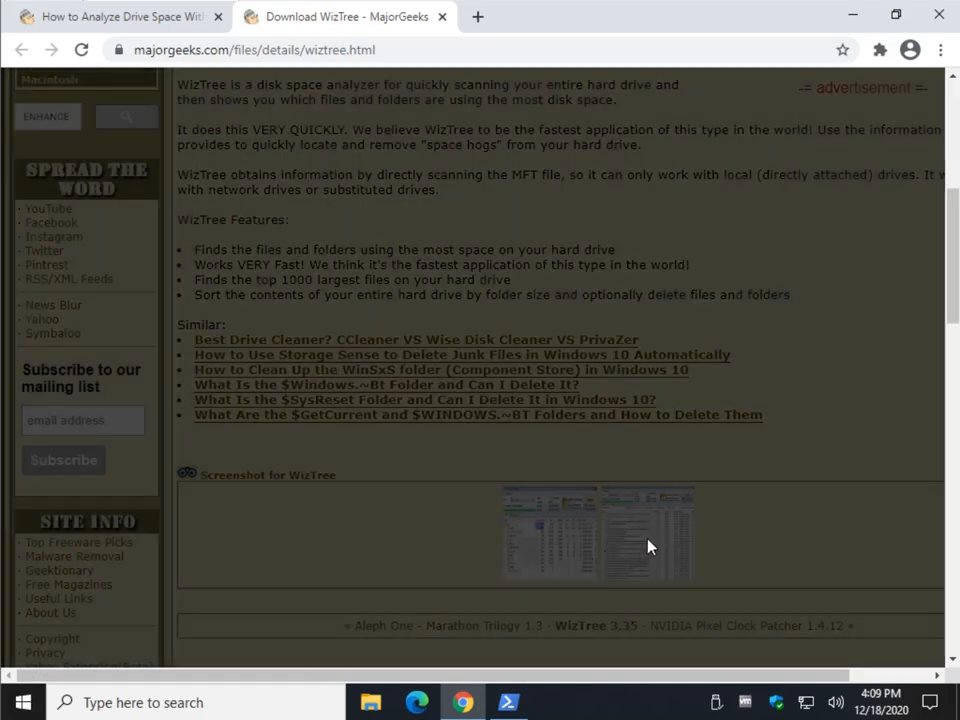
{"action": "left_click", "coordinate": [598, 530]}
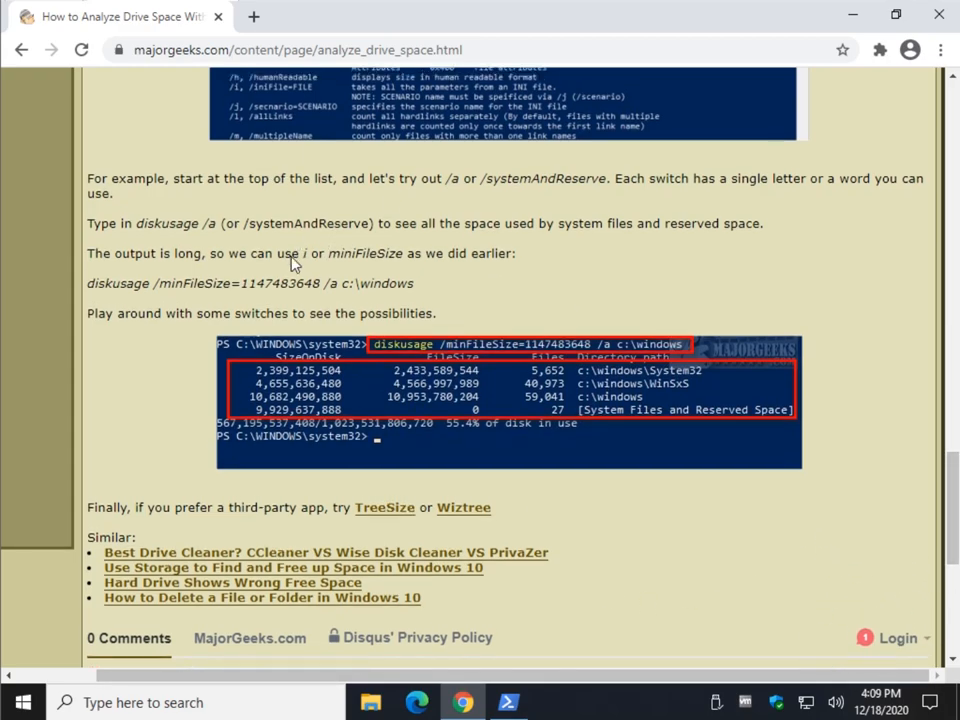
{"action": "scroll", "scroll_direction": "up", "scroll_amount": 3}
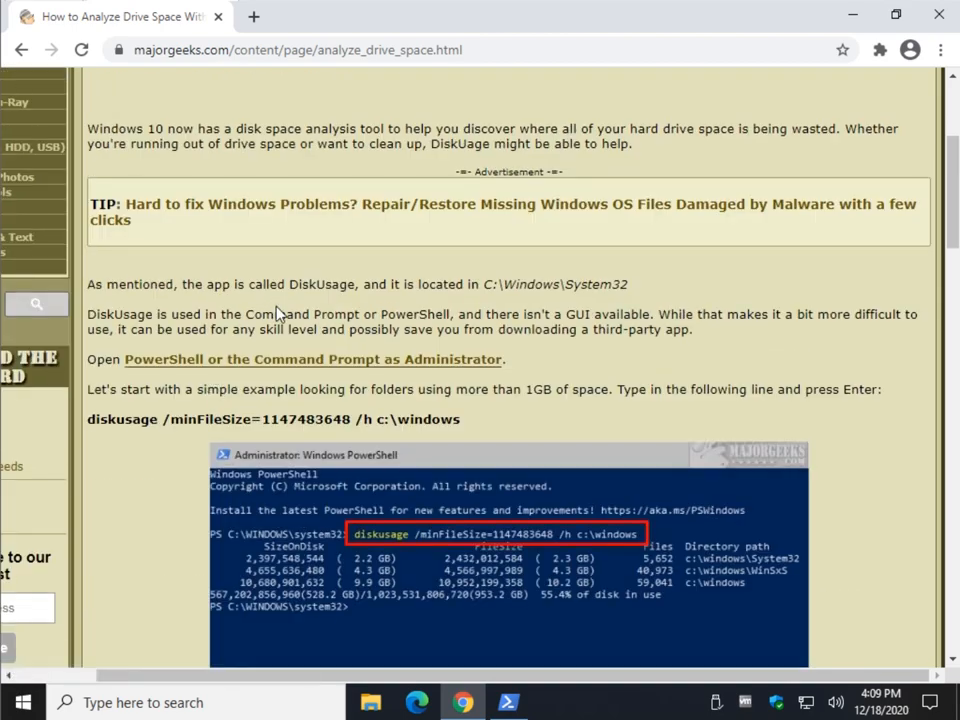
{"action": "scroll", "scroll_direction": "up", "scroll_amount": 3}
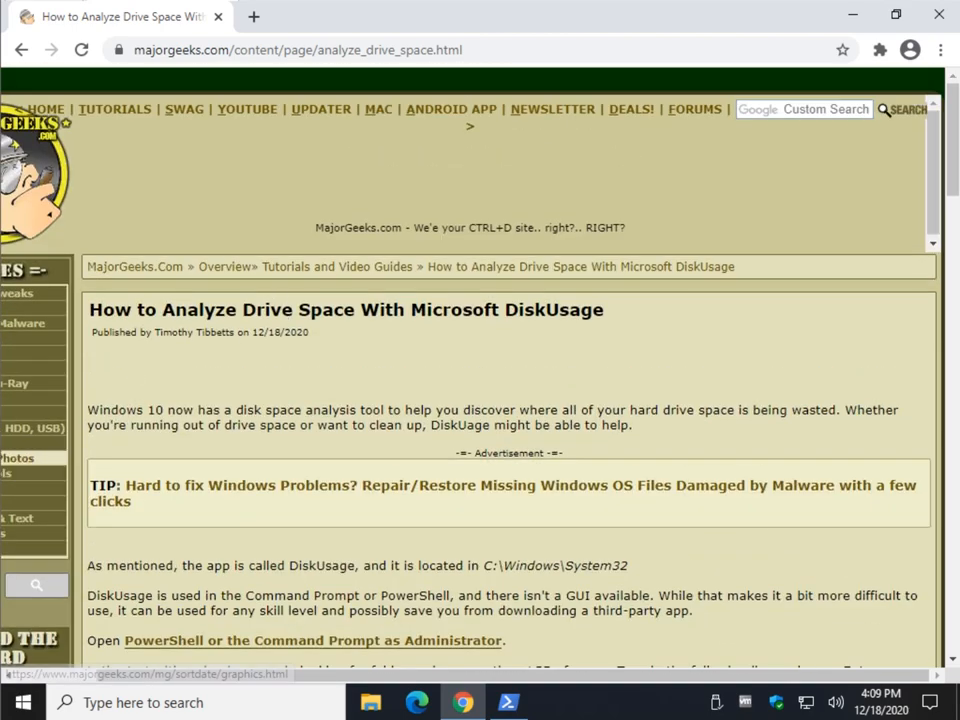